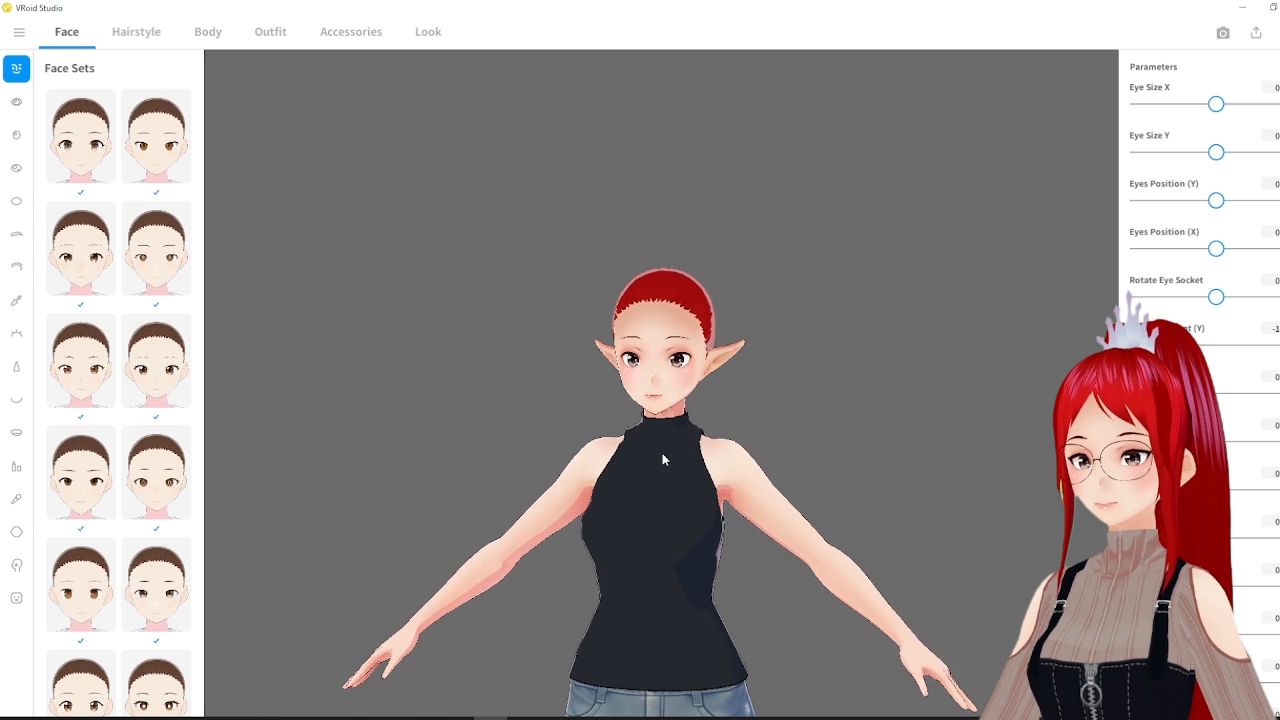
Browse the Add an Accessory list (glasses) without adding anything, then return to Hairstyle
left_click_drag(664, 458, 484, 468)
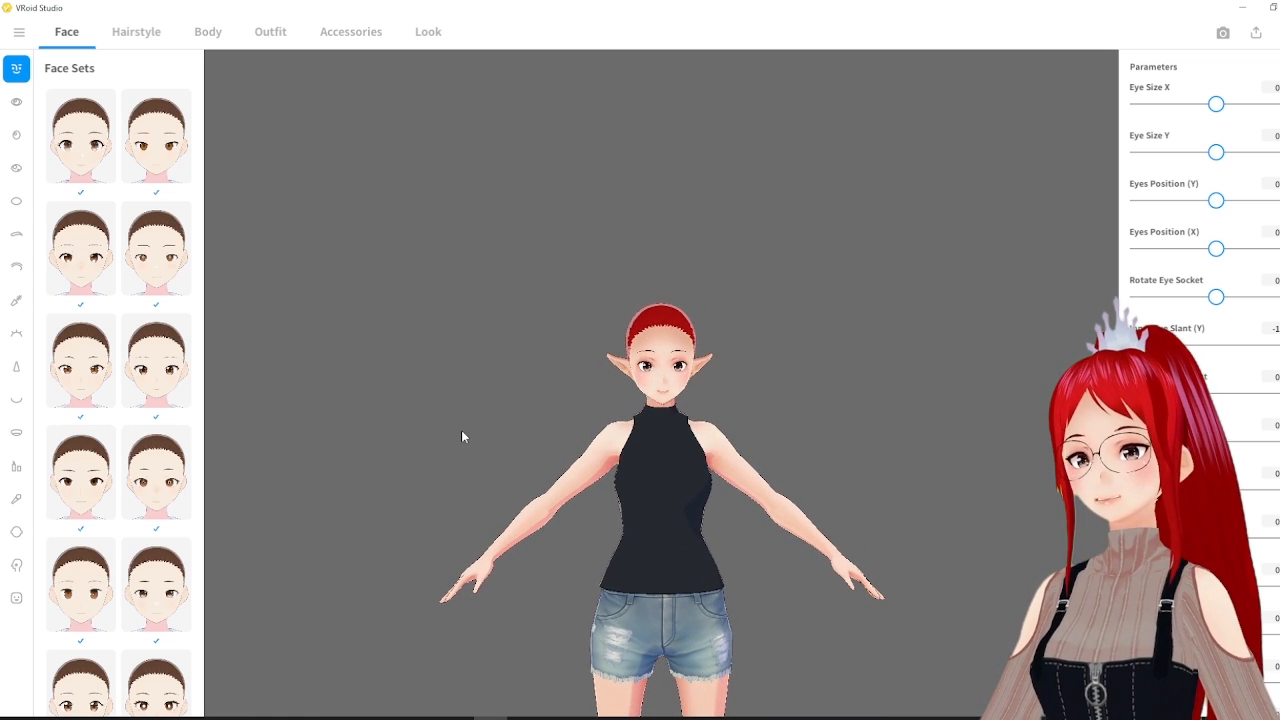
left_click(352, 32)
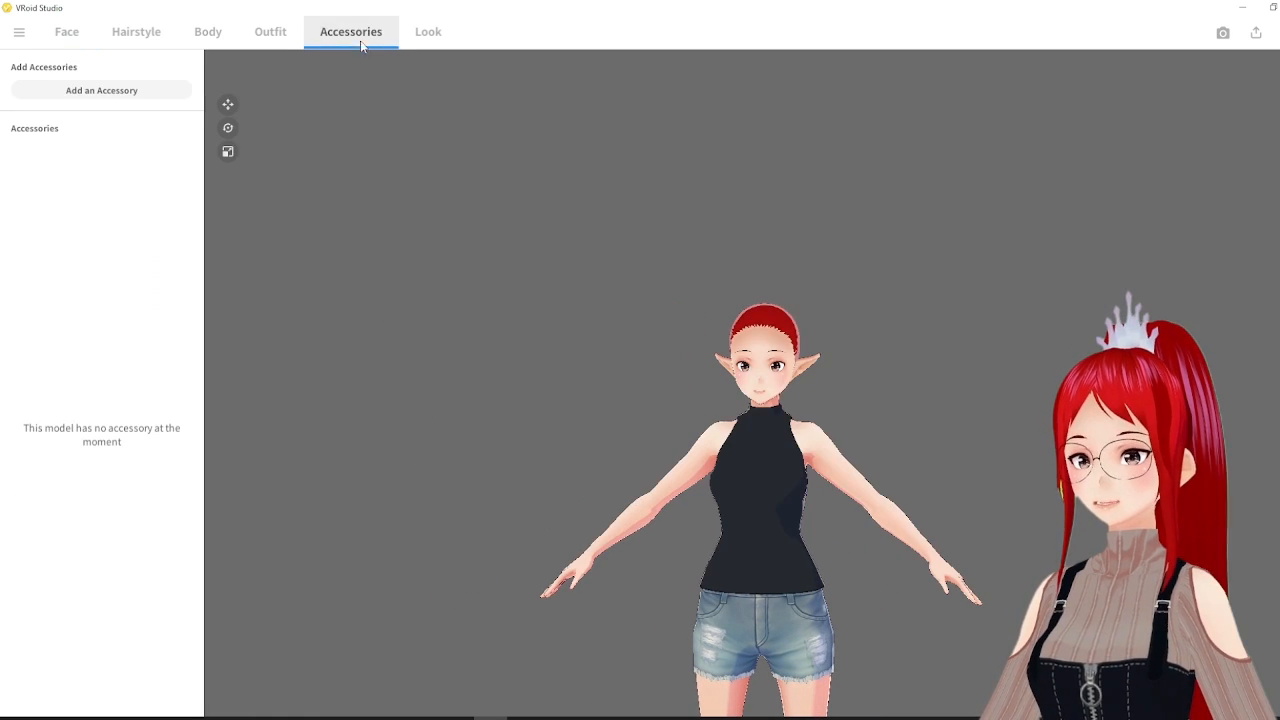
left_click(100, 90)
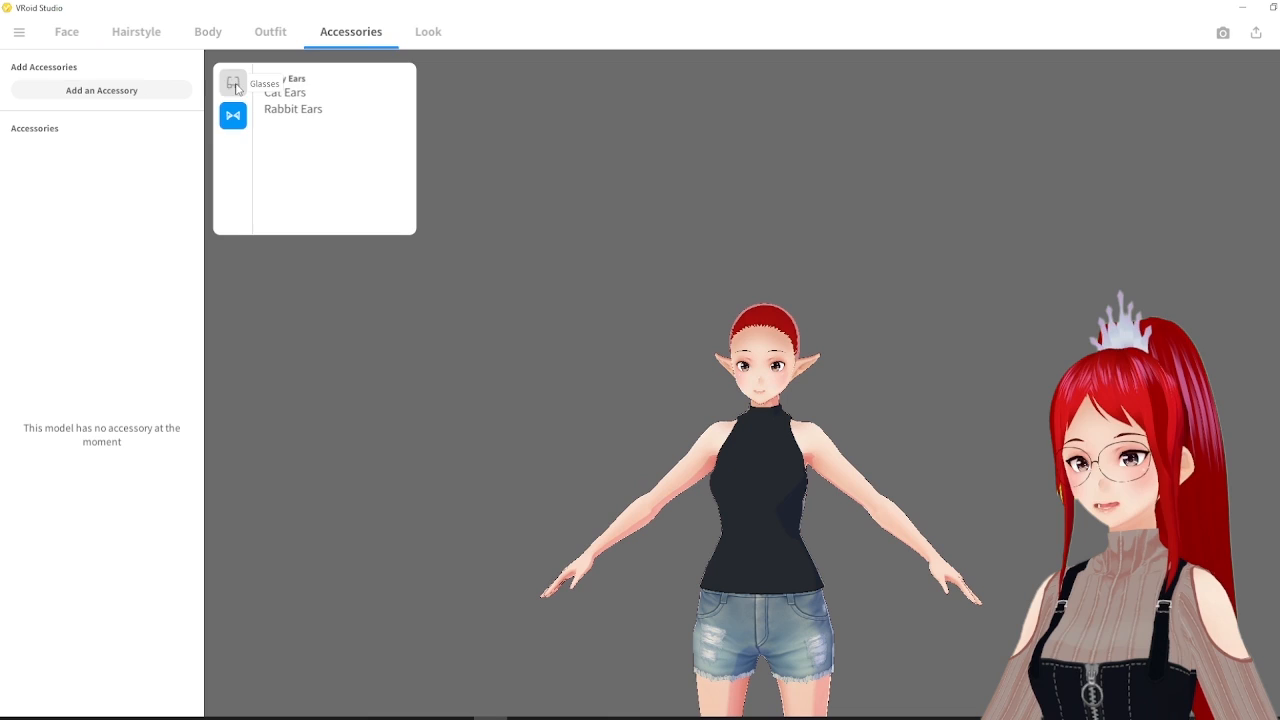
left_click(232, 82)
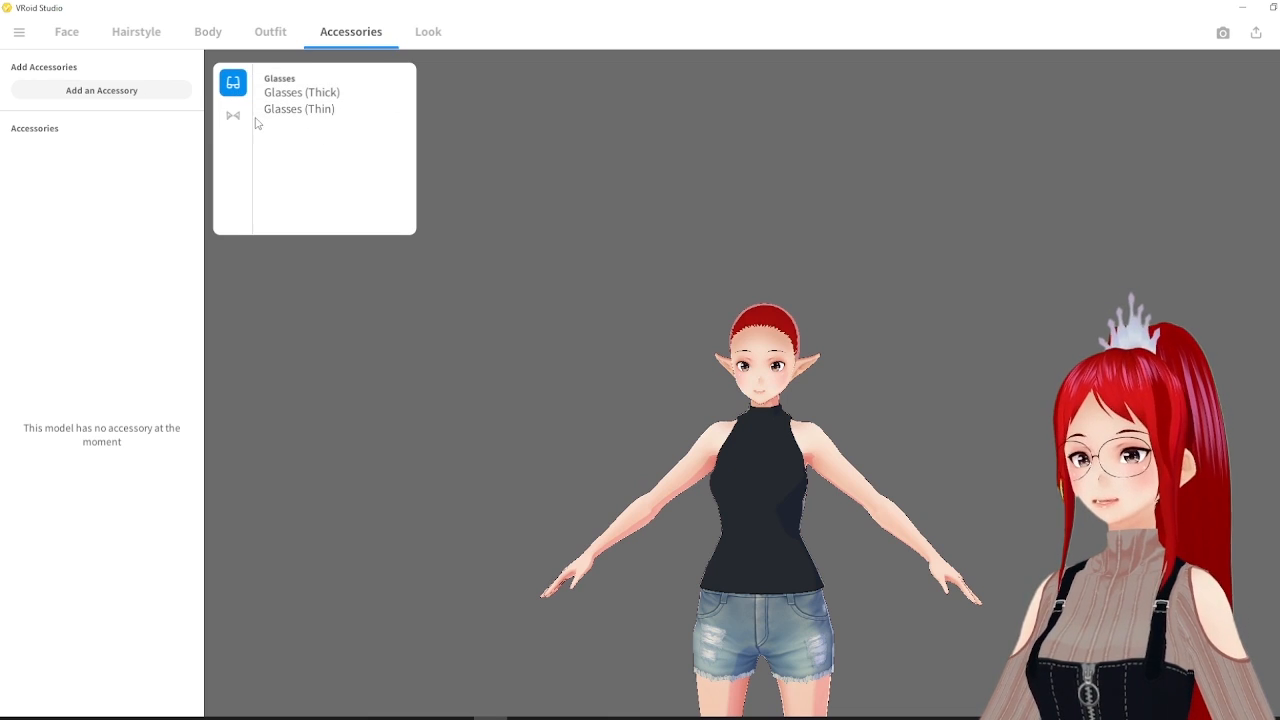
left_click(232, 114)
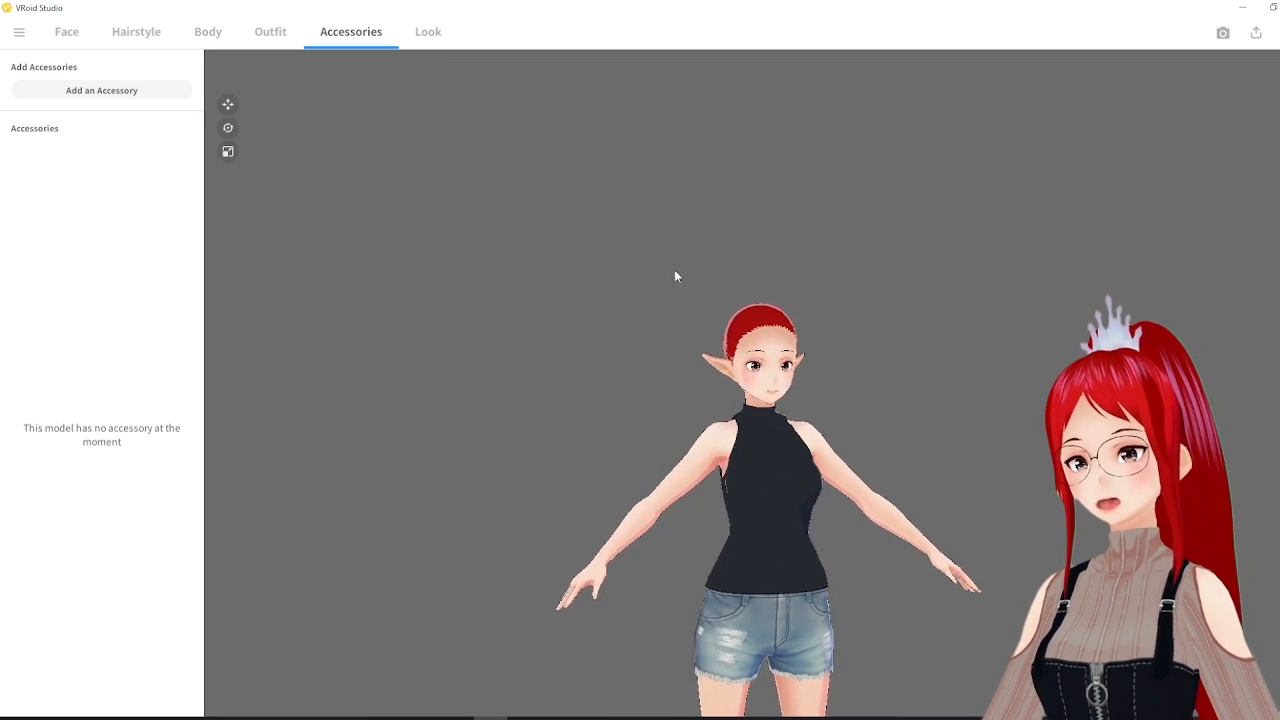
left_click(136, 32)
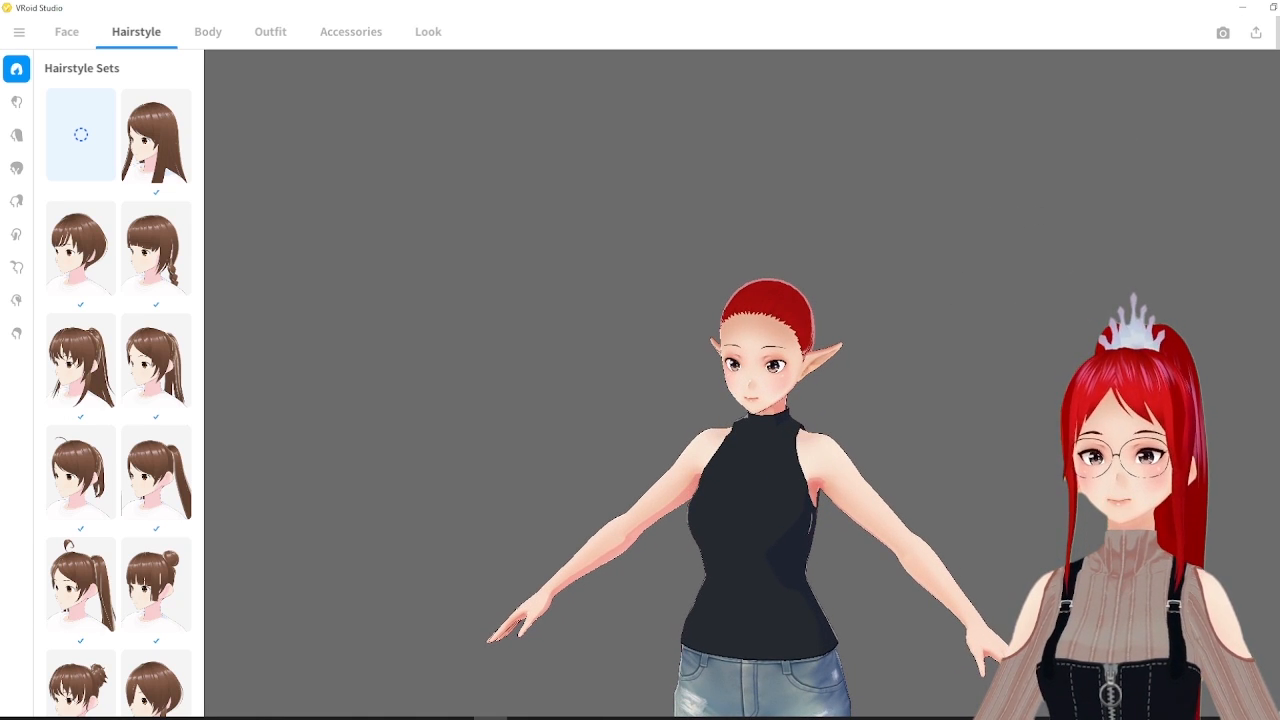
Browse the Front, Preset and Base hair sections and settle on Front > Custom items
left_click(1256, 32)
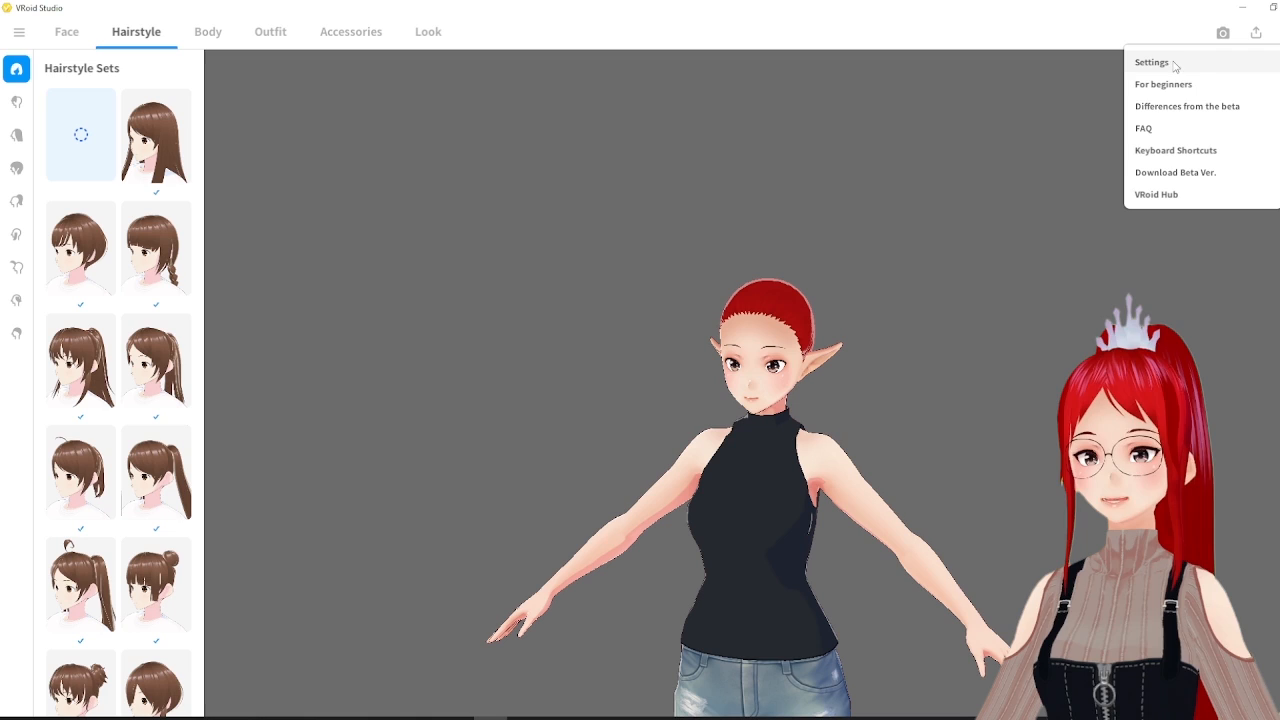
left_click(1150, 62)
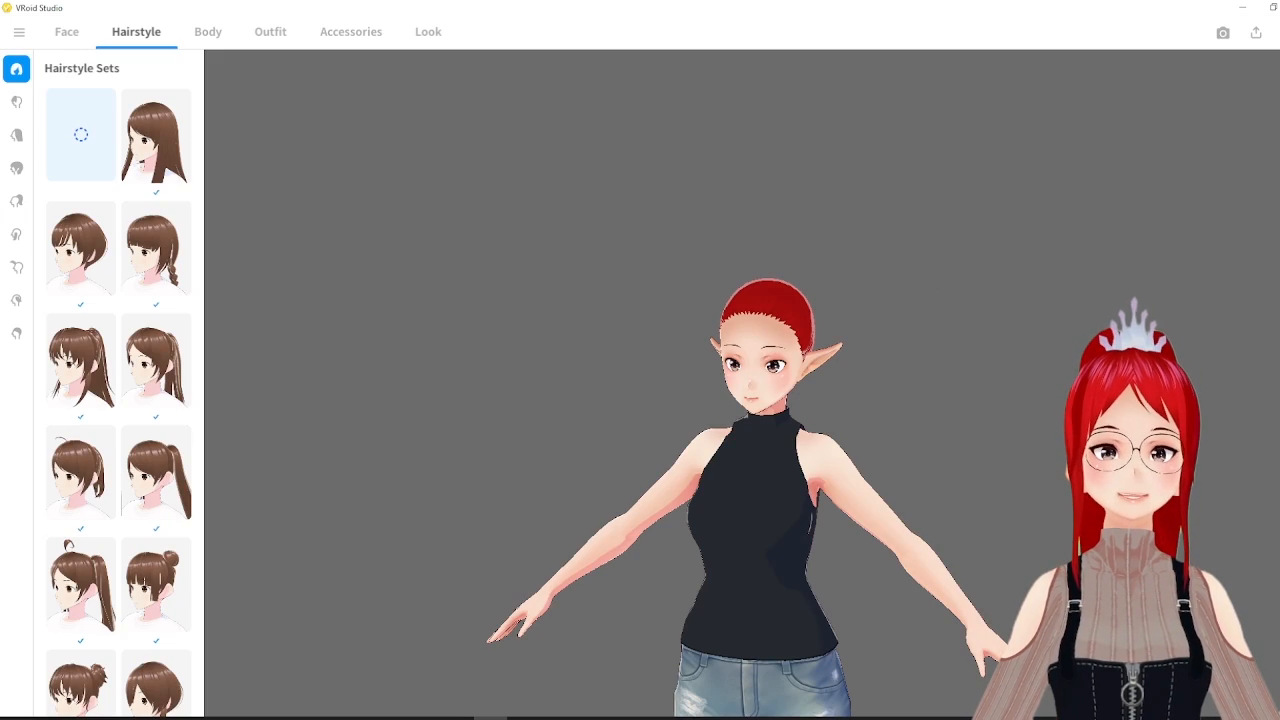
left_click(16, 100)
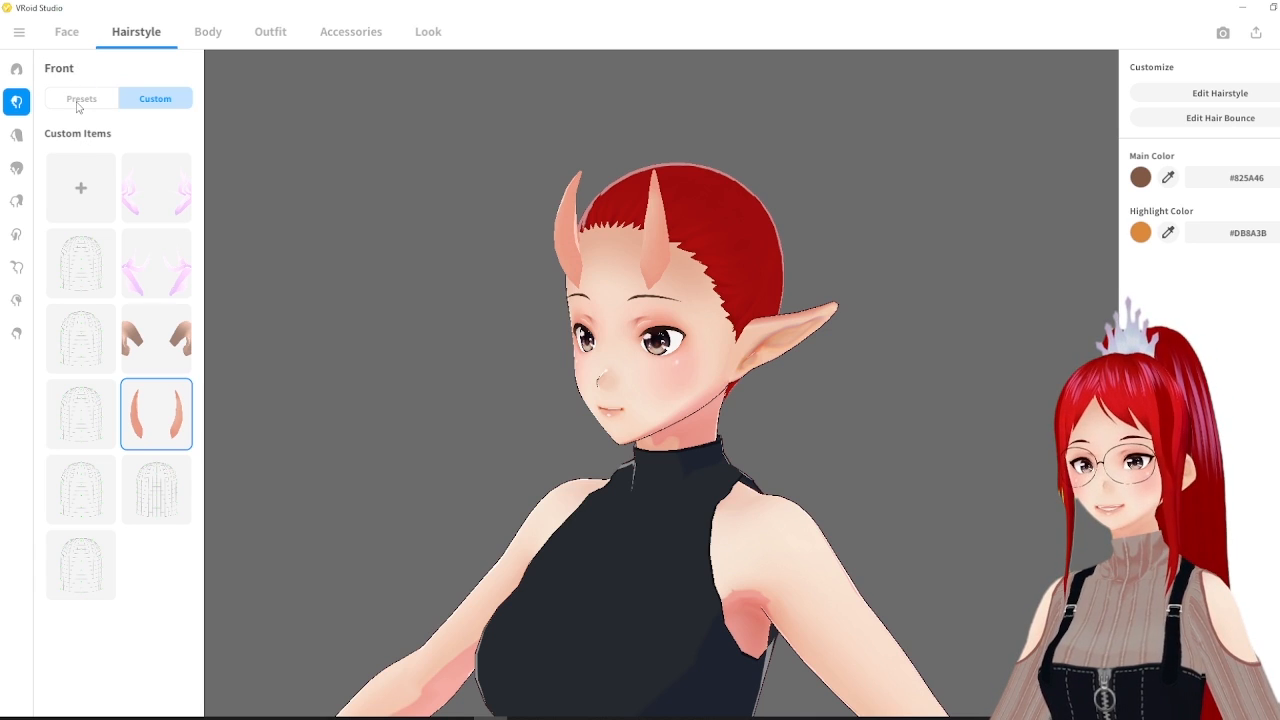
left_click(80, 98)
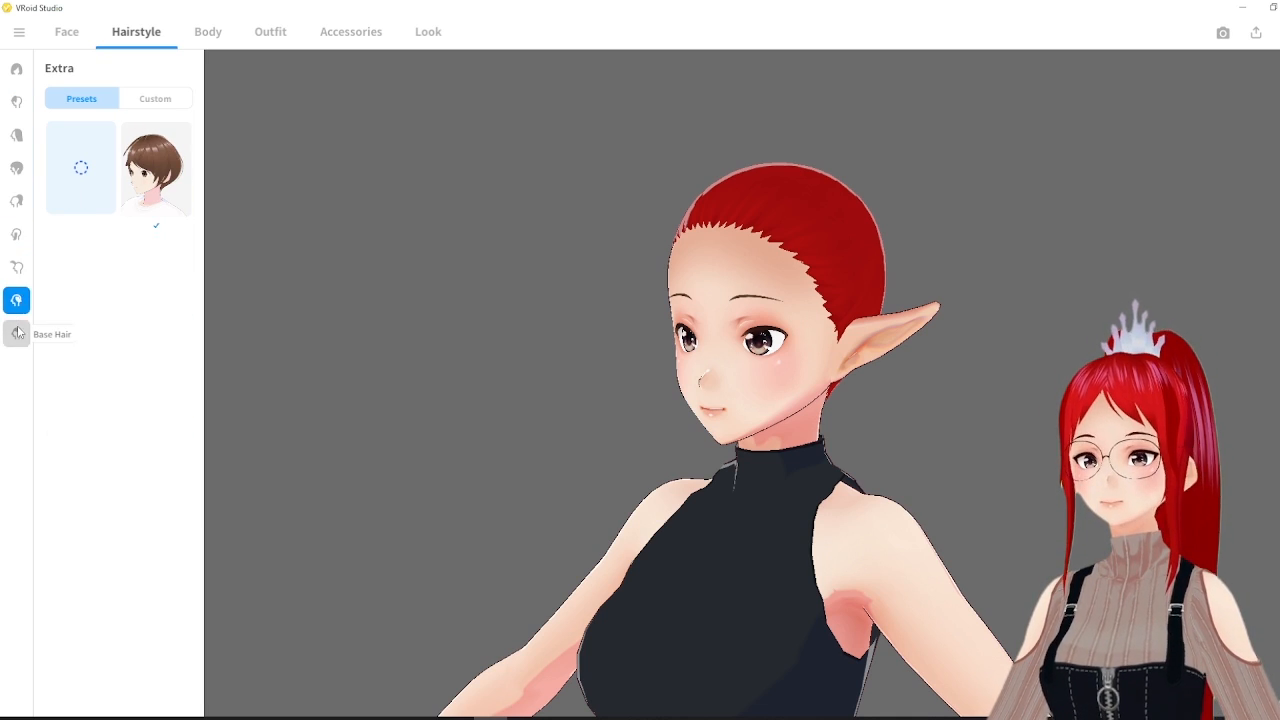
left_click(156, 168)
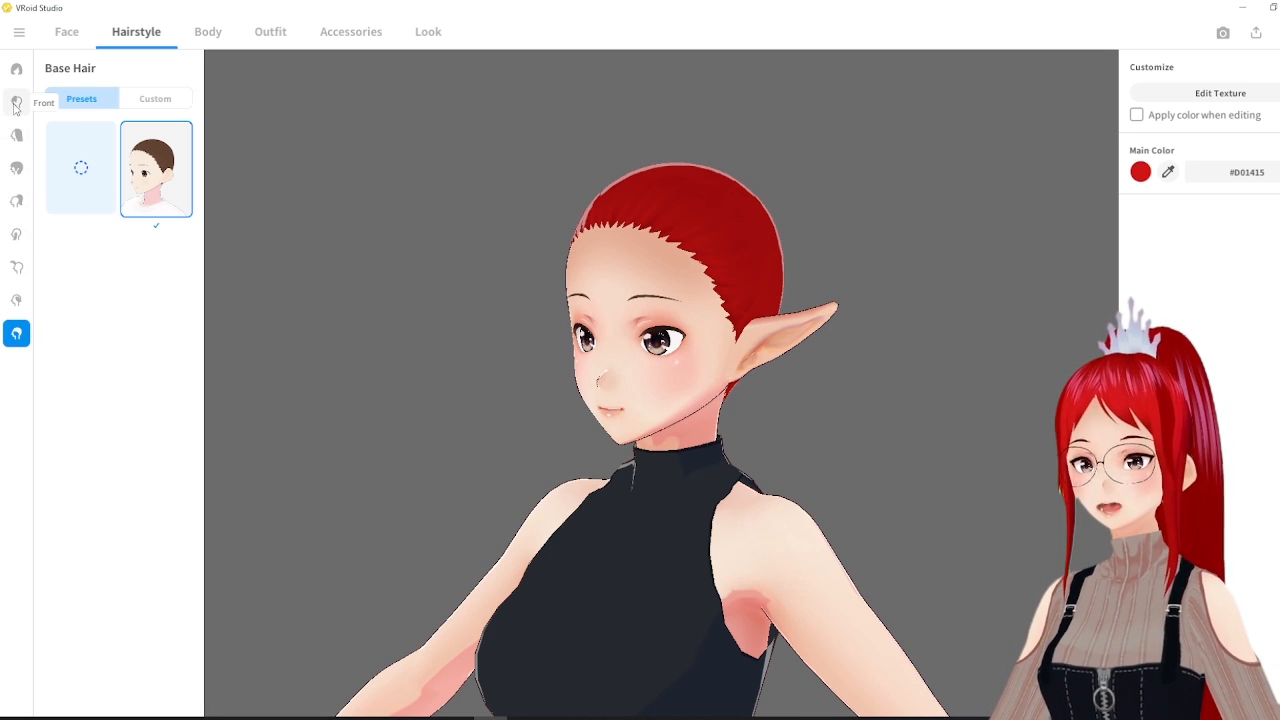
left_click(16, 100)
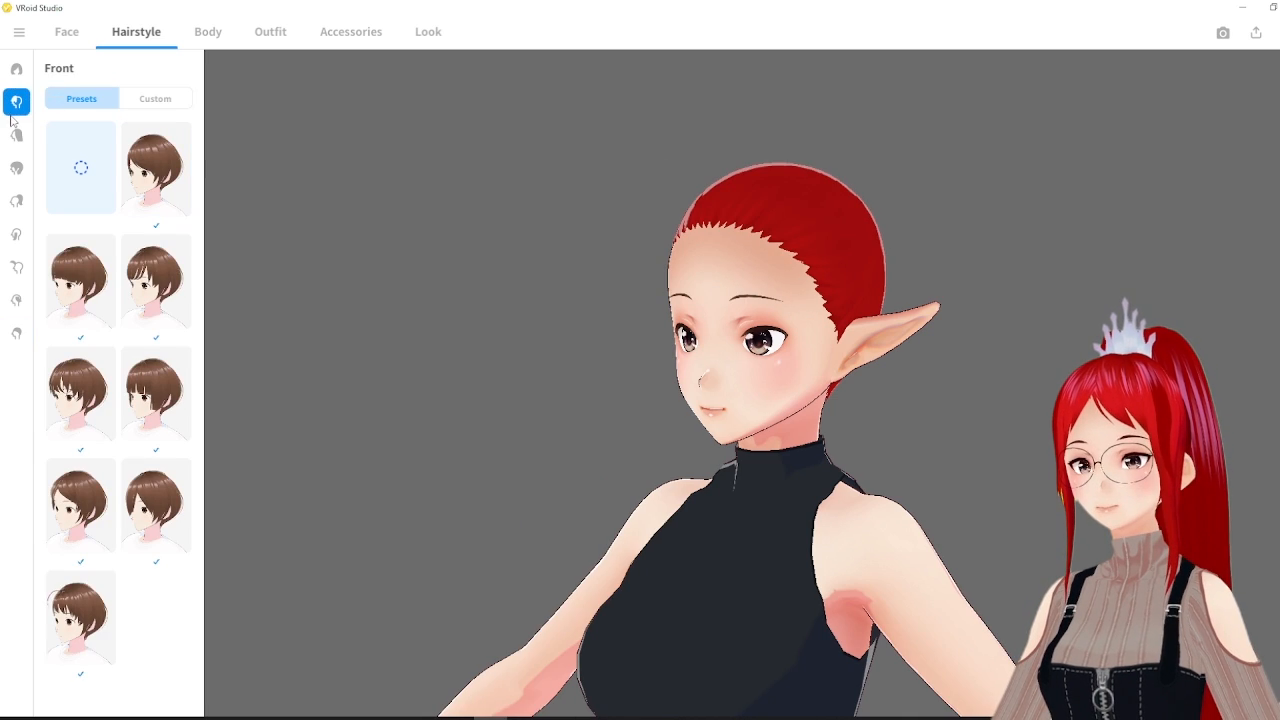
mouse_move(16, 102)
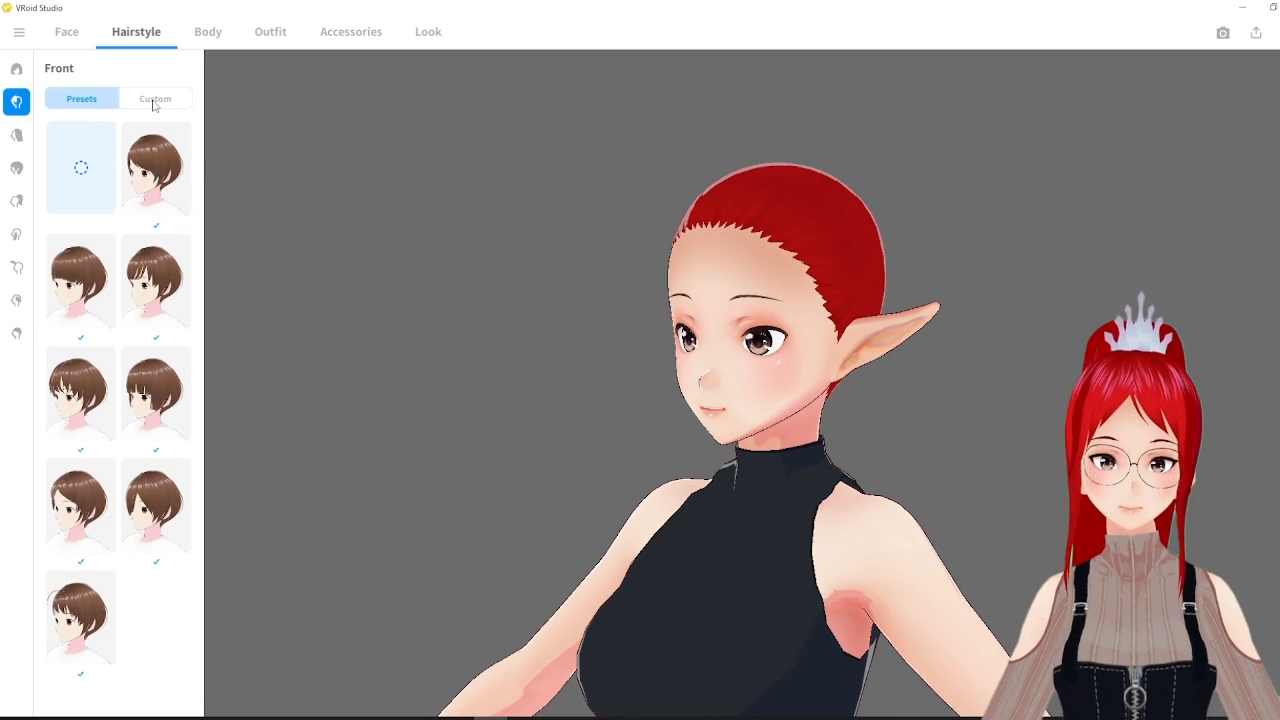
left_click(156, 98)
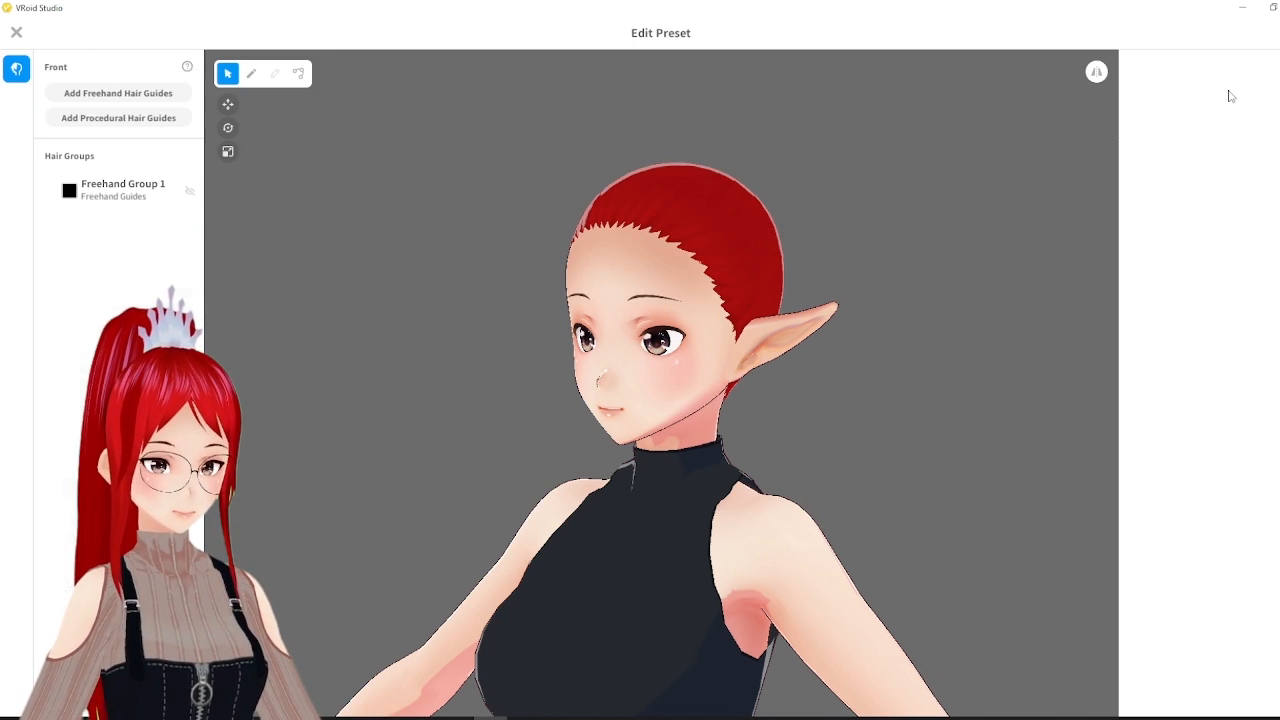
Give Freehand Group 1's material a black main colour, ready for brushing strands
left_click(124, 188)
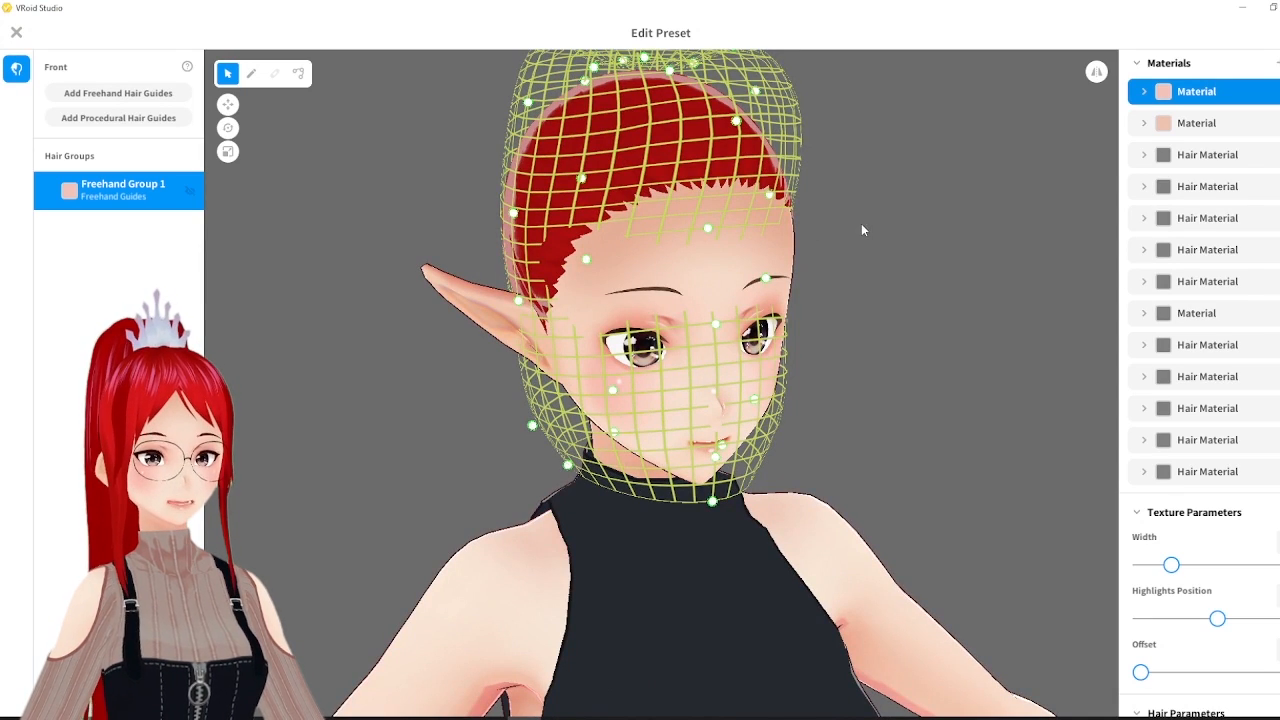
left_click(1164, 92)
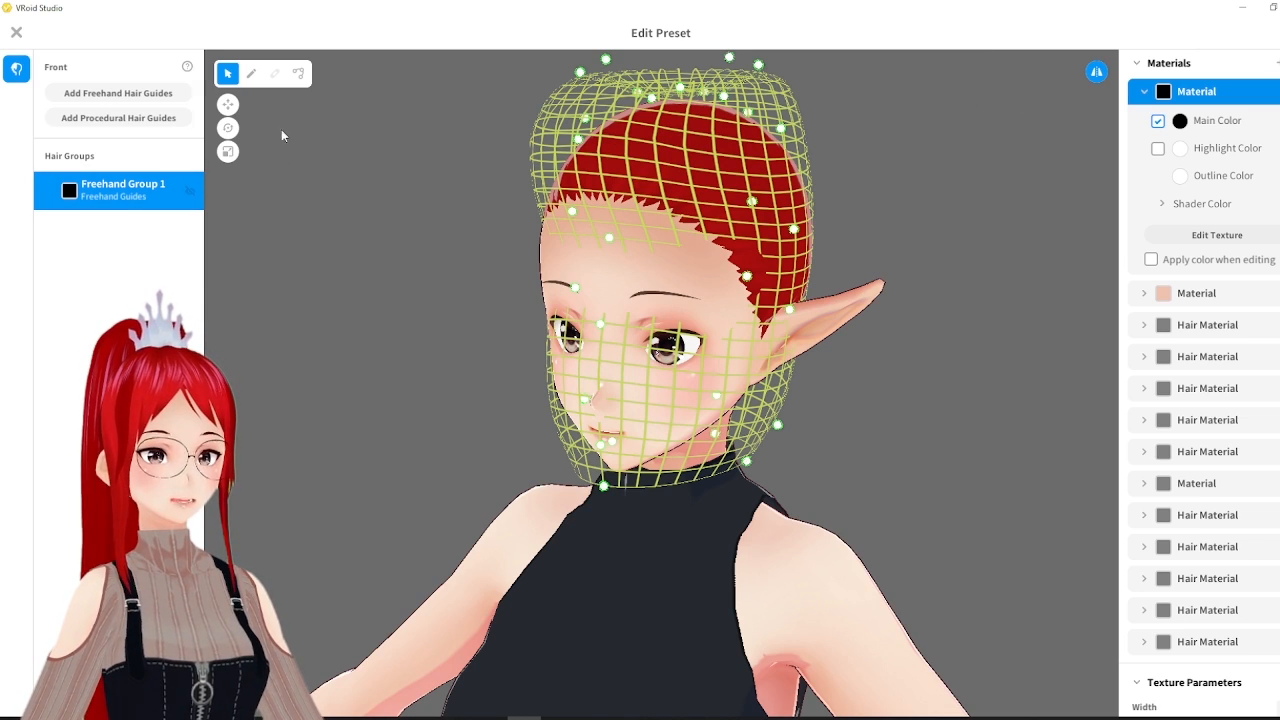
left_click(252, 72)
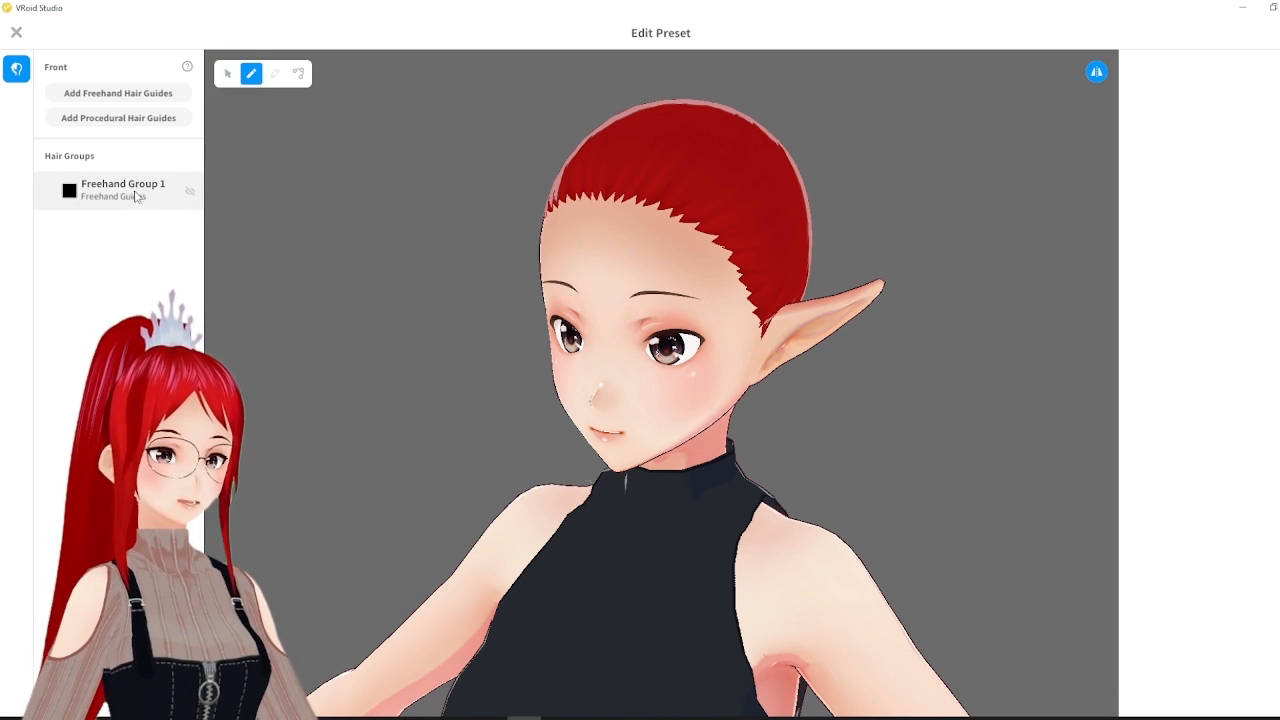
Duplicate and flip the drawn horn strand so Hair 1 and Hair 2 sit either side of the forehead
left_click(122, 188)
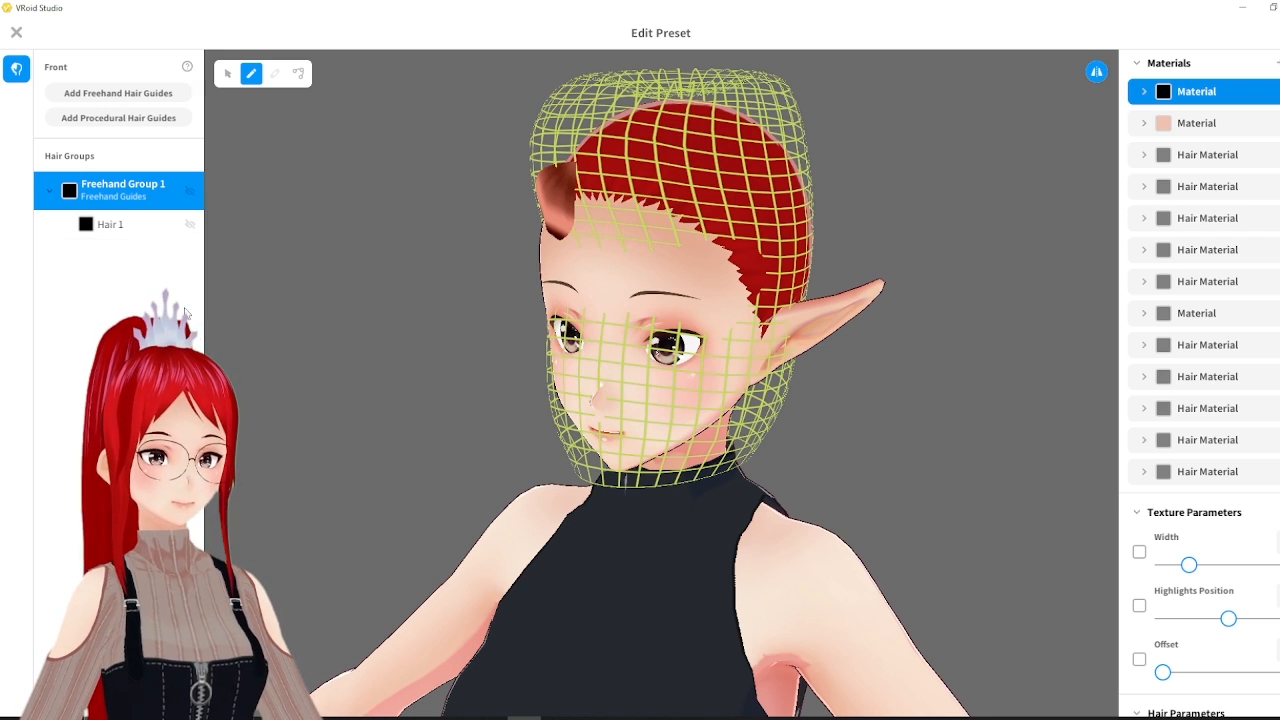
right_click(118, 190)
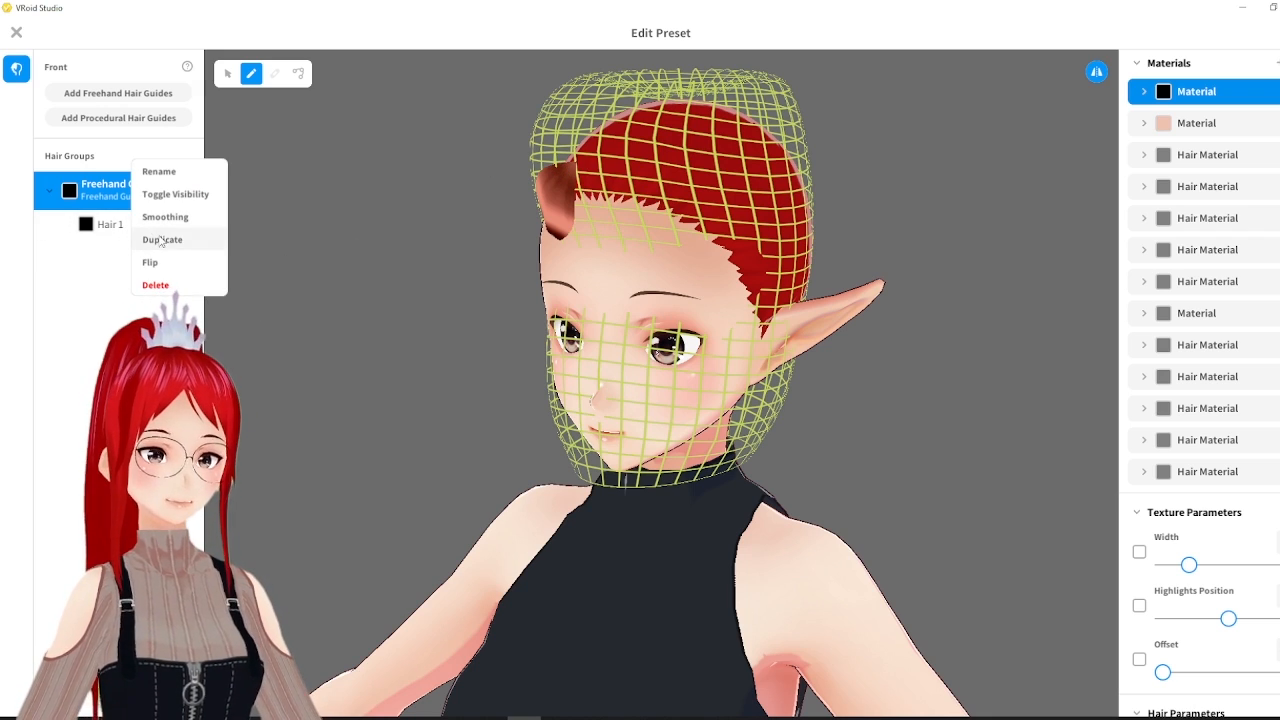
left_click(160, 240)
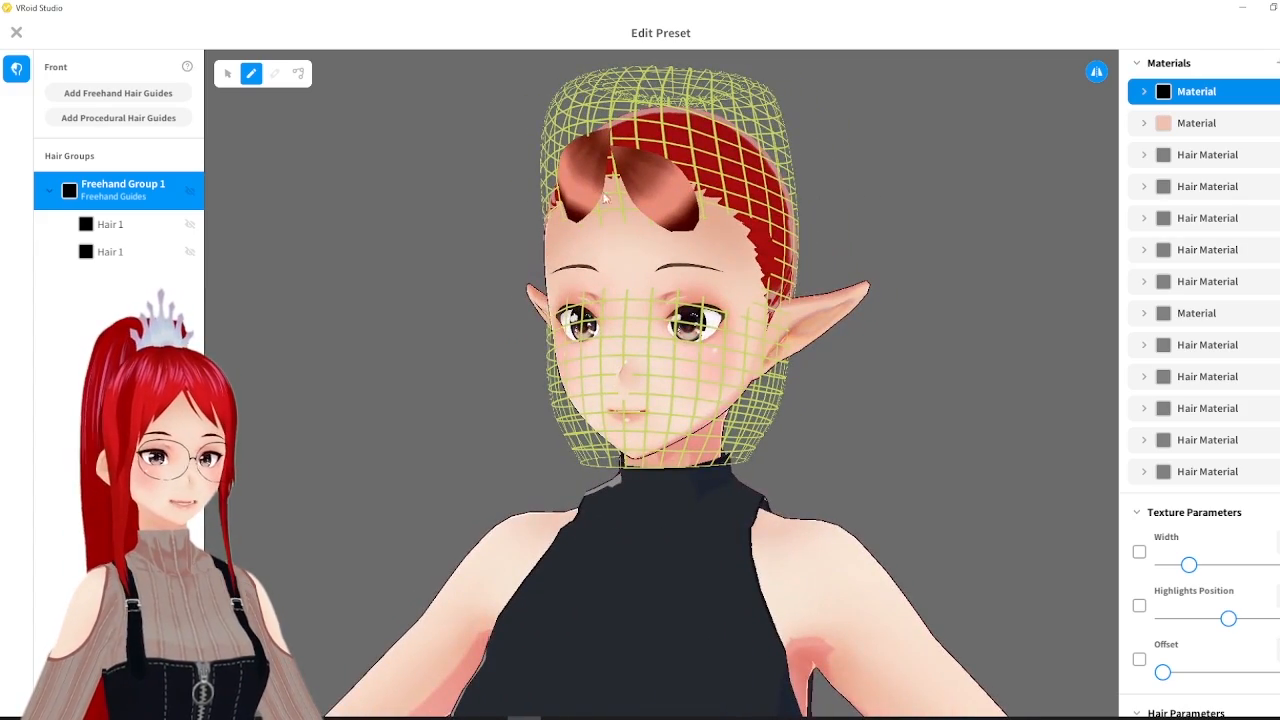
right_click(122, 188)
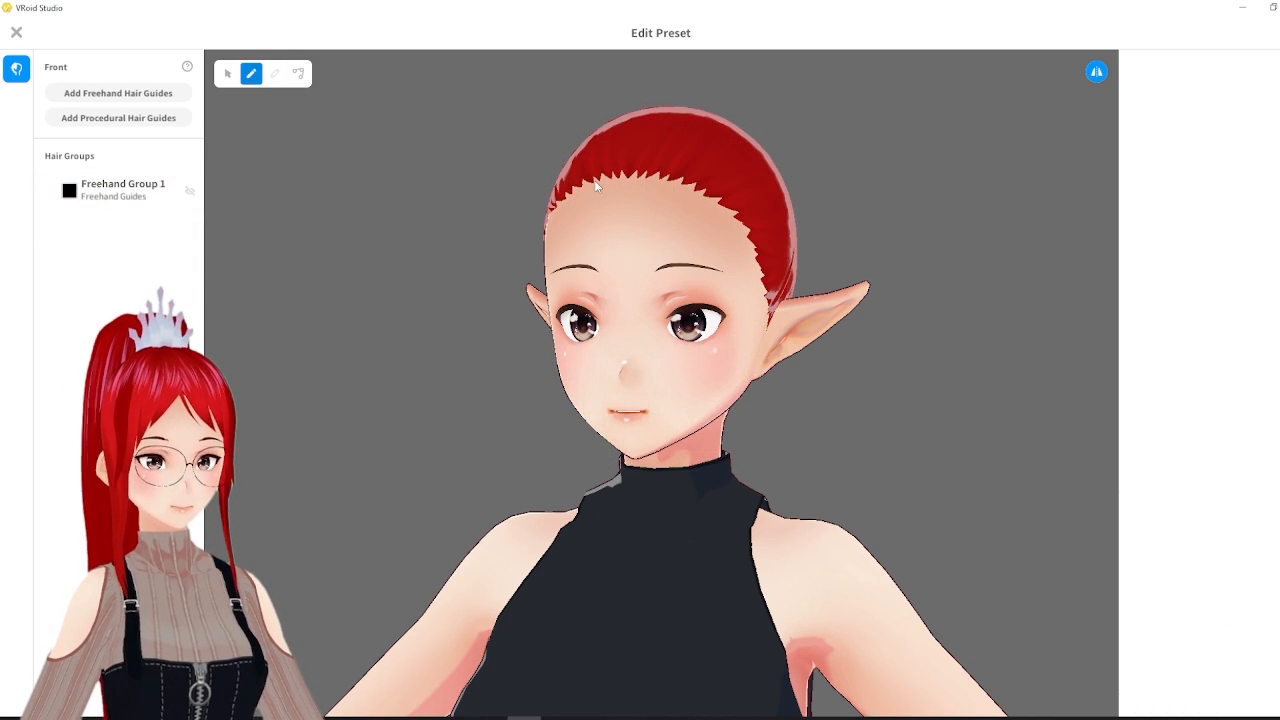
left_click(122, 190)
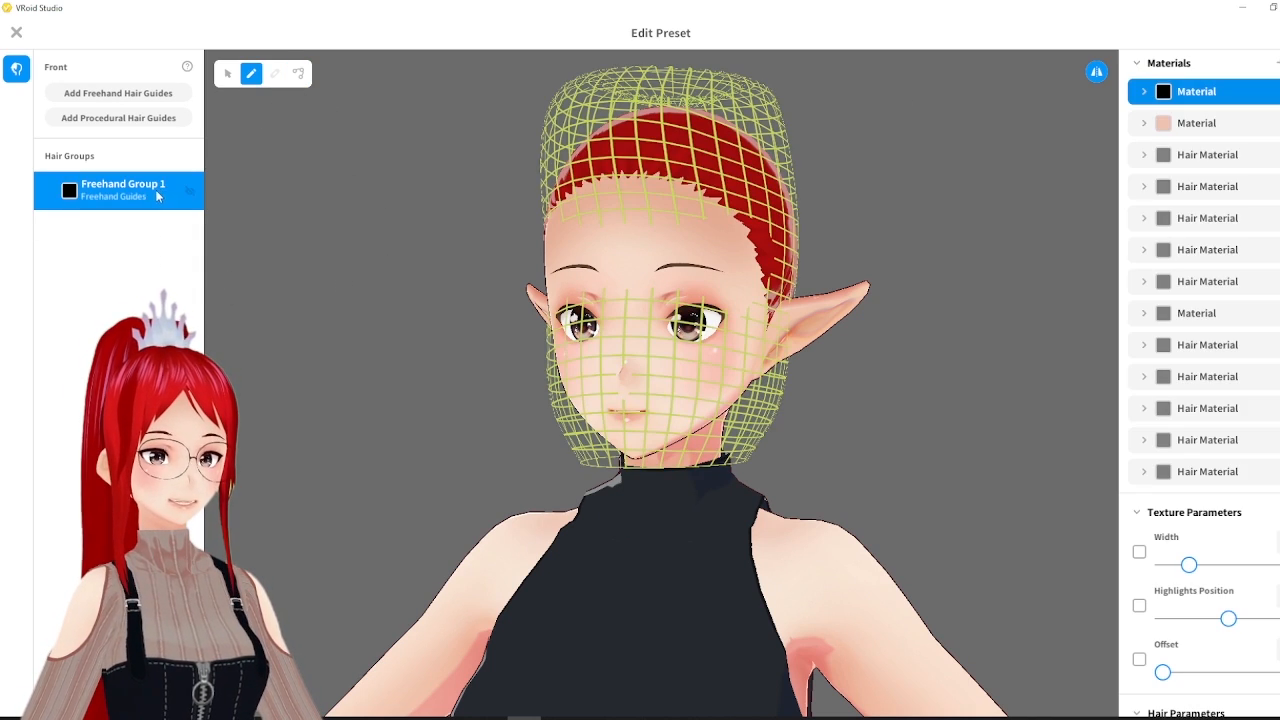
left_click(48, 192)
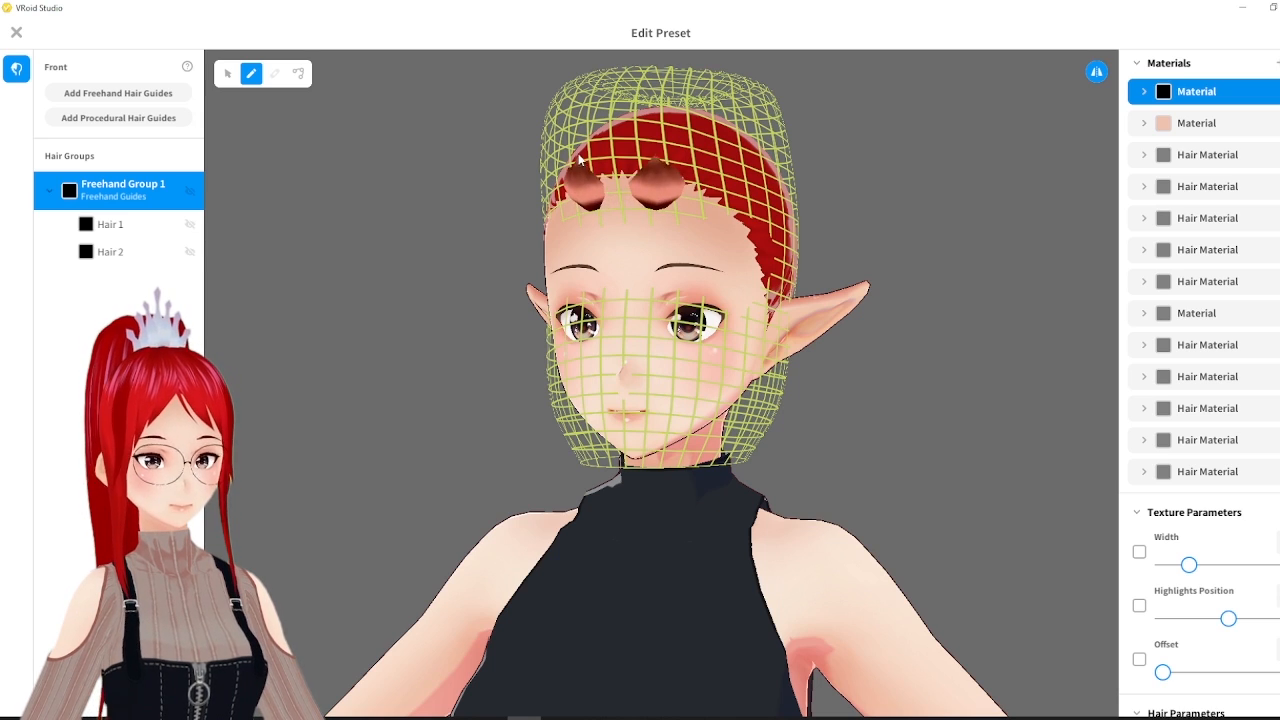
left_click(298, 72)
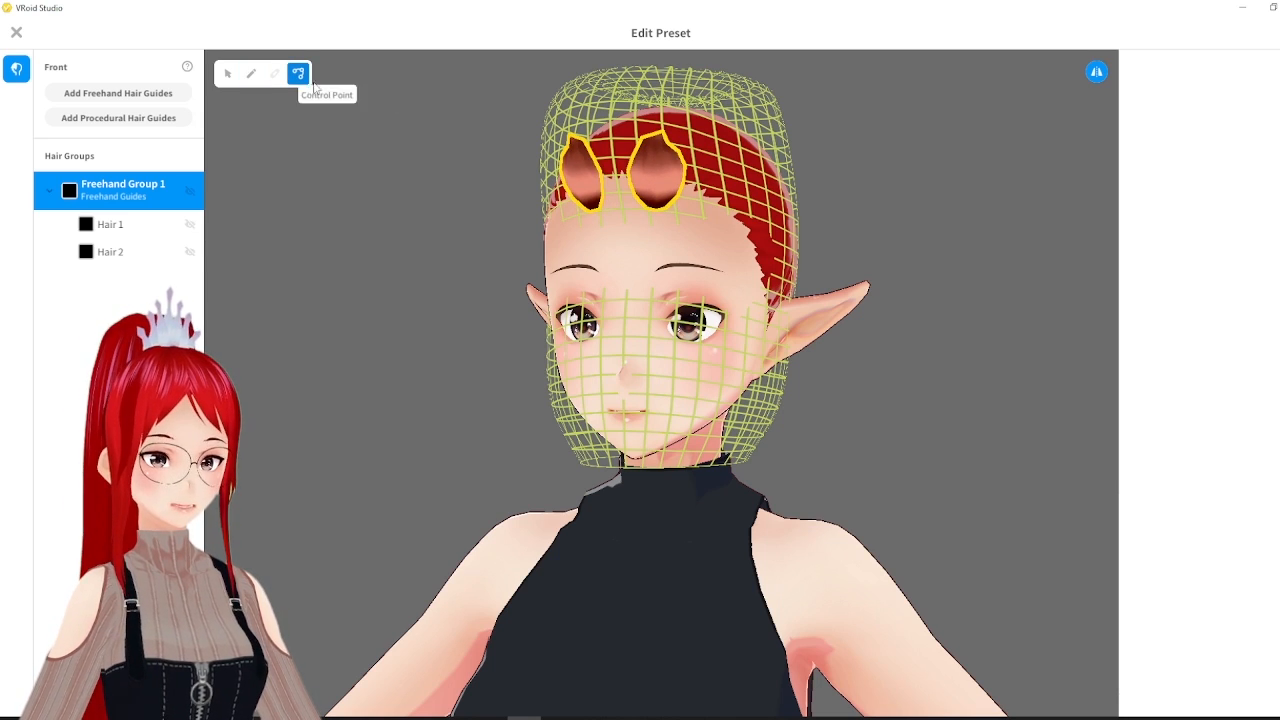
mouse_move(44, 230)
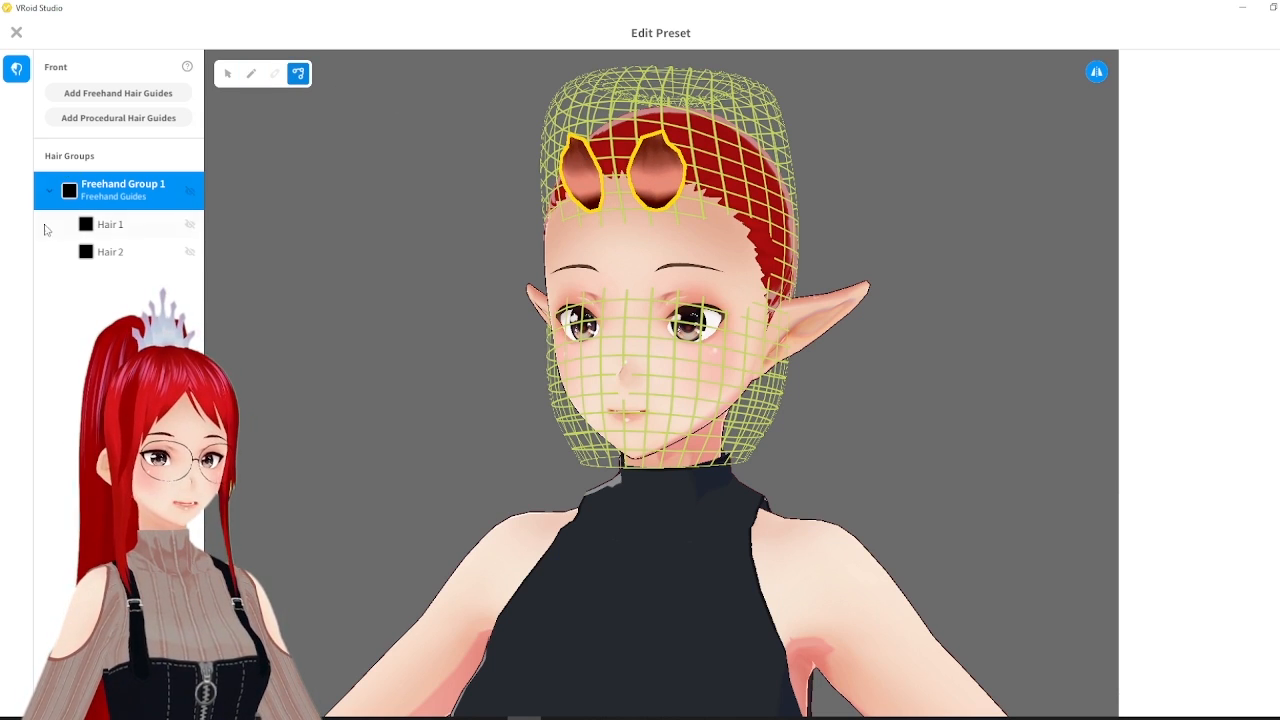
Reshape Hair 1's control points into a larger horn curving up and back
left_click(110, 224)
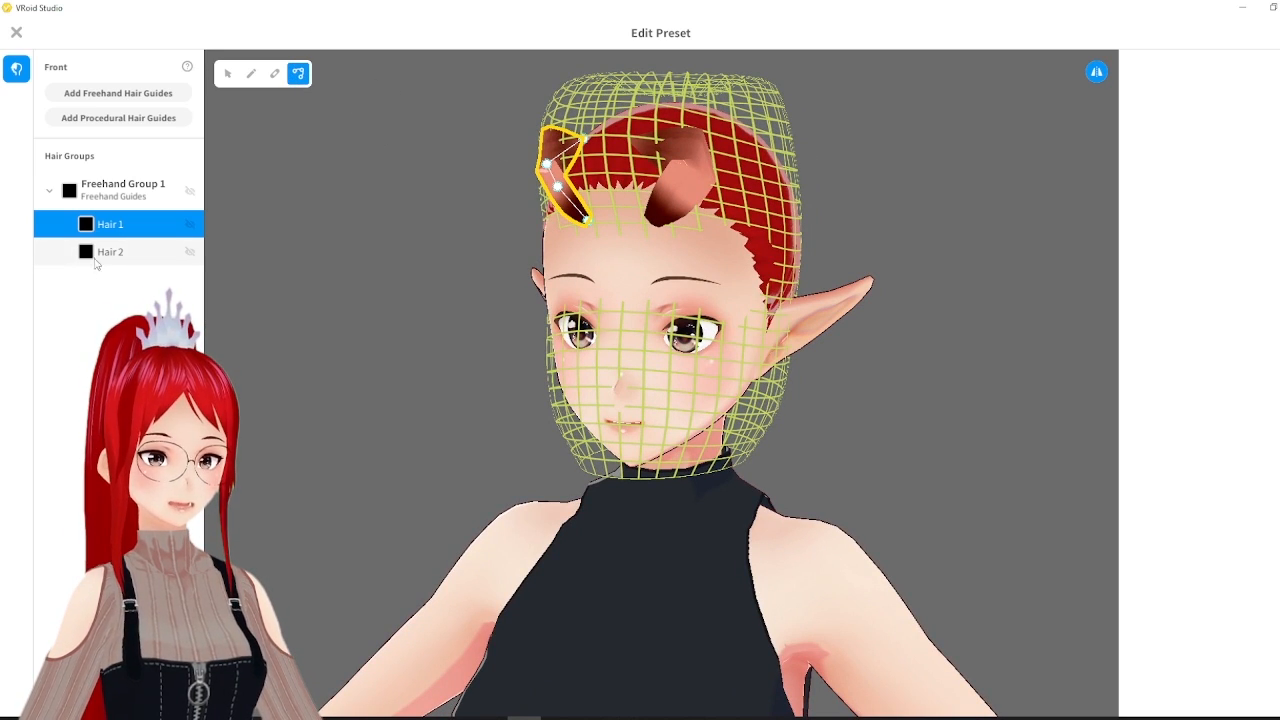
right_click(110, 224)
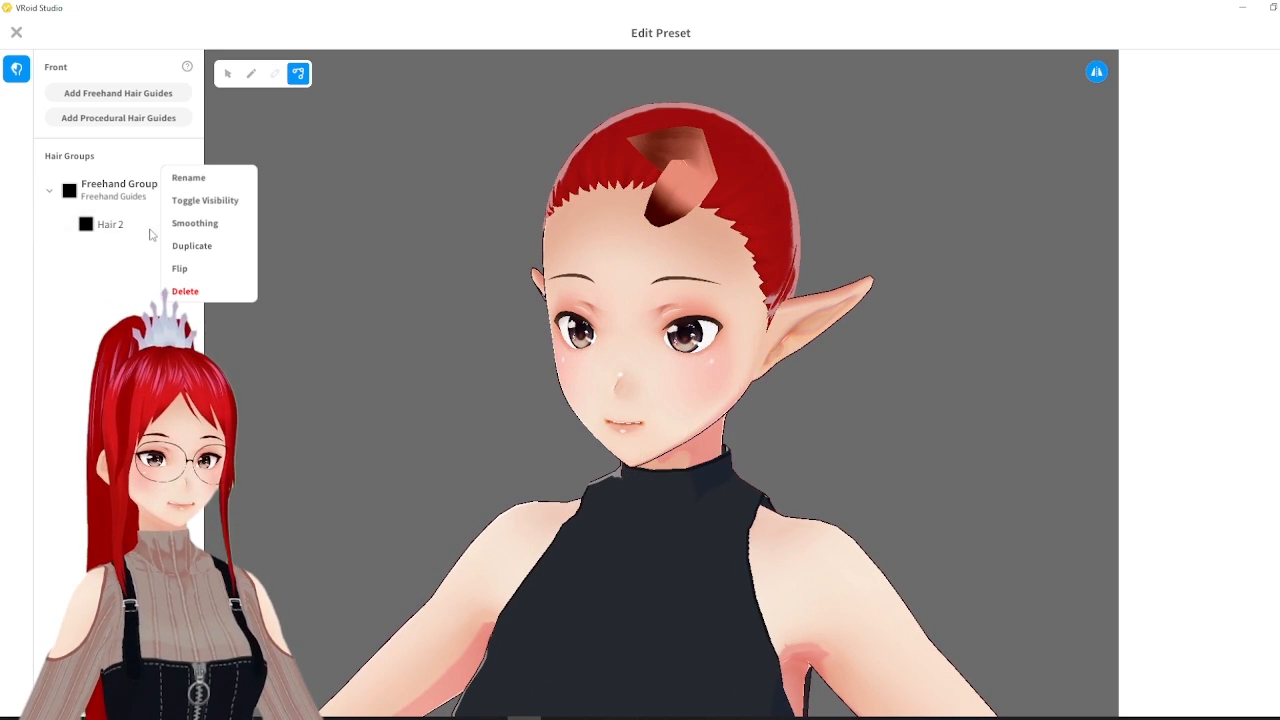
left_click(184, 292)
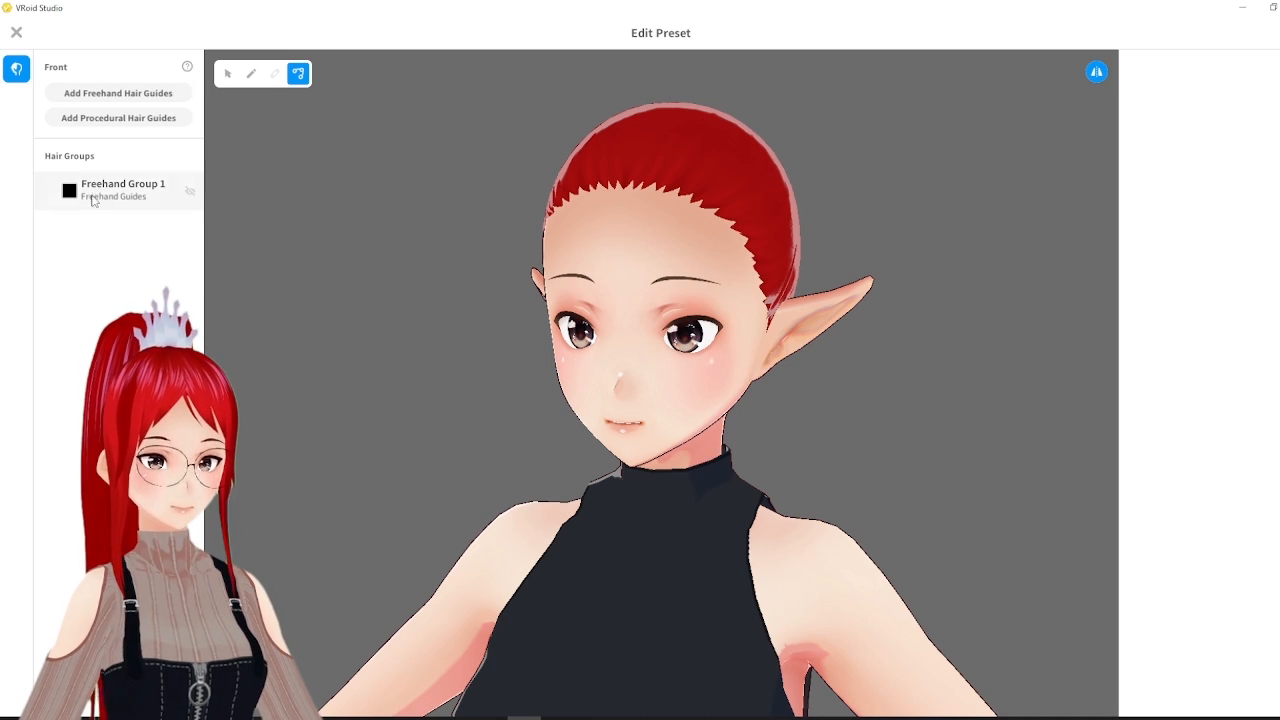
left_click(122, 188)
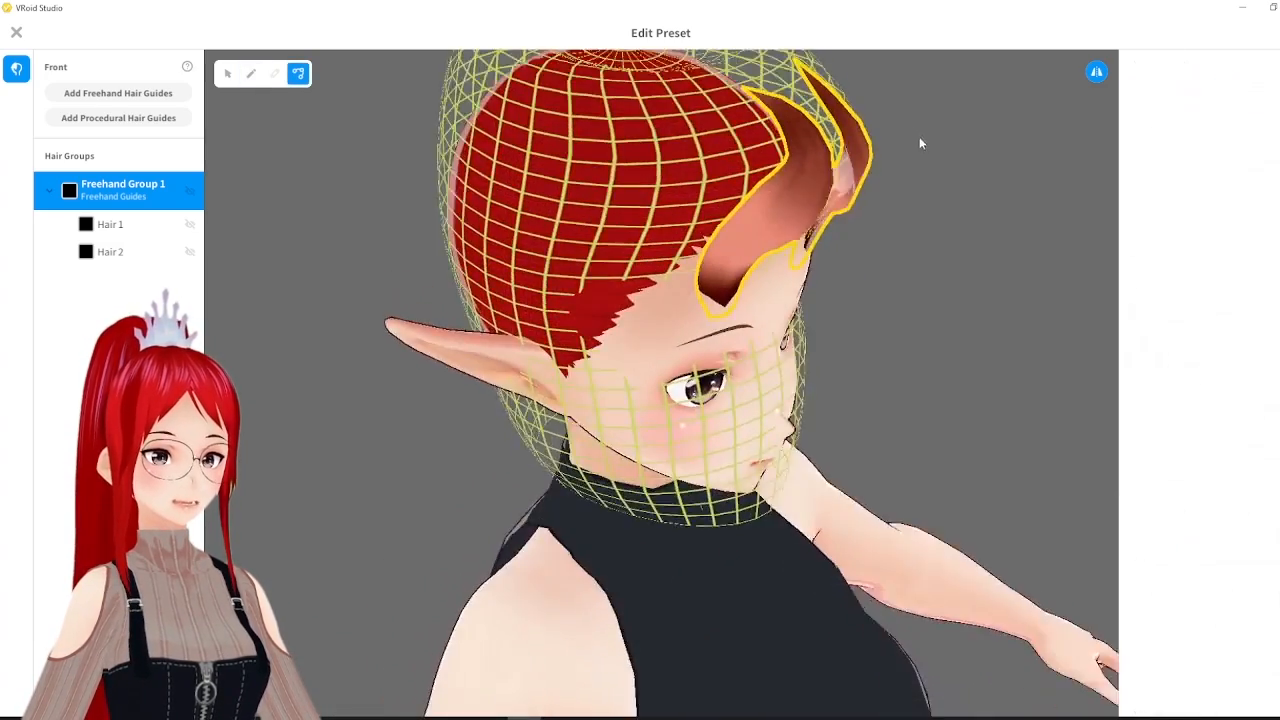
Straighten Hair 1 upward into a pointed horn, adjusting its tip from a side view
left_click_drag(920, 144, 826, 180)
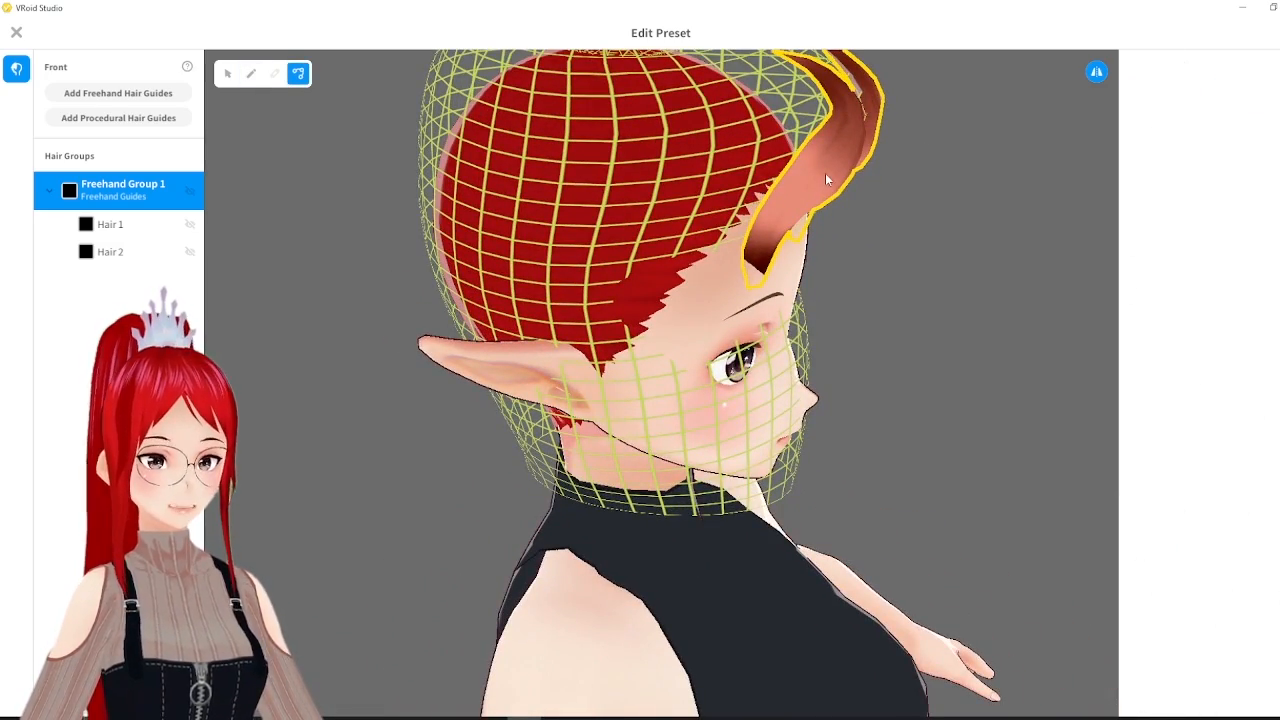
left_click(110, 224)
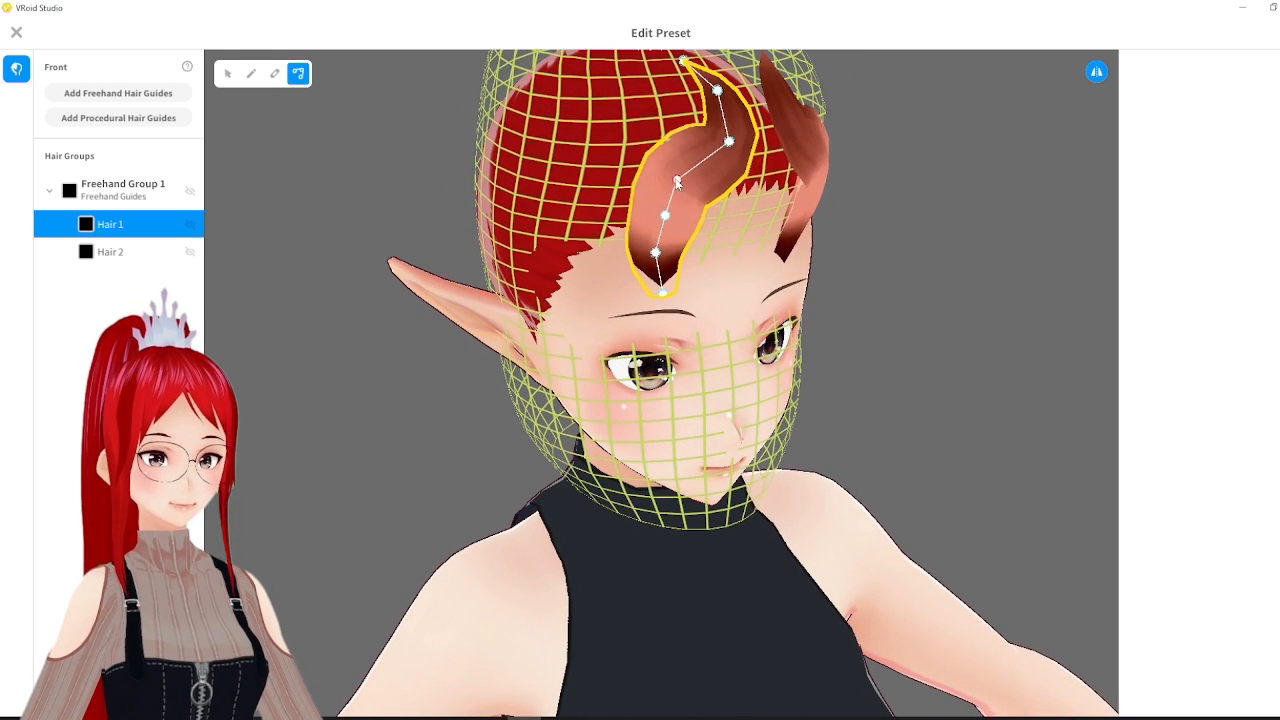
left_click_drag(680, 180, 662, 140)
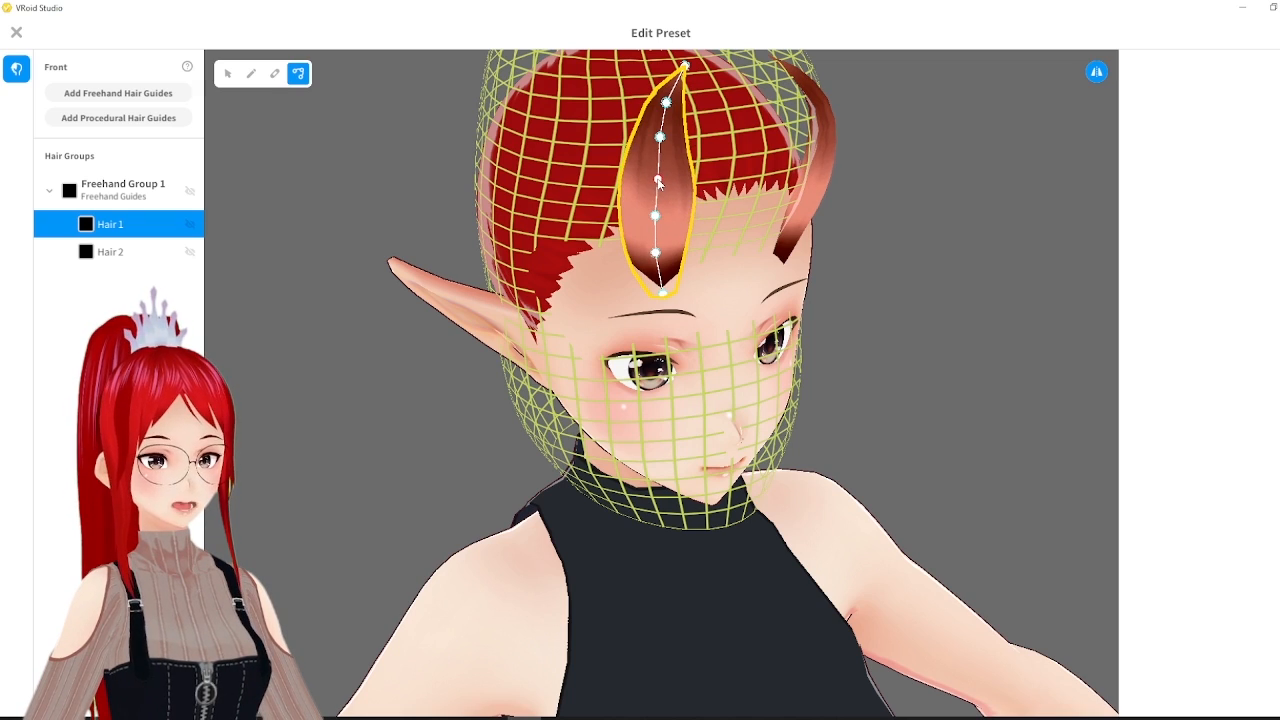
left_click_drag(660, 184, 660, 144)
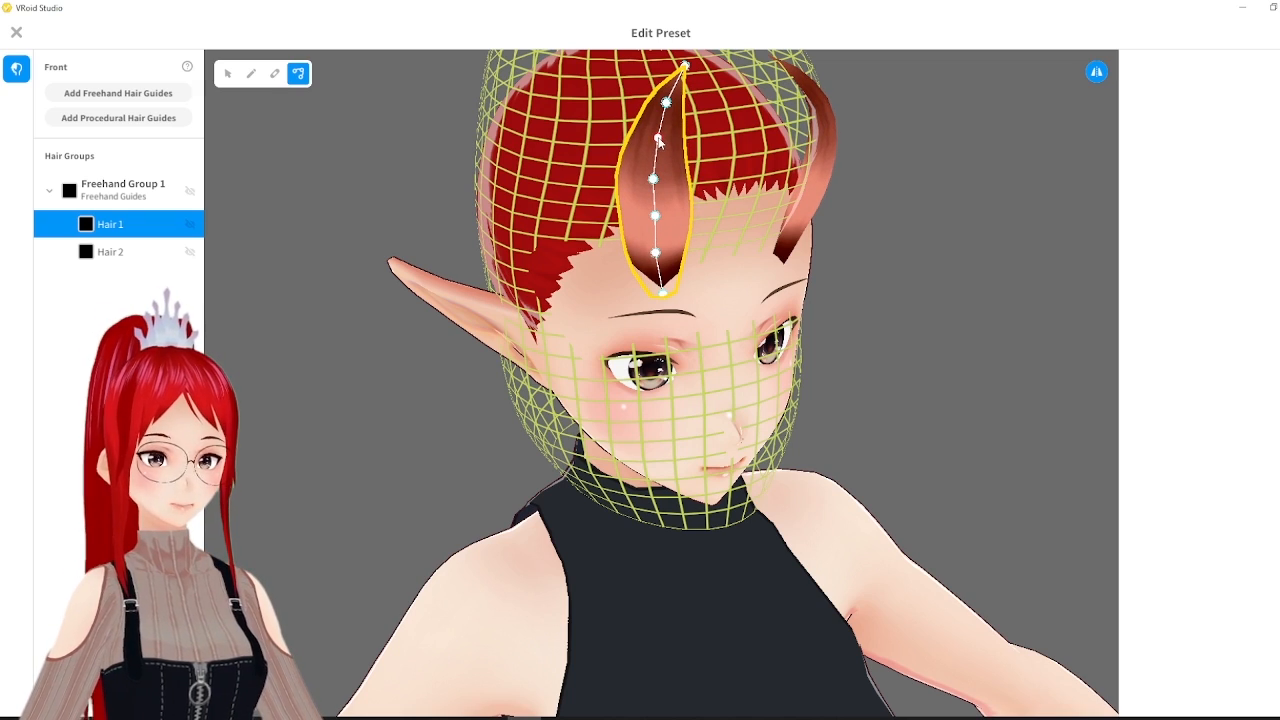
Match Hair 2 to the first horn with Diamond cross sections, then bring up Hair 1's material
left_click(228, 72)
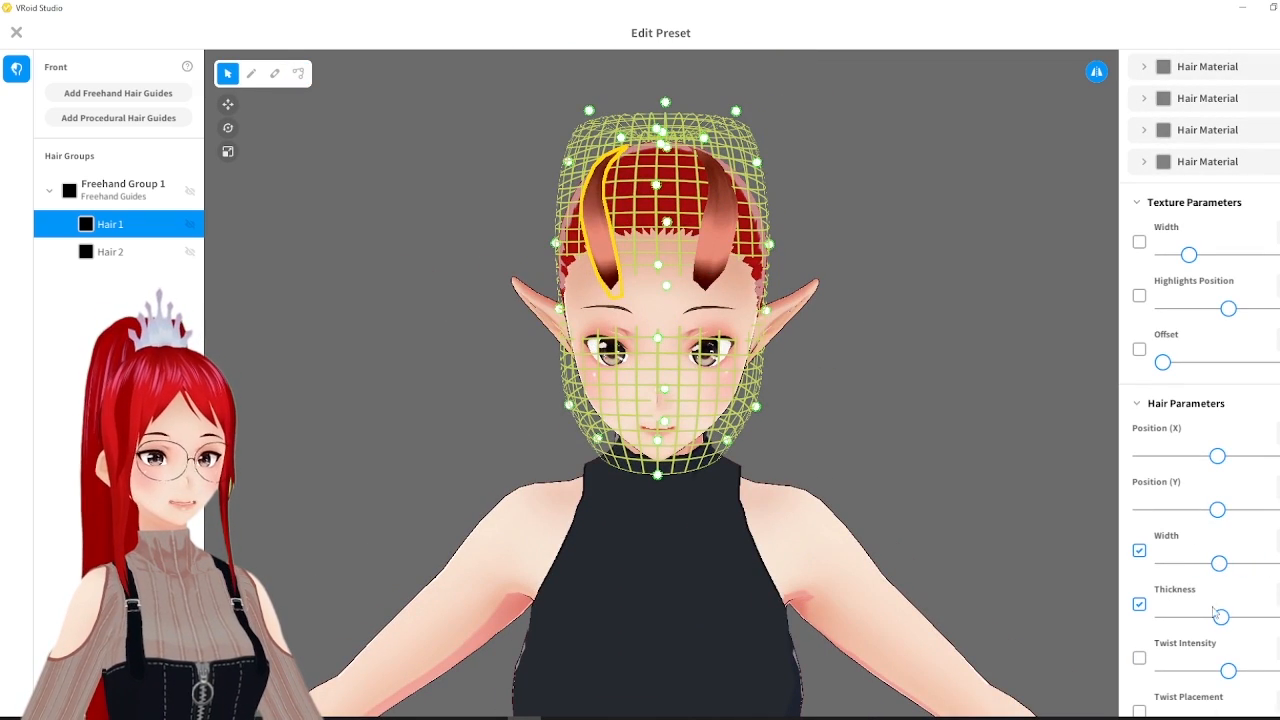
left_click(110, 252)
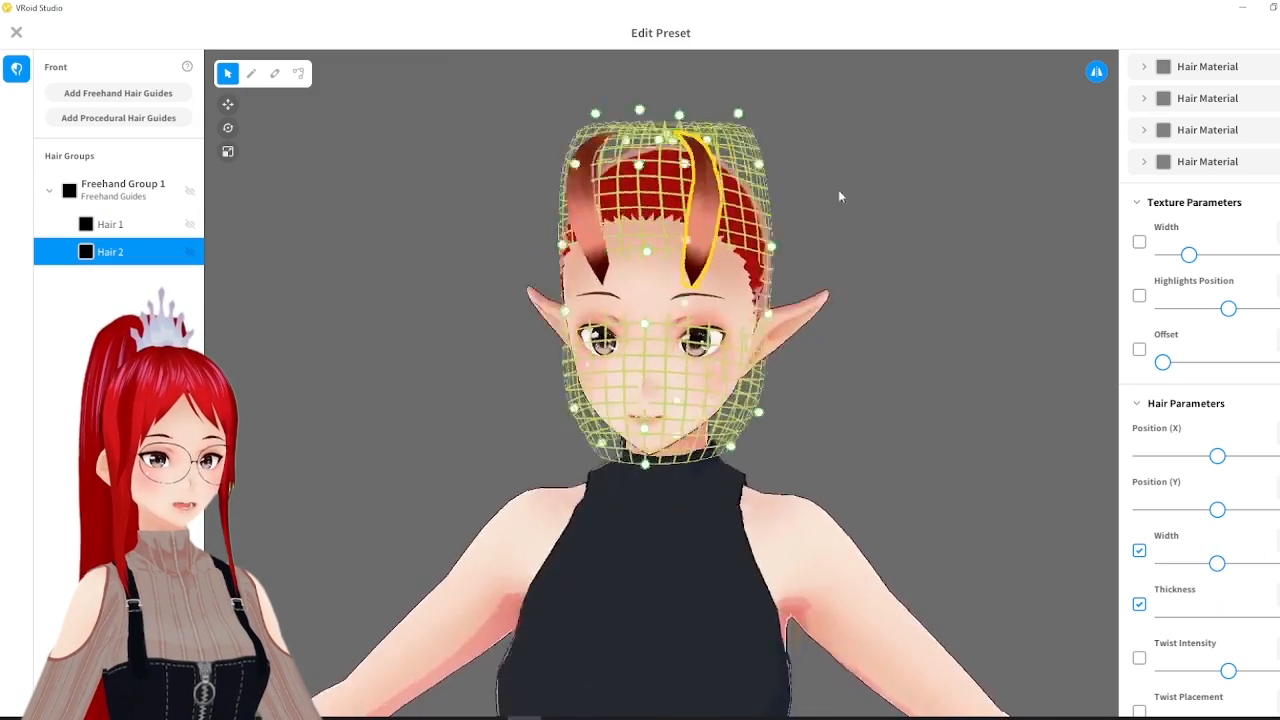
left_click(298, 72)
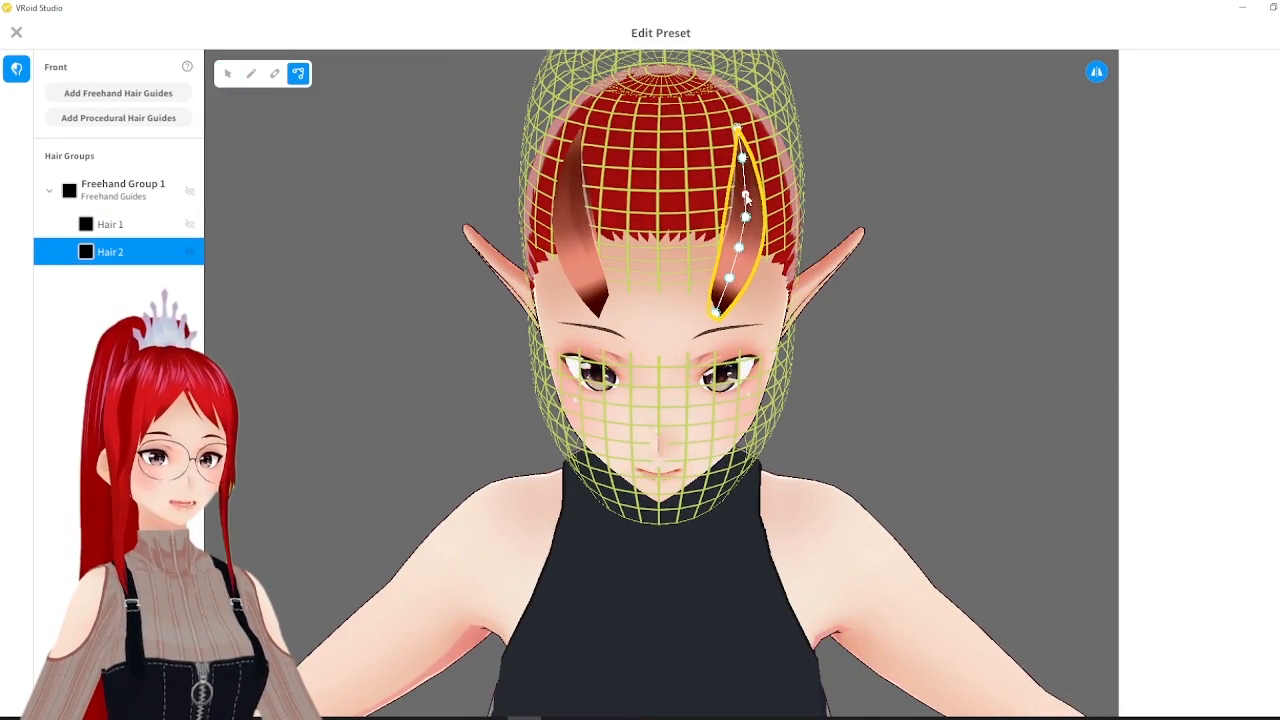
left_click(110, 224)
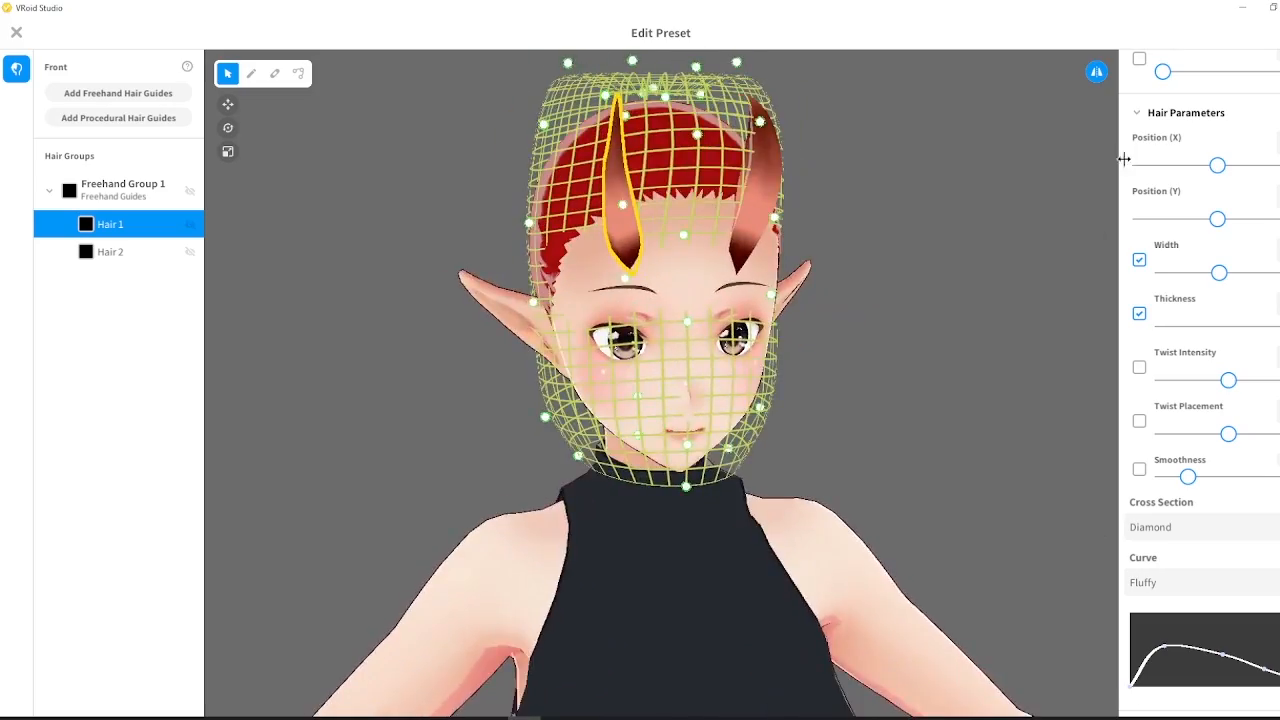
scroll("up", 3)
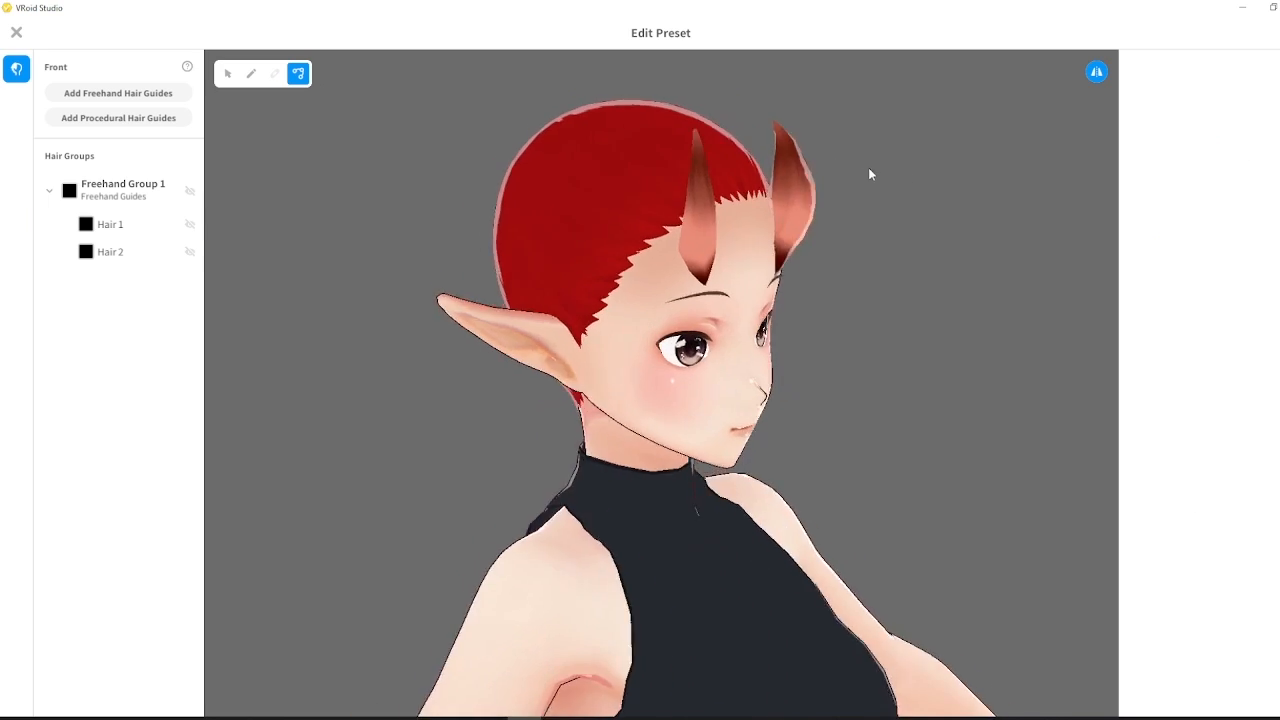
left_click(110, 224)
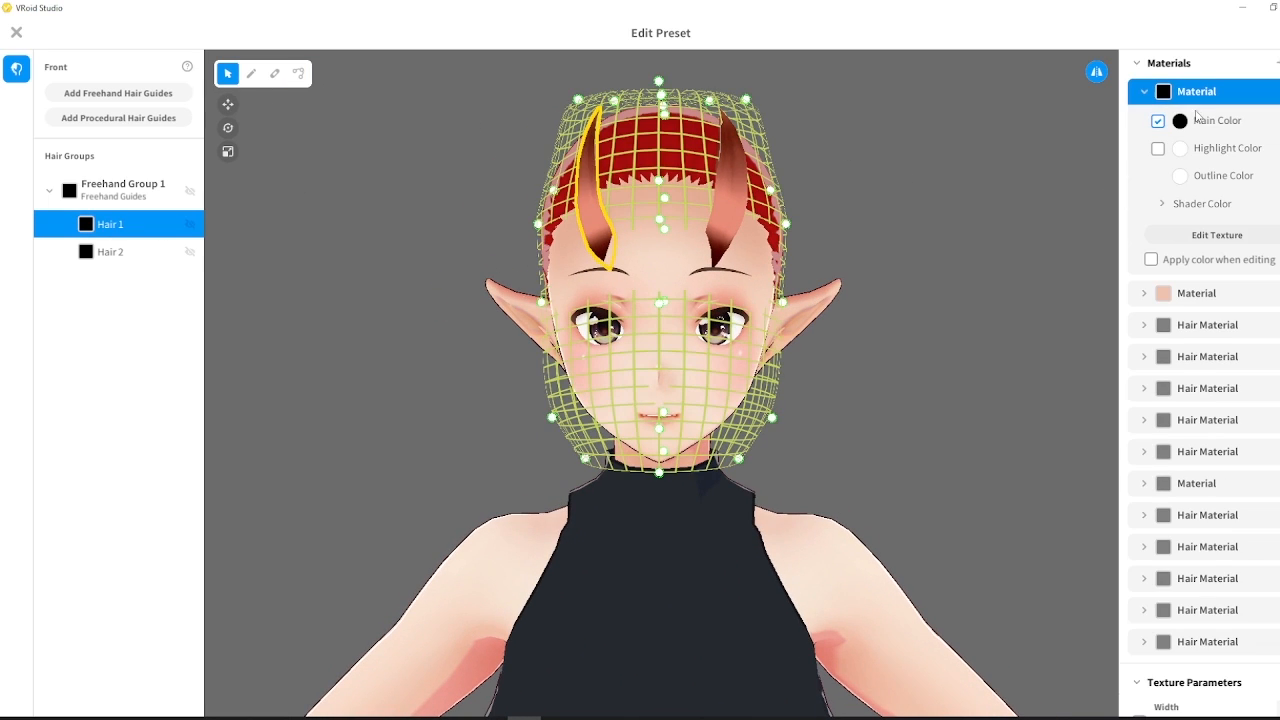
Paint the horn texture a pale skin tone in the texture editor
left_click(1218, 234)
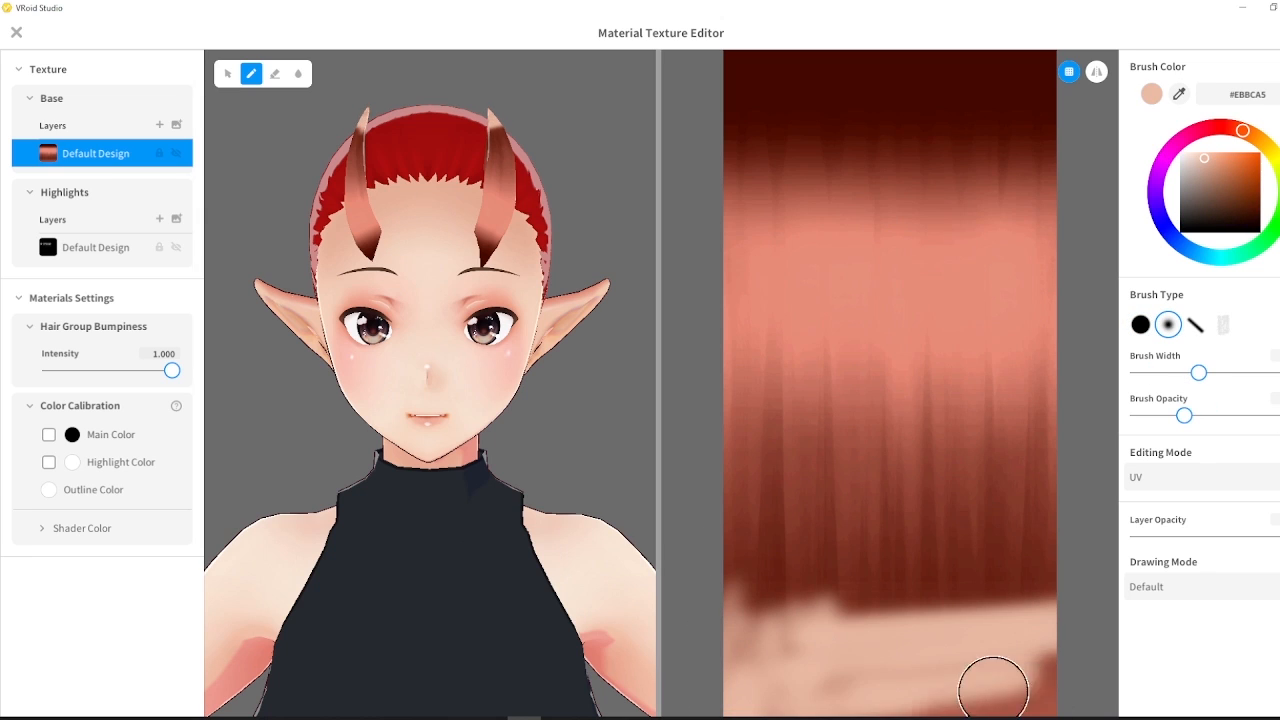
left_click_drag(990, 684, 884, 256)
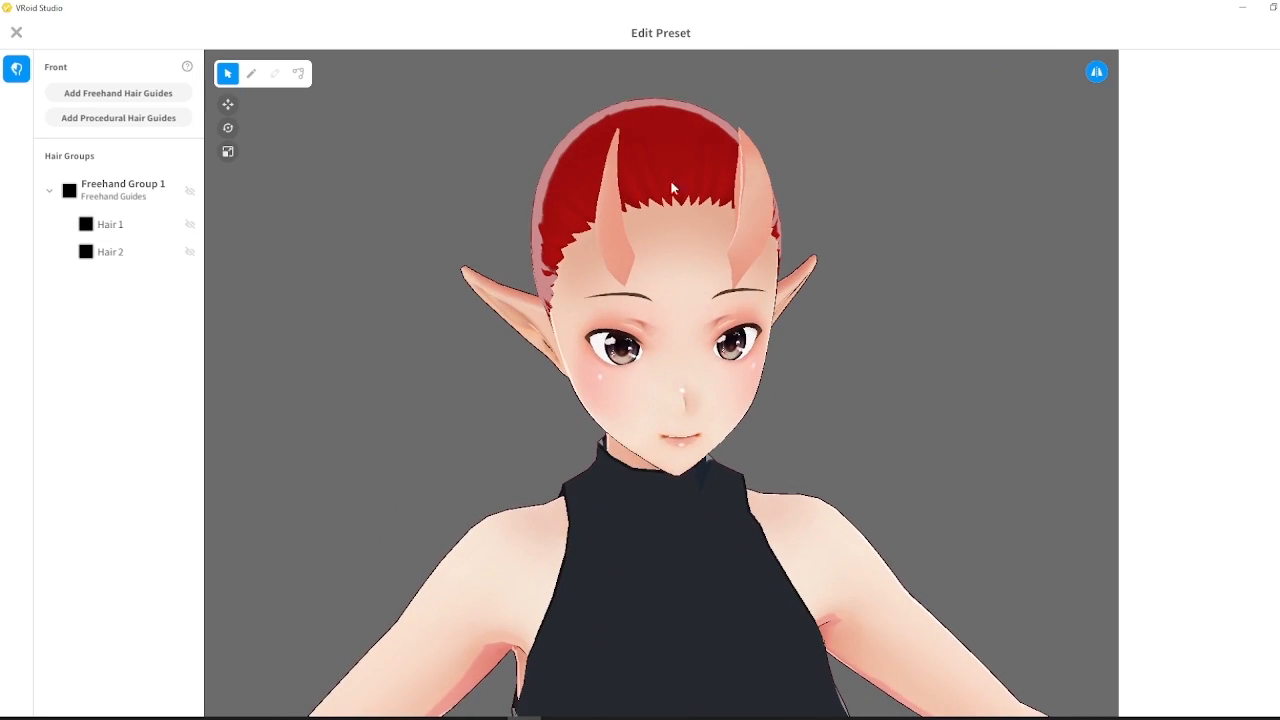
Preview the horn group without guides and close the hairstyle editor
left_click(122, 188)
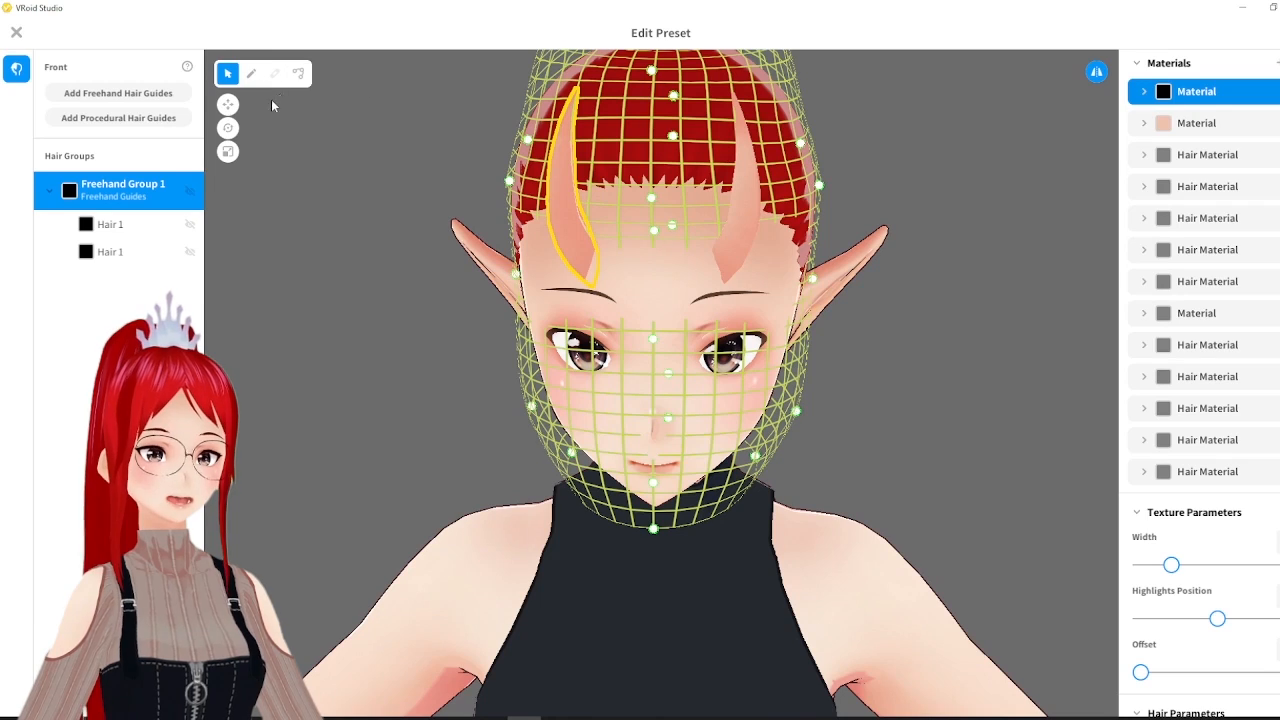
left_click(110, 252)
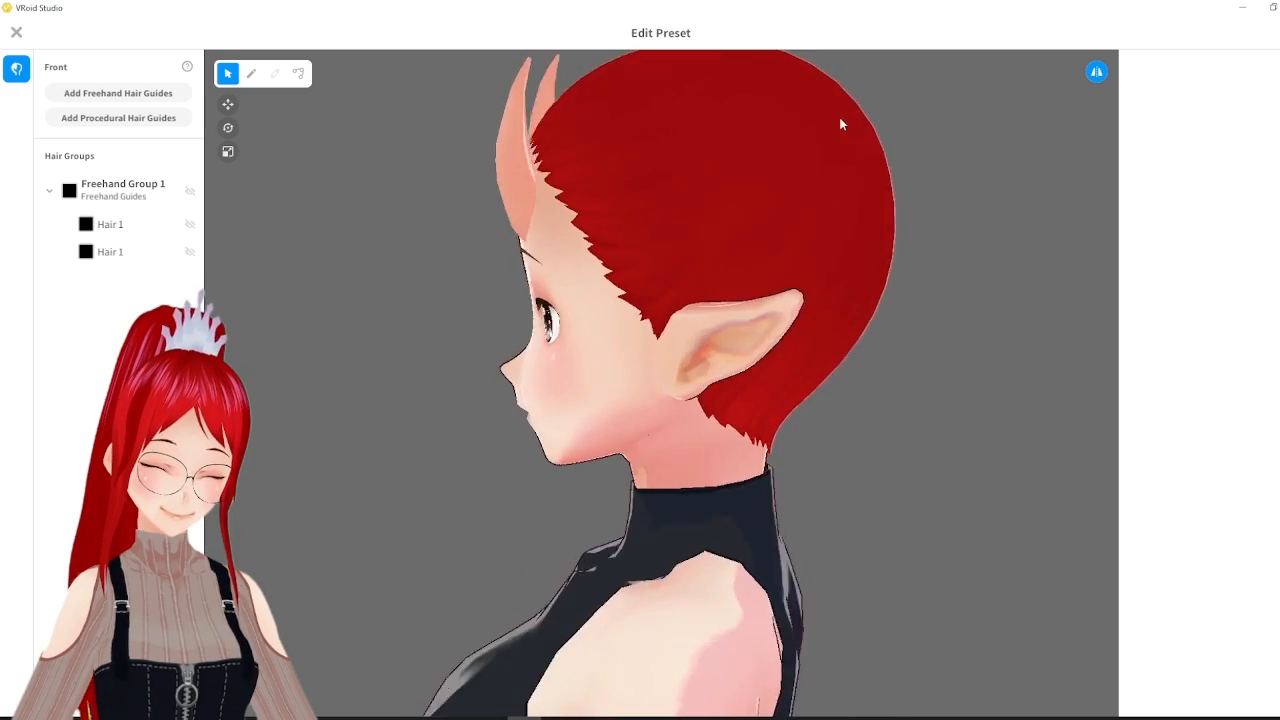
left_click(16, 32)
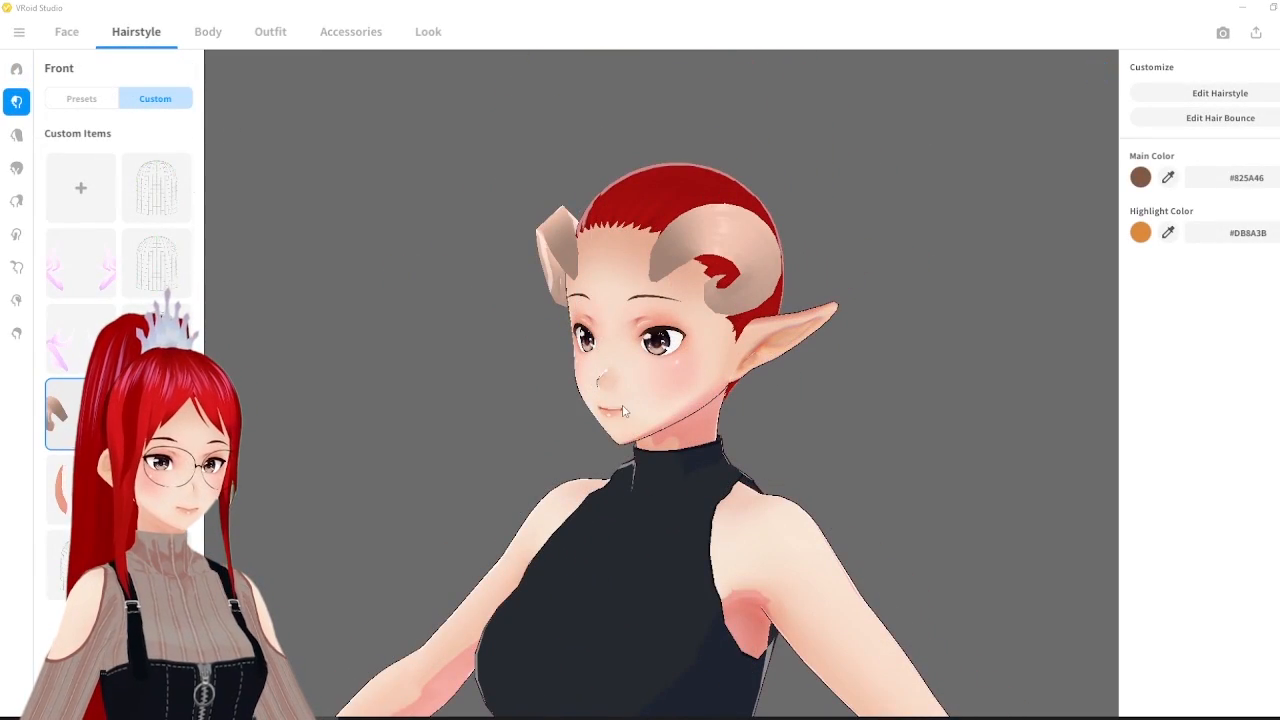
Inspect the horns from the side, then reopen the hairstyle editor for a new freehand group
left_click_drag(700, 400, 620, 400)
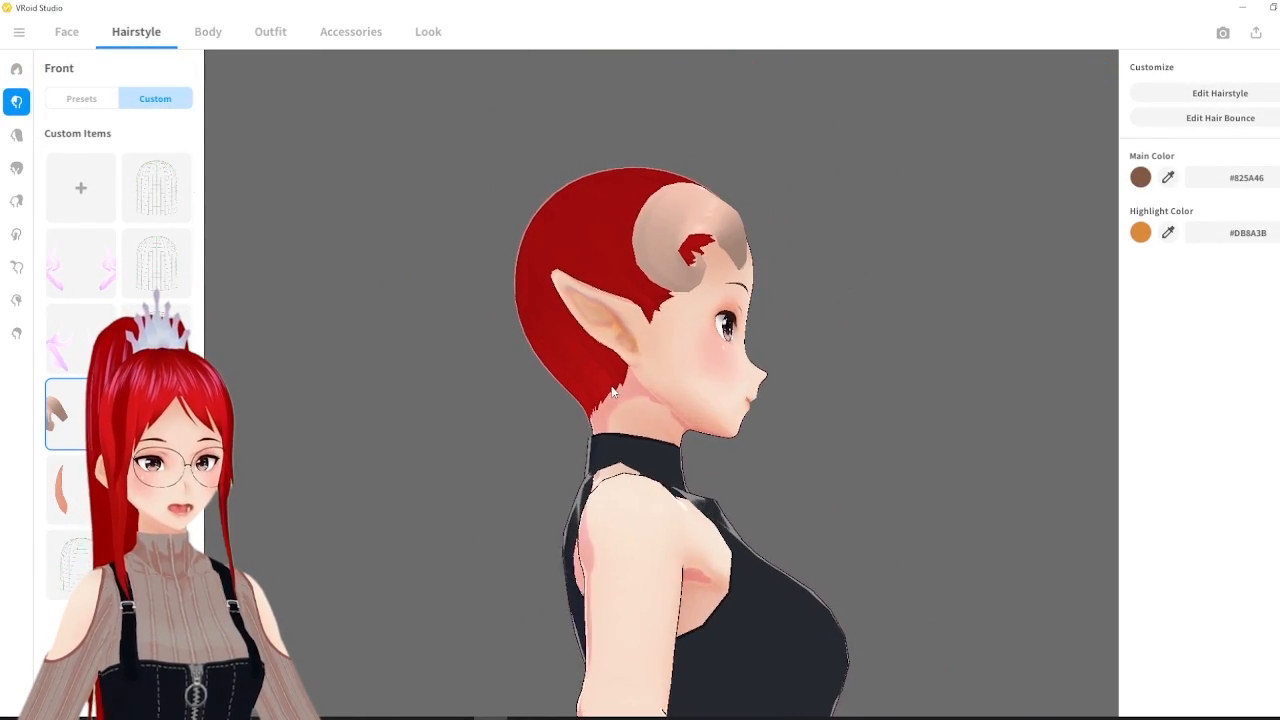
left_click_drag(650, 400, 516, 420)
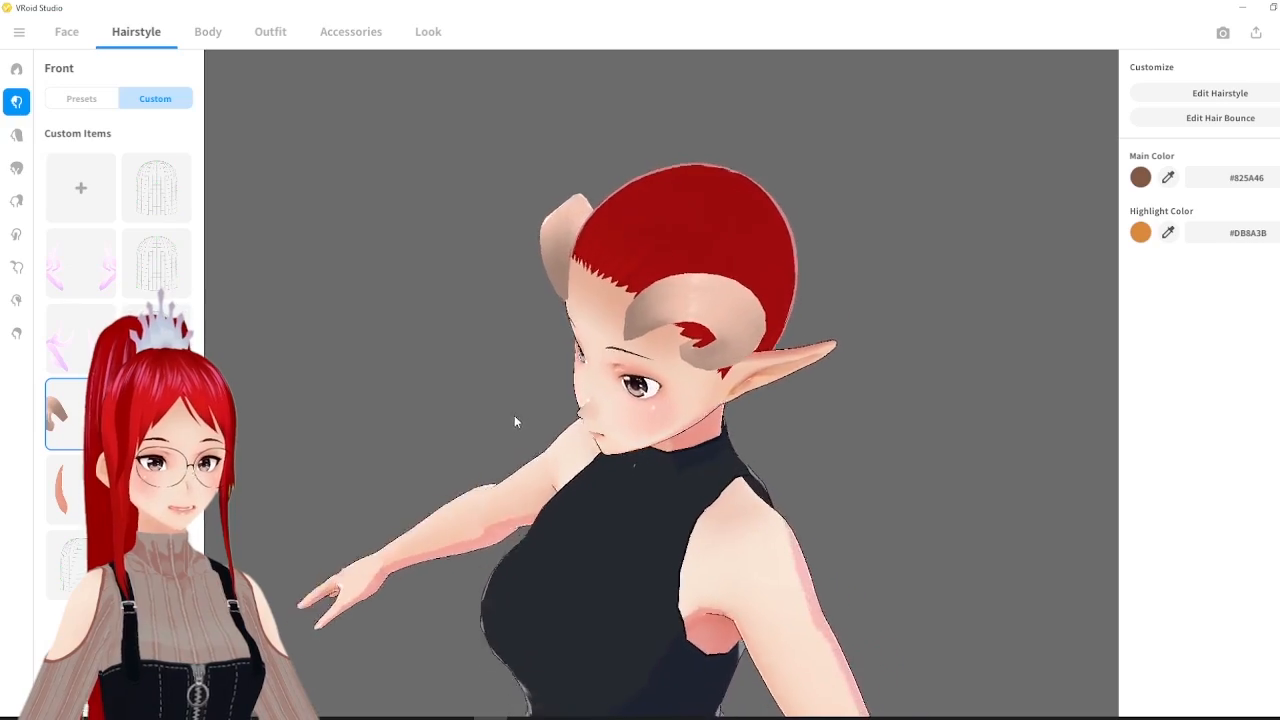
left_click(1220, 92)
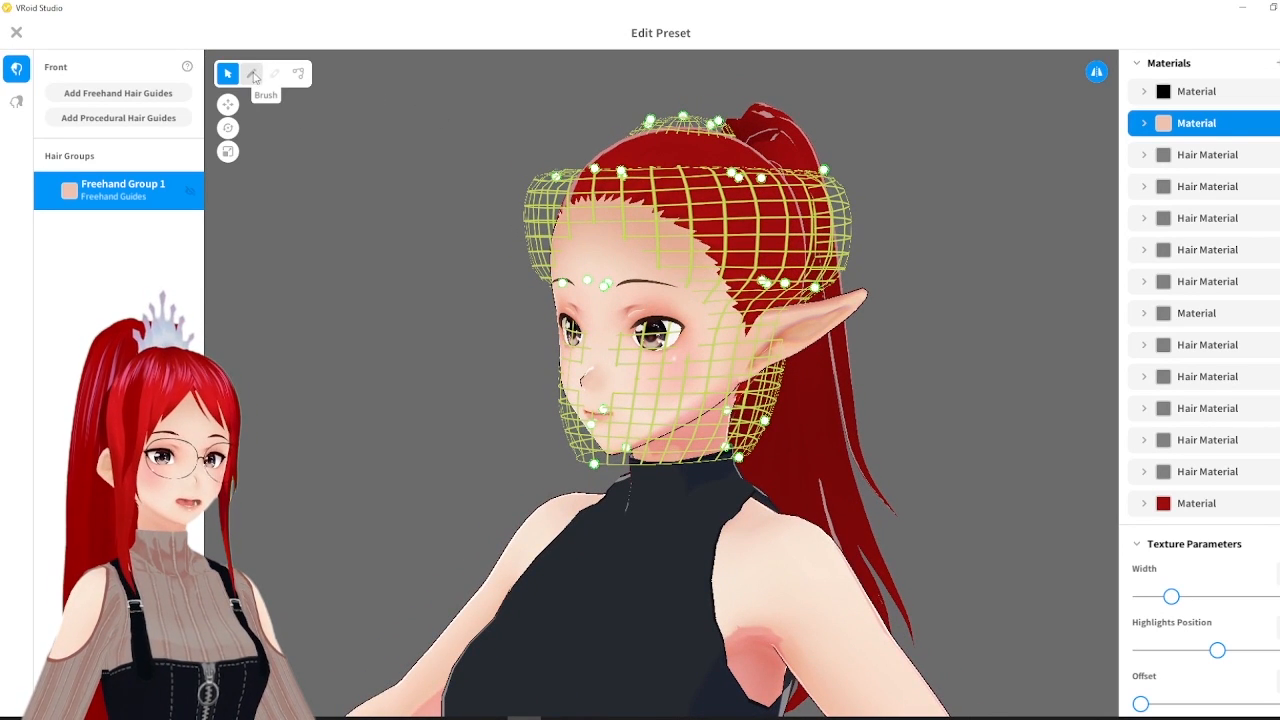
Brush Hair 1 and Hair 2 into skin-toned ram horns curling beside the head and preview them
left_click(252, 72)
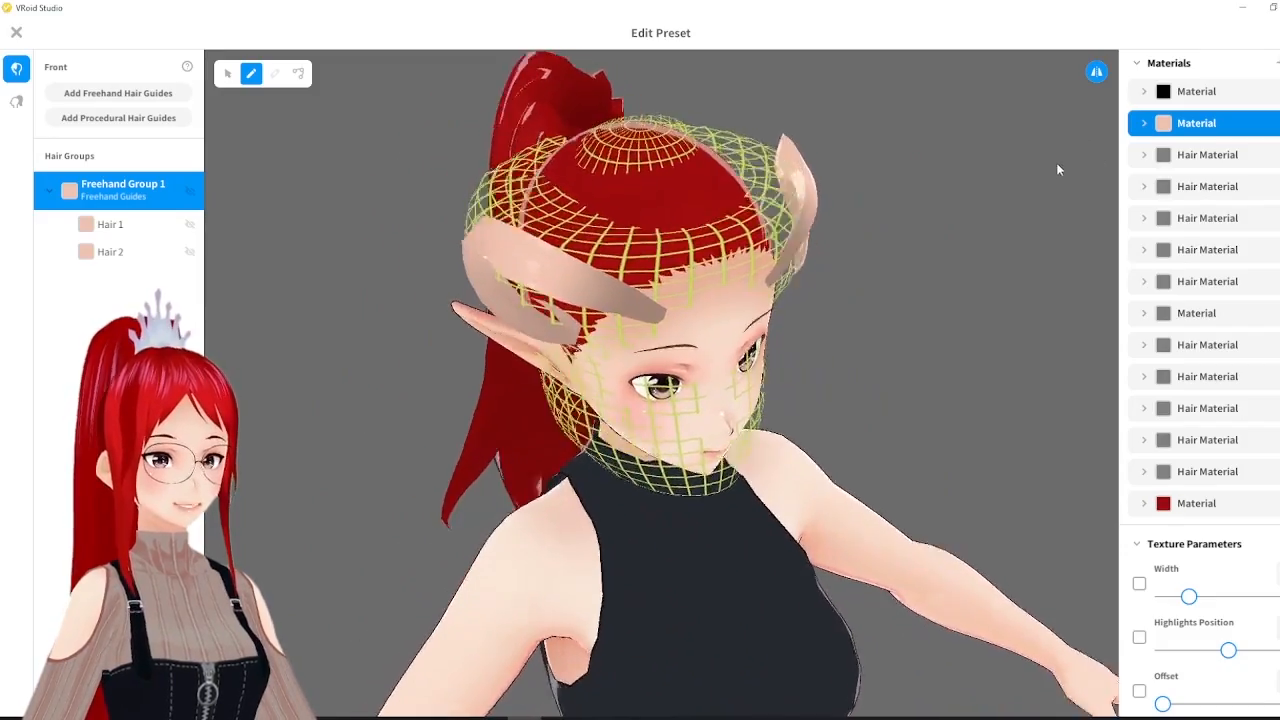
left_click(110, 252)
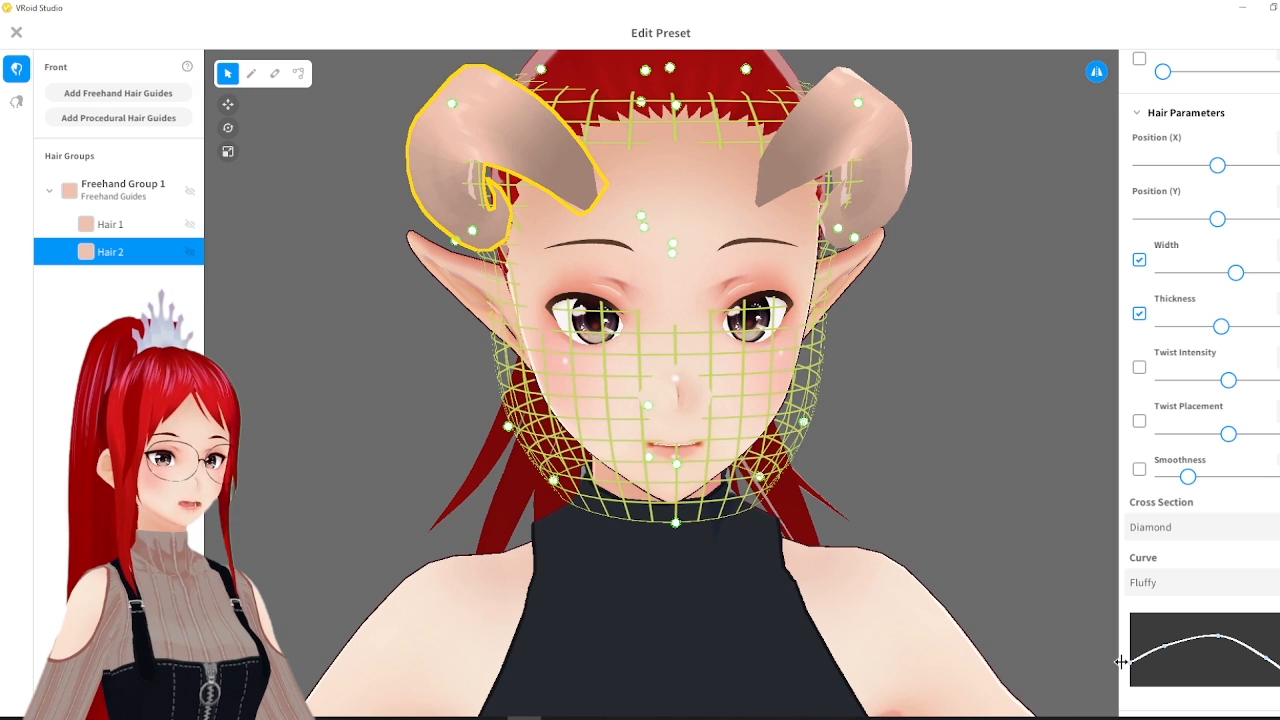
left_click(108, 224)
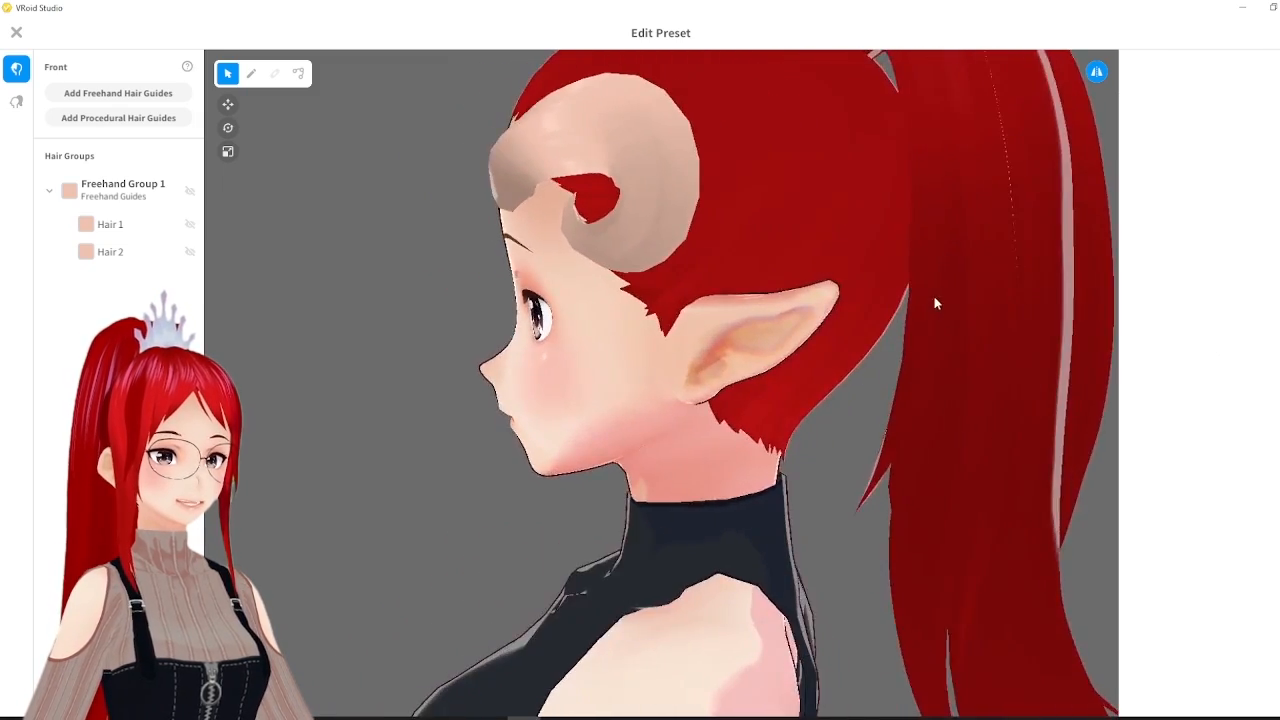
left_click(110, 224)
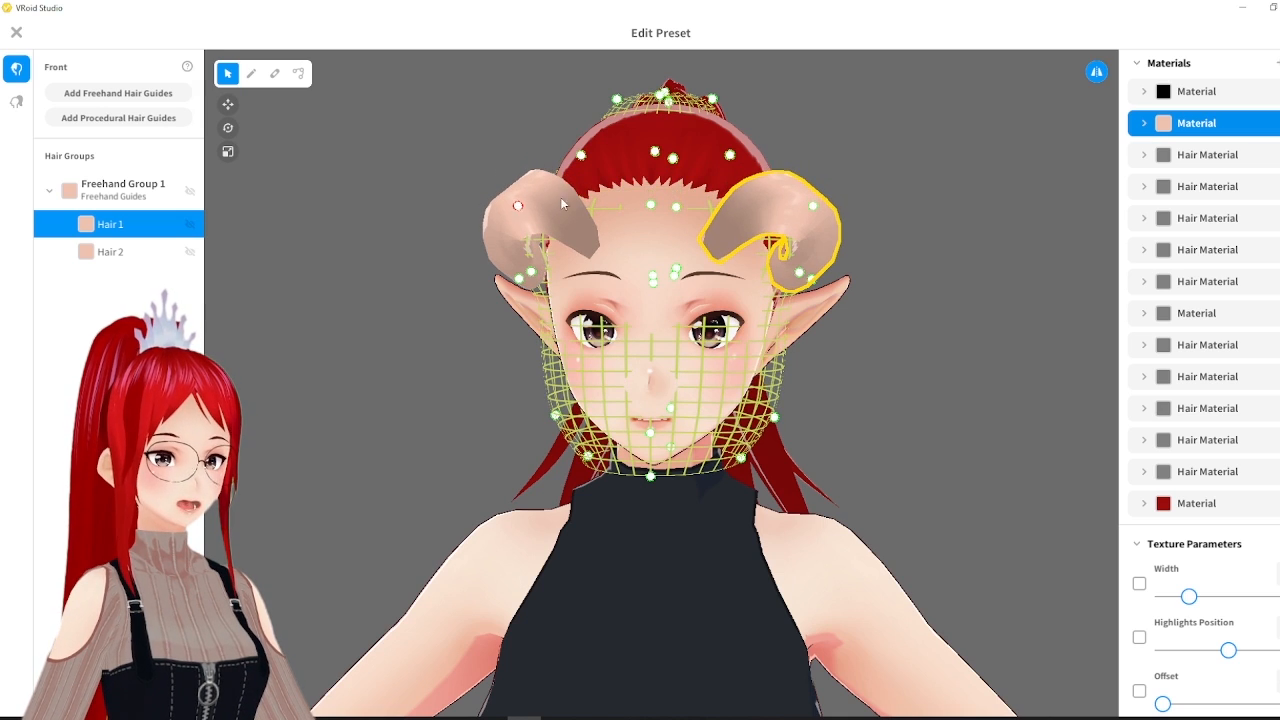
key("ctrl+z")
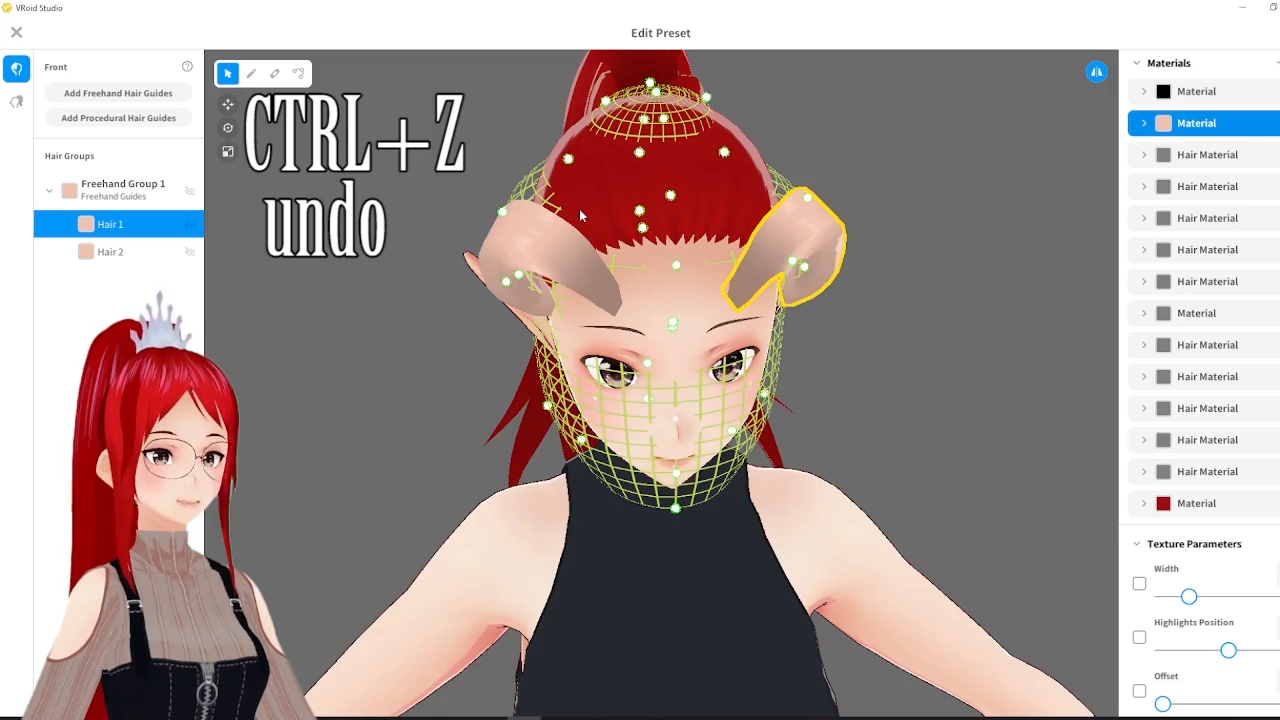
key("ctrl+shift+z")
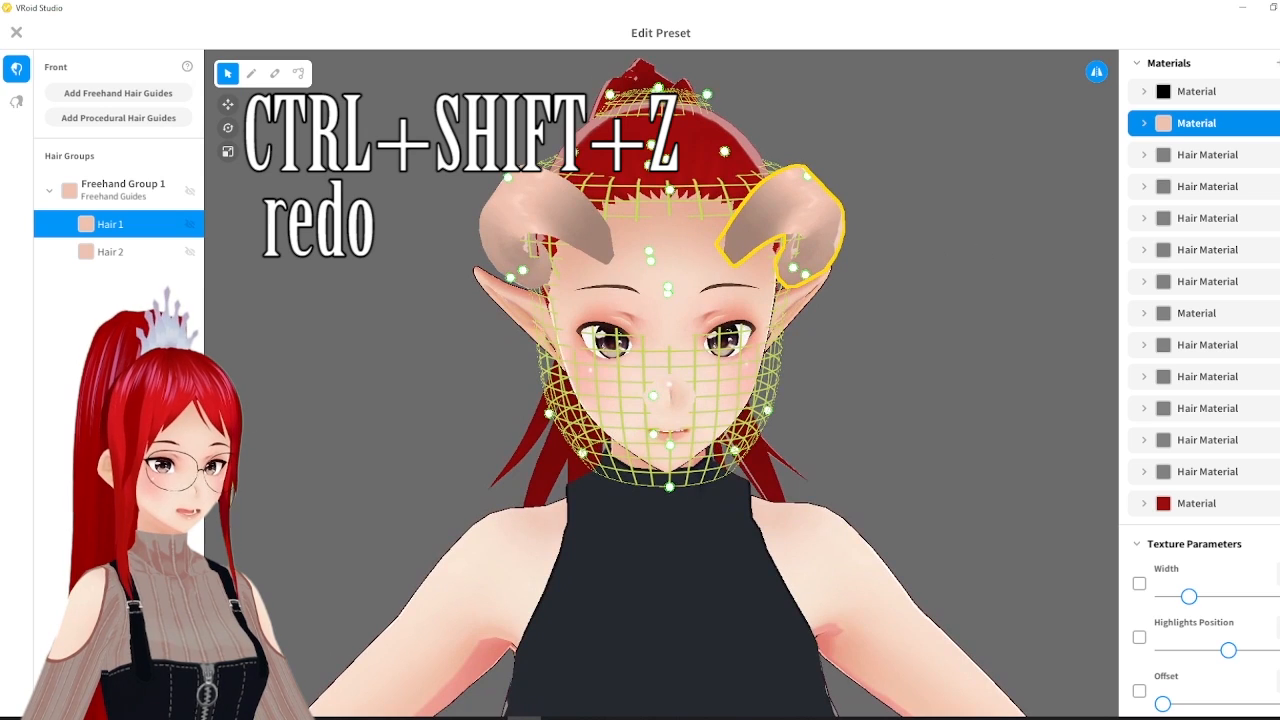
key("ctrl+shift+z")
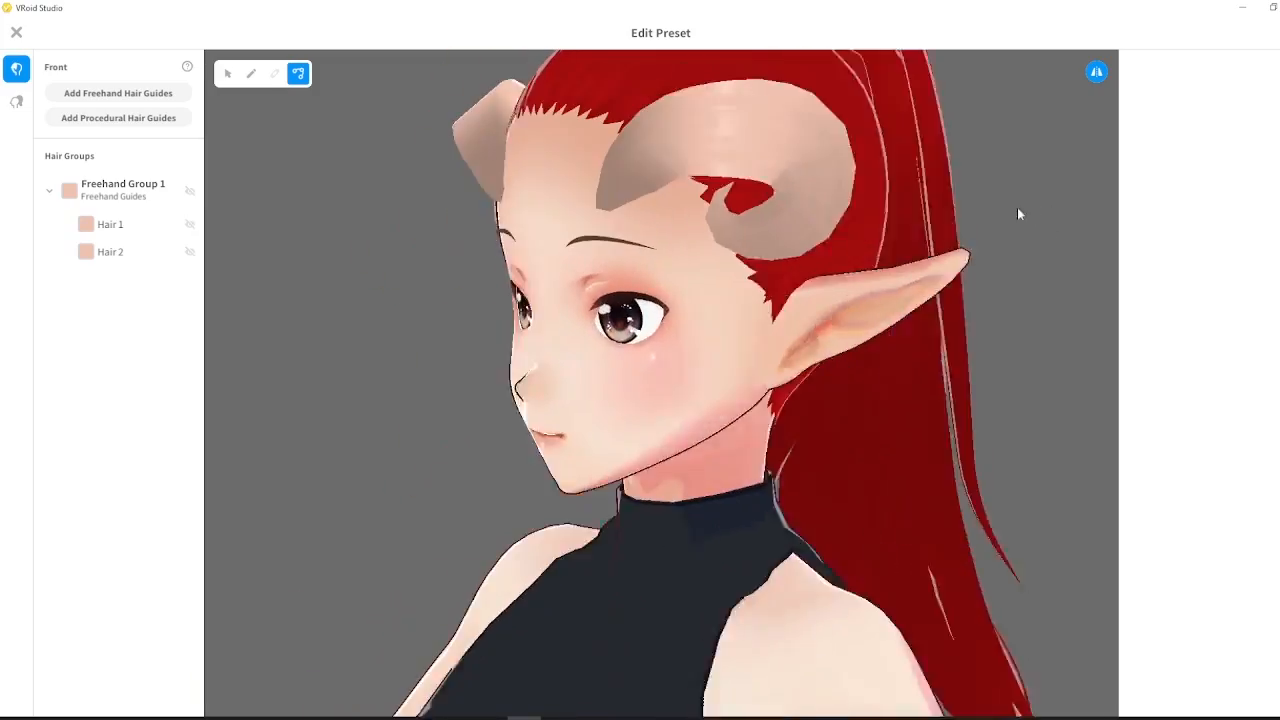
Preview the finished ram horns, then switch to the extension hair groups
left_click(110, 224)
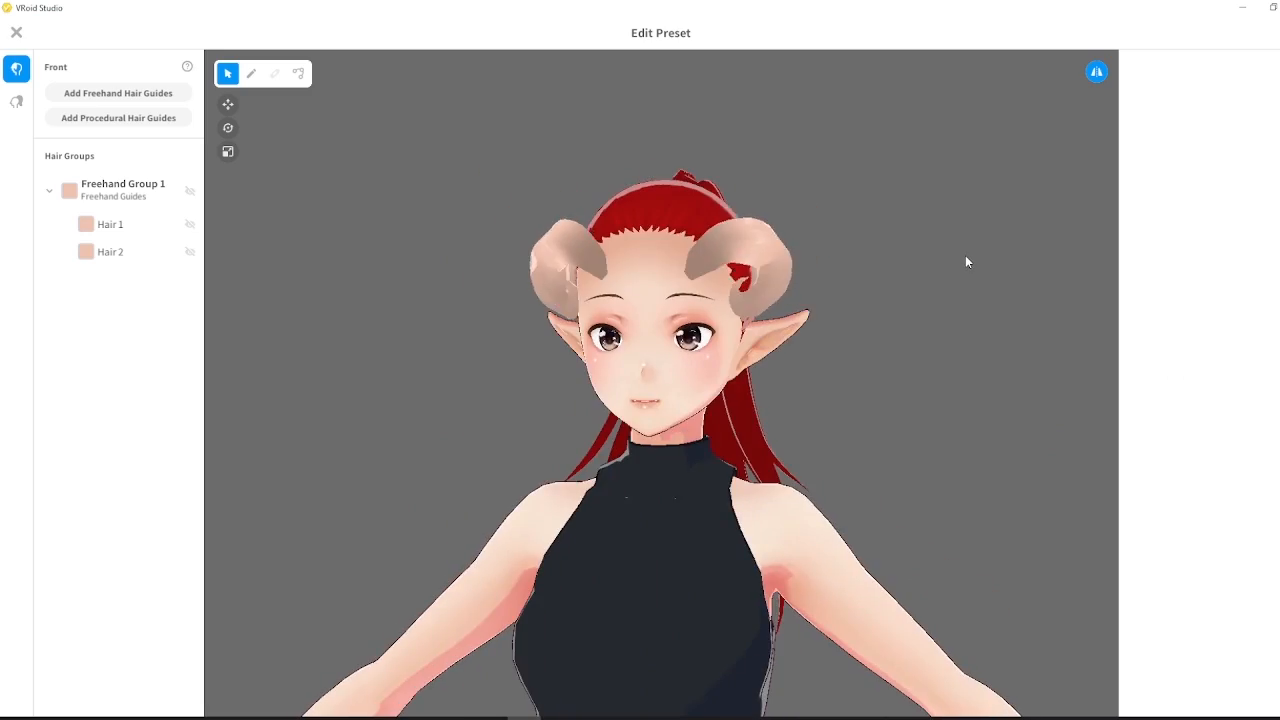
left_click(298, 72)
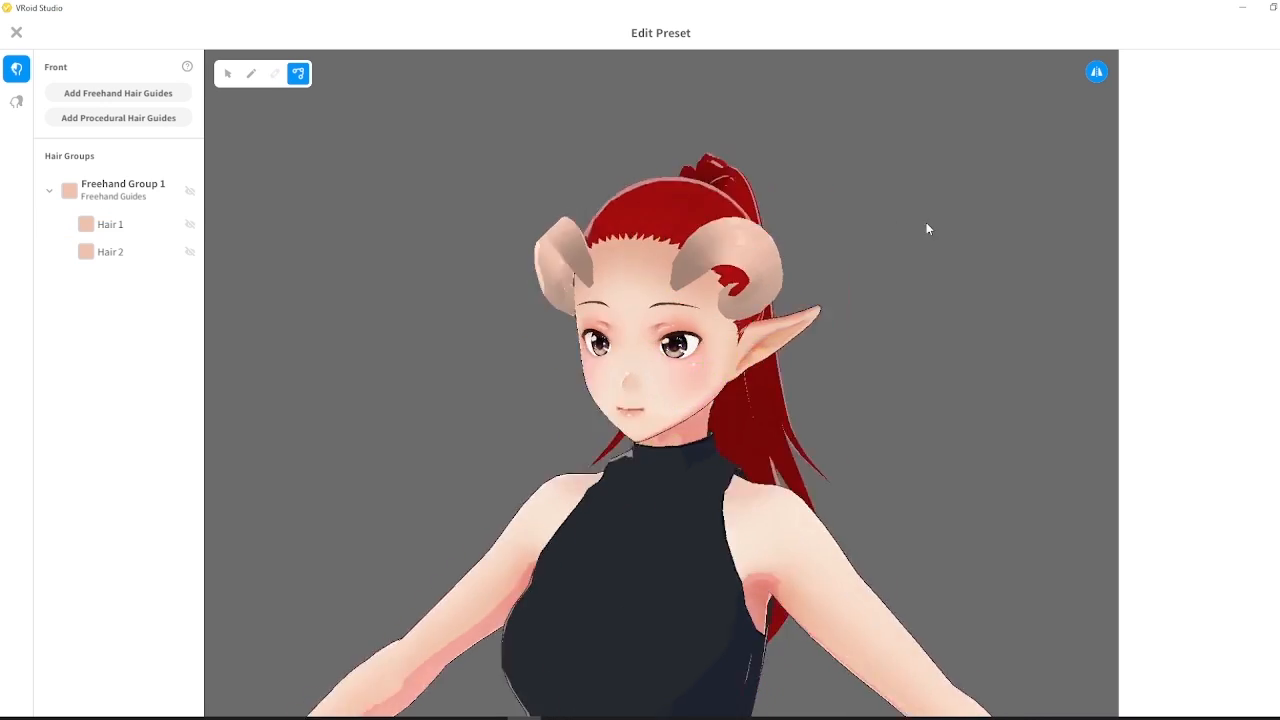
left_click(16, 32)
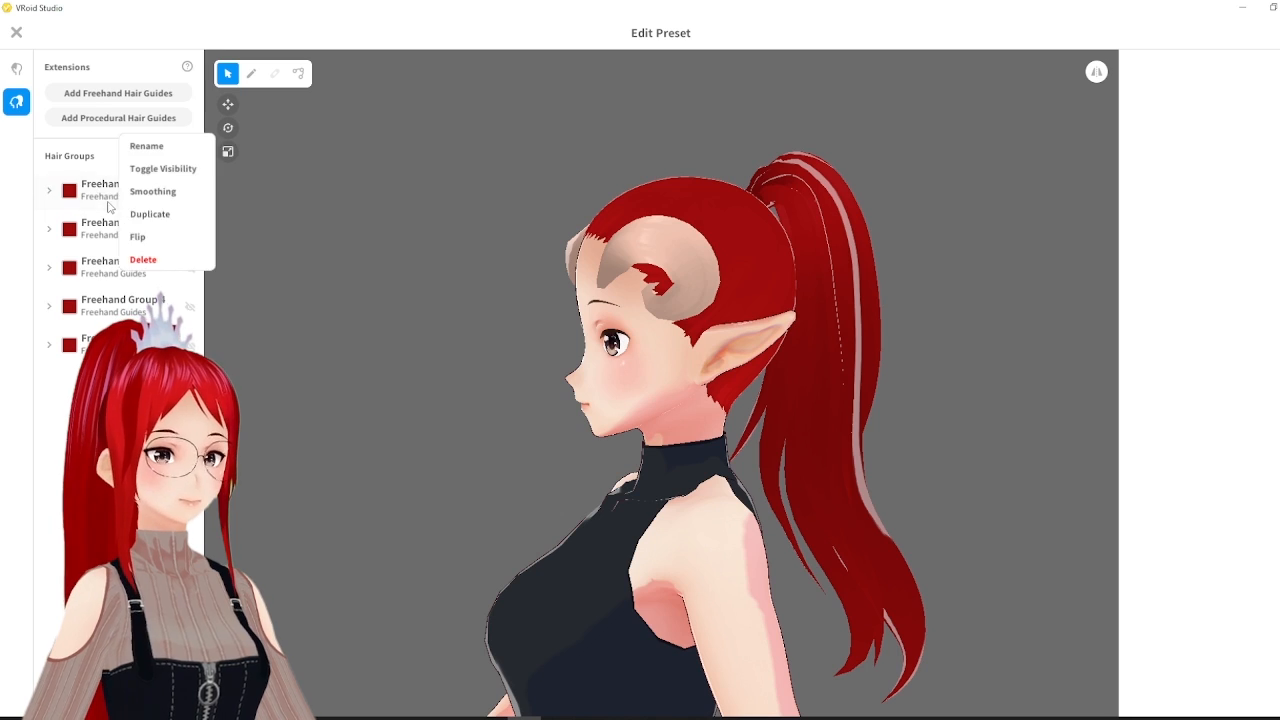
Leave the hairstyle editor without saving the extra freehand groups, keeping the ram horns as a custom item
left_click(144, 260)
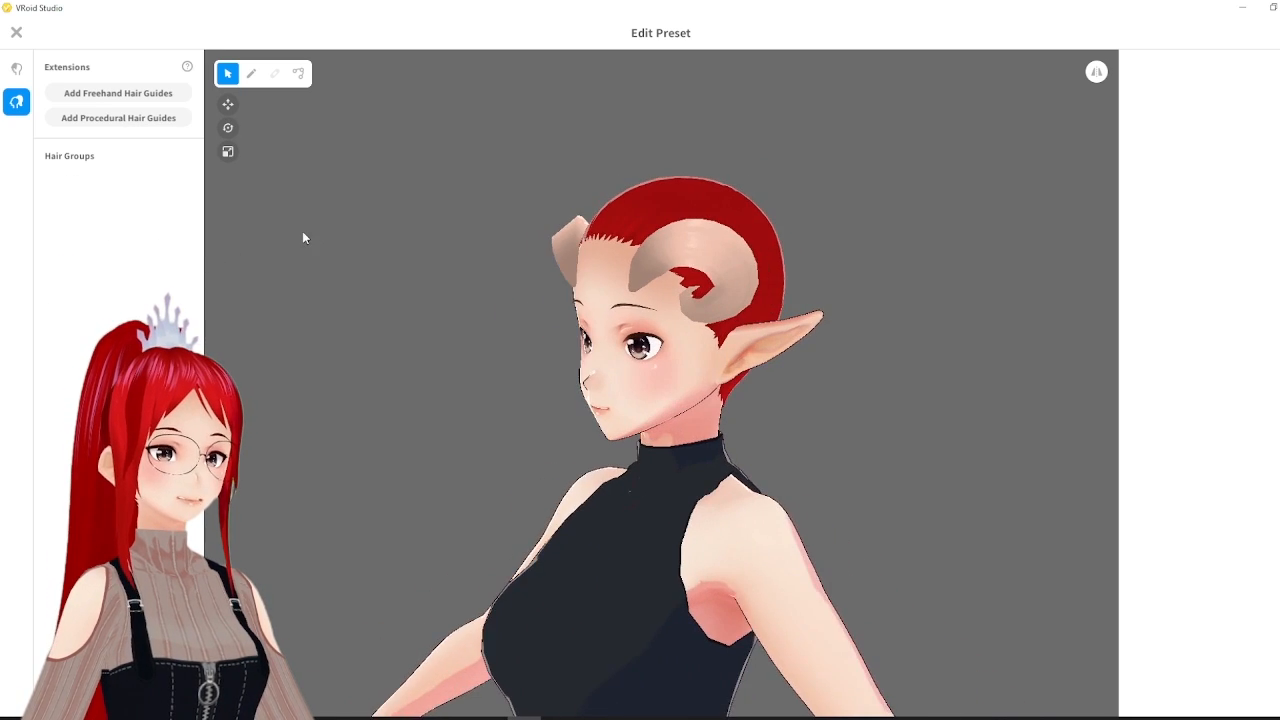
left_click(16, 32)
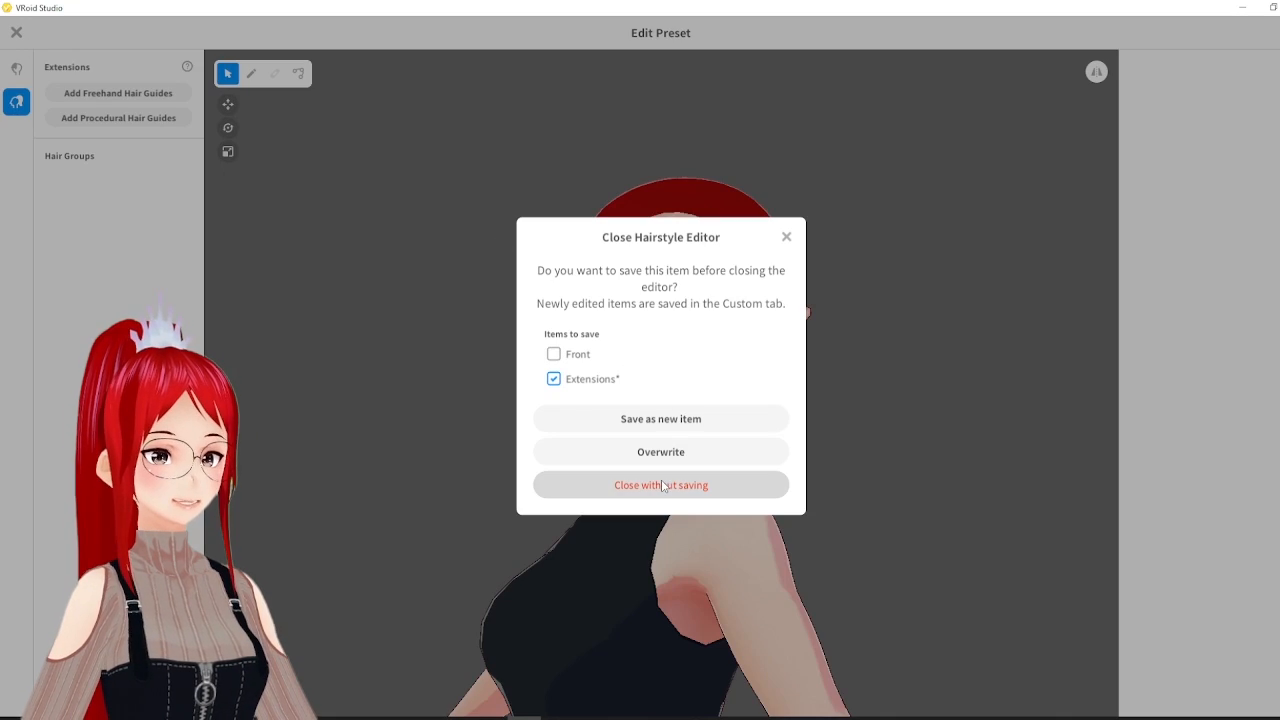
left_click(660, 484)
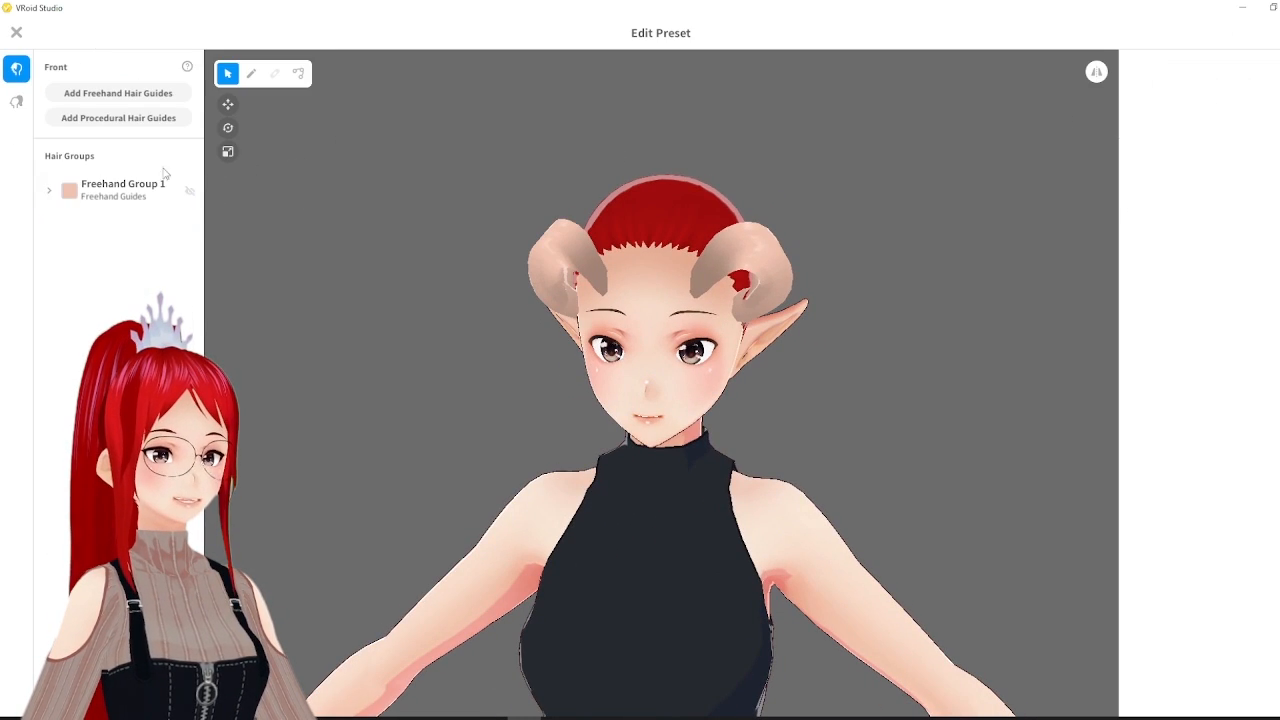
left_click(16, 32)
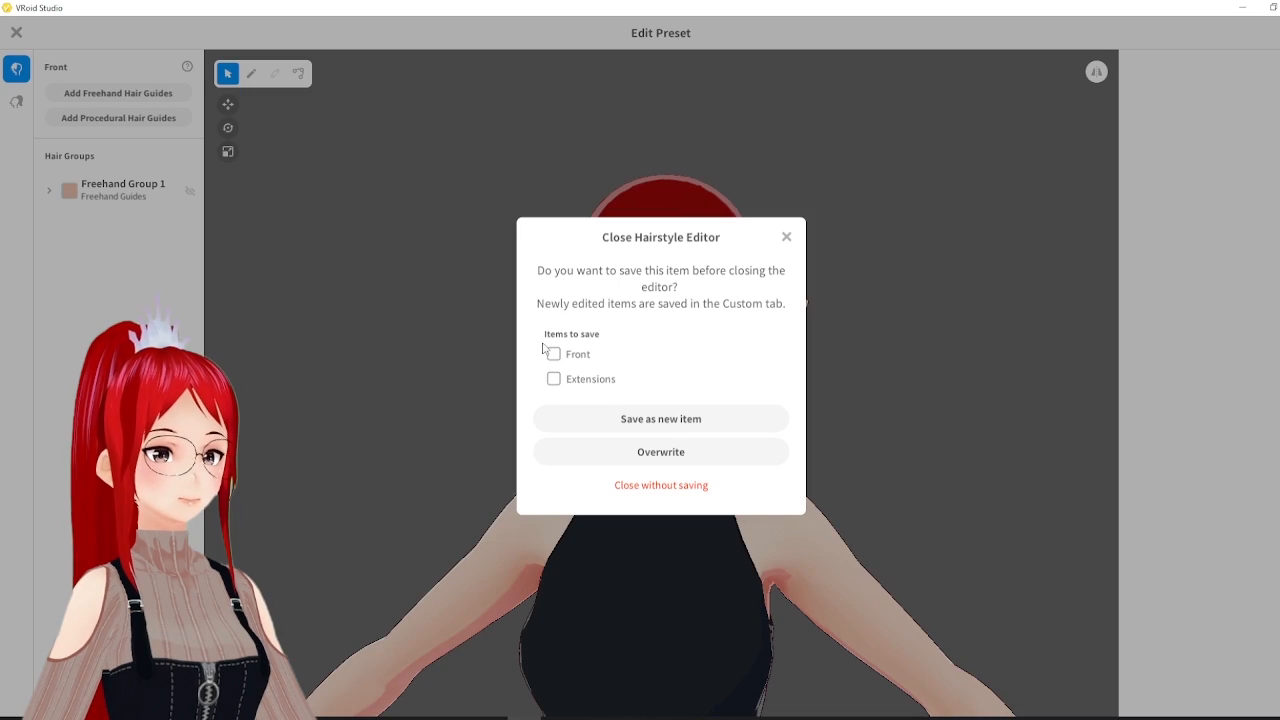
left_click(660, 486)
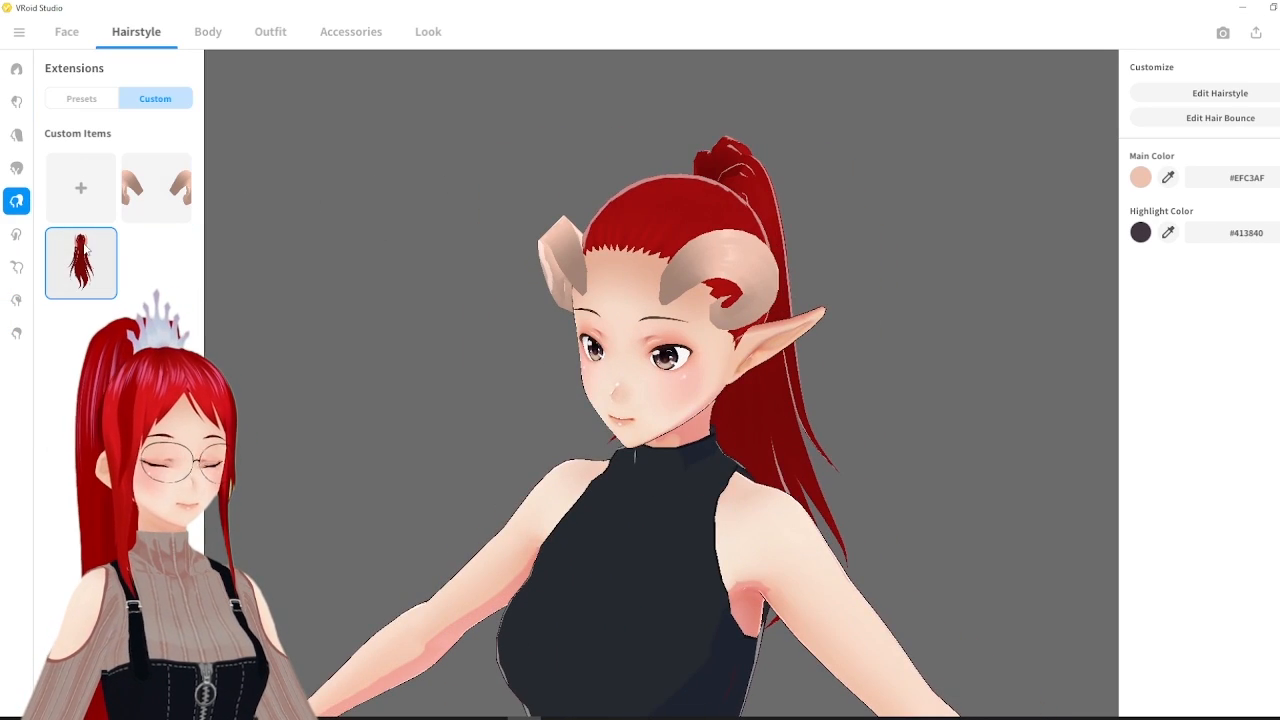
Reapply the ram horns, save temporary items, and reopen the editor on the antler hair preset
left_click(156, 188)
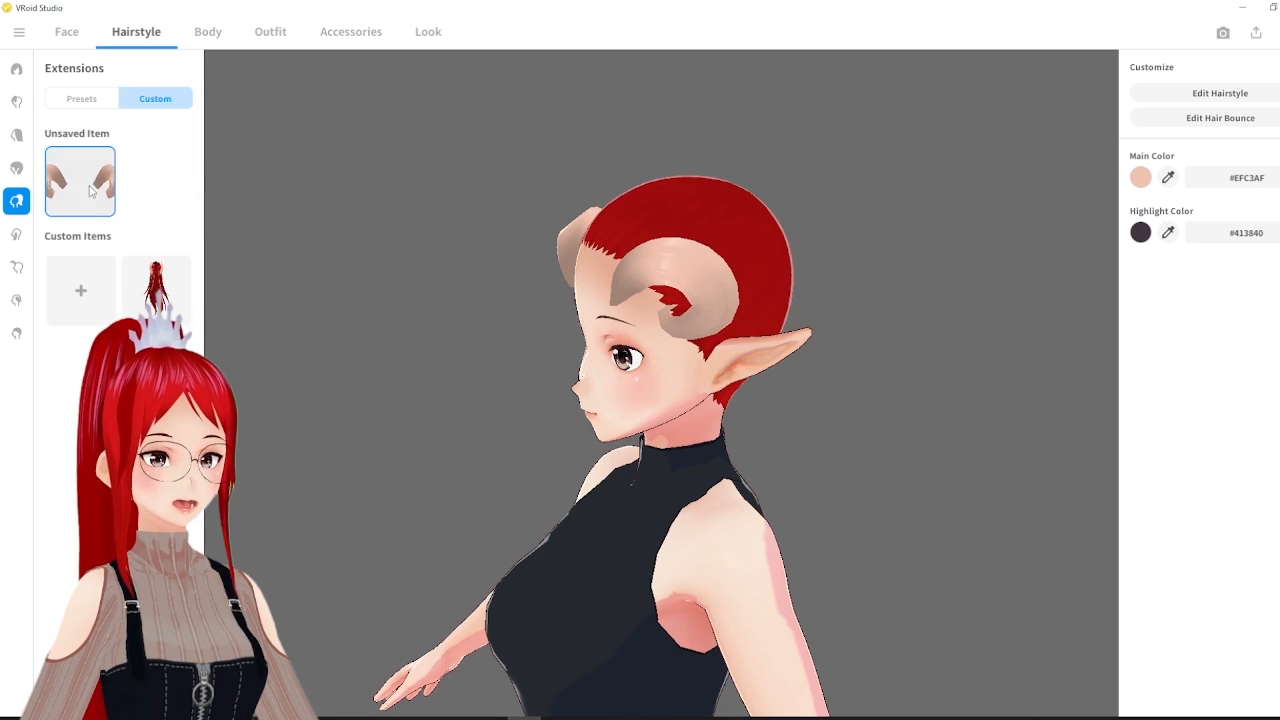
left_click(18, 32)
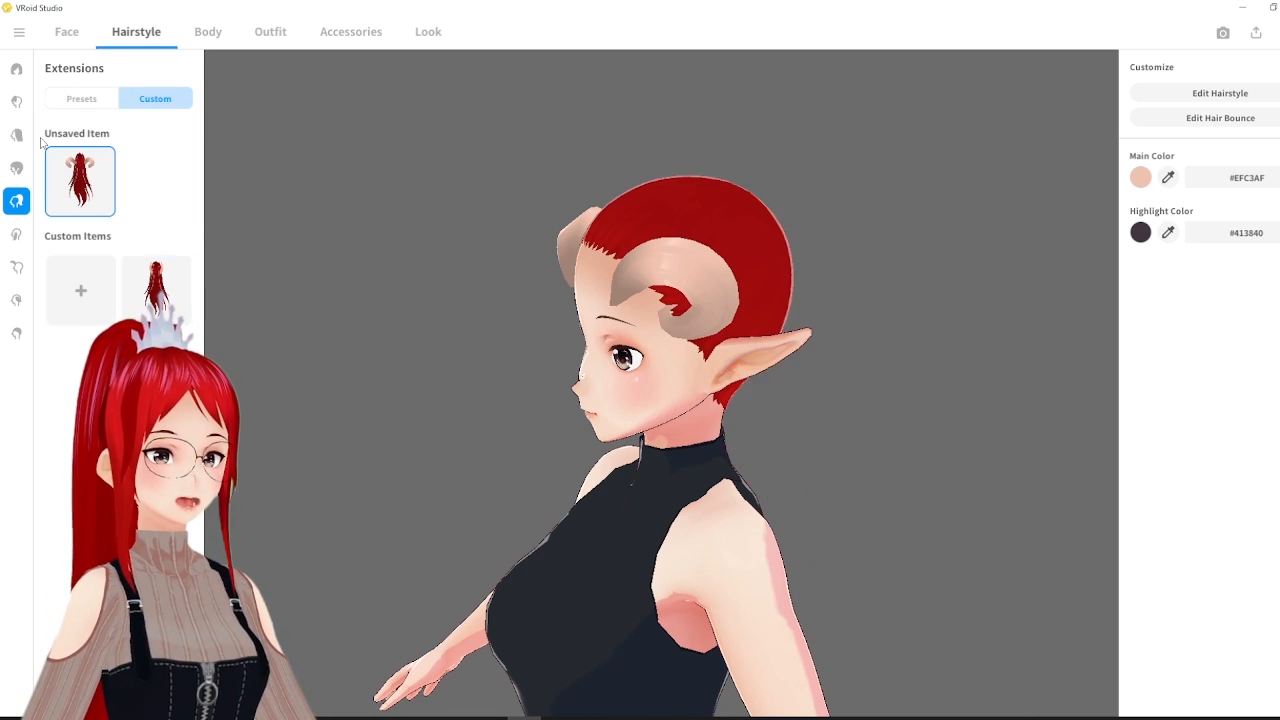
left_click(16, 102)
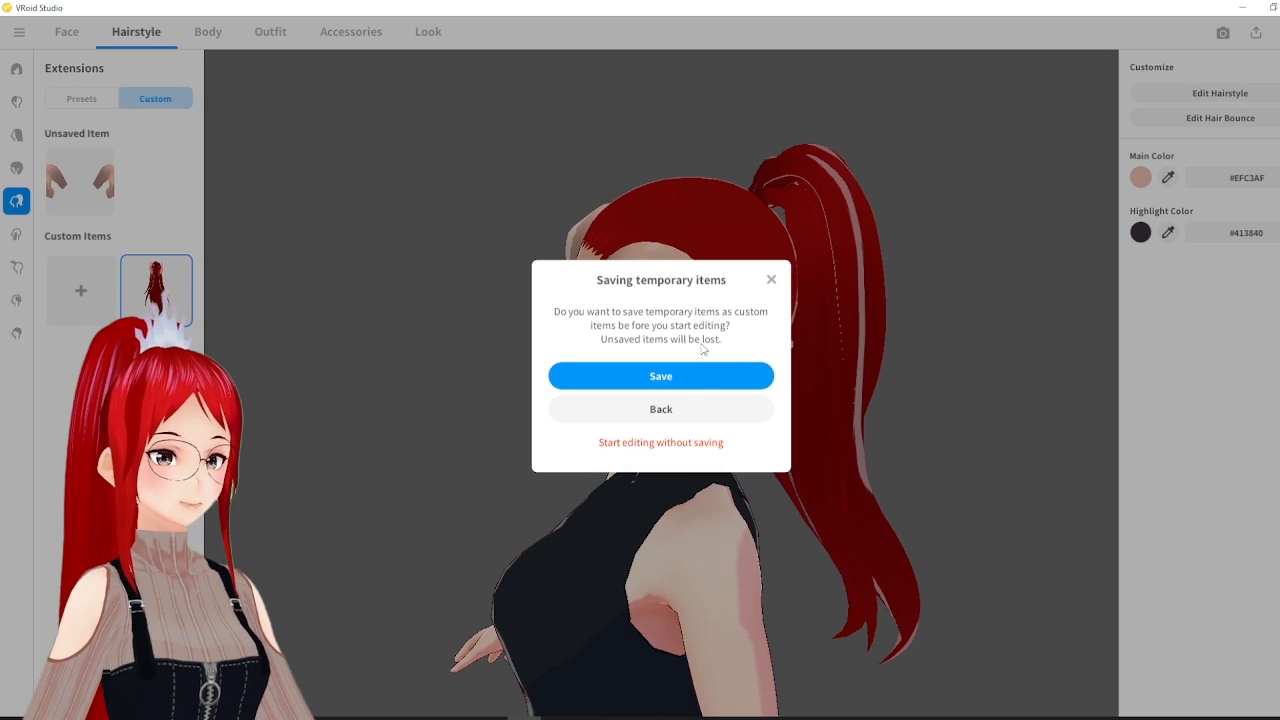
left_click(660, 376)
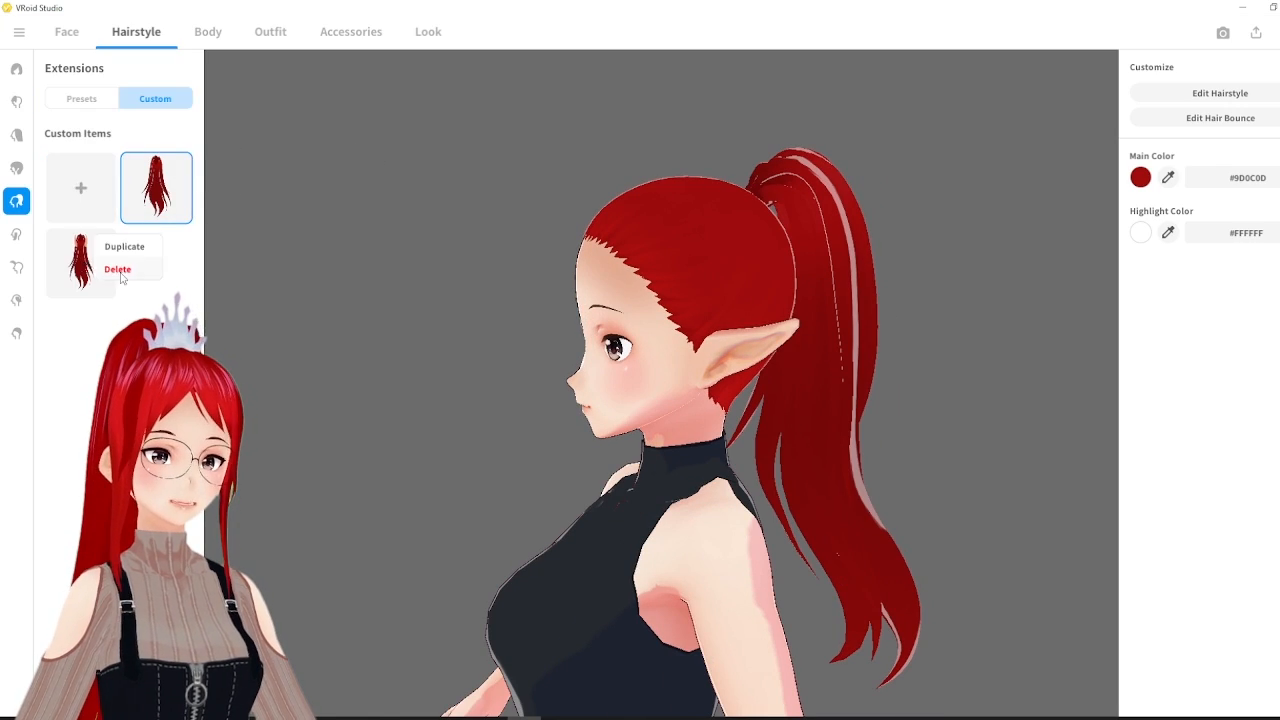
left_click(18, 32)
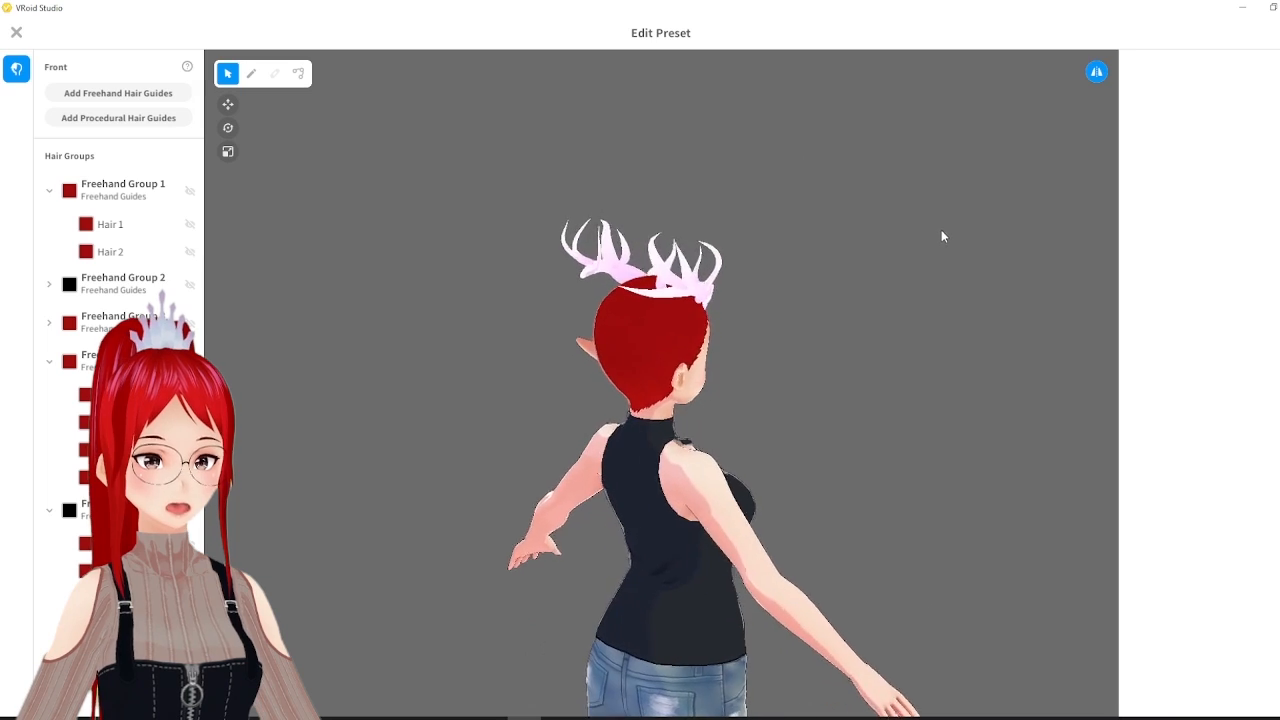
Browse the second freehand group's strands with the Brush tool and the red material
left_click(252, 72)
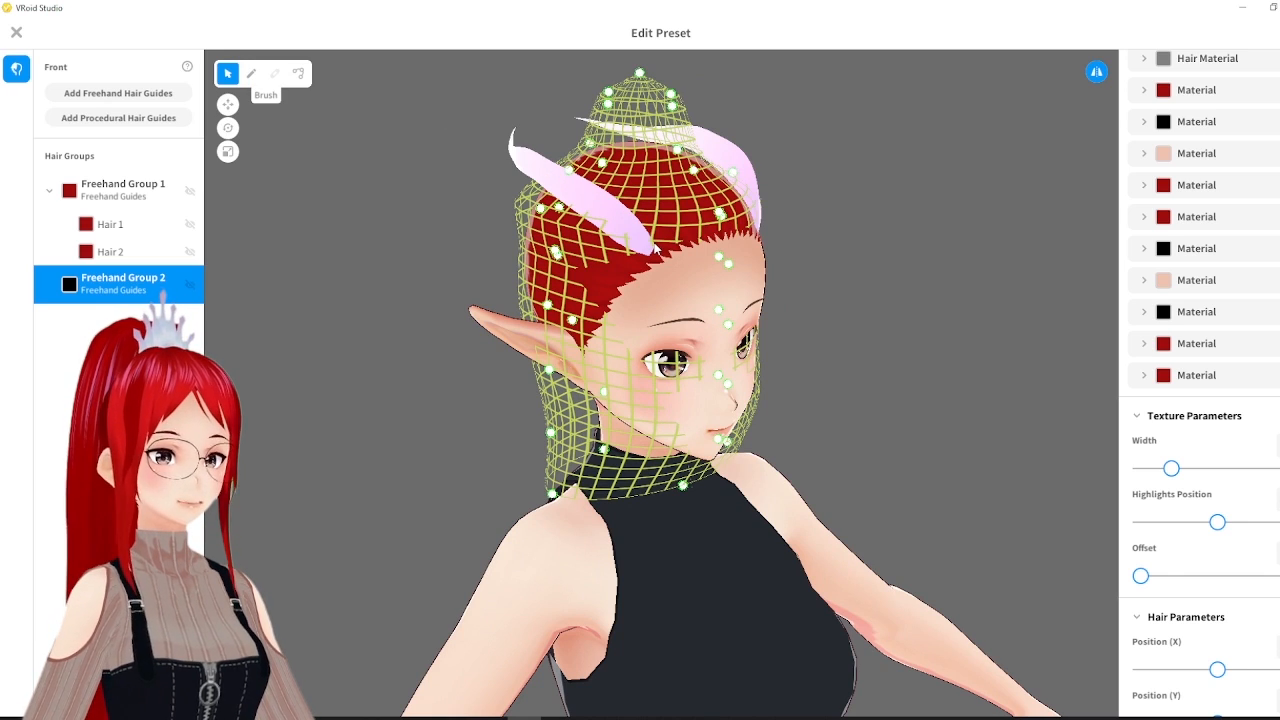
left_click(252, 72)
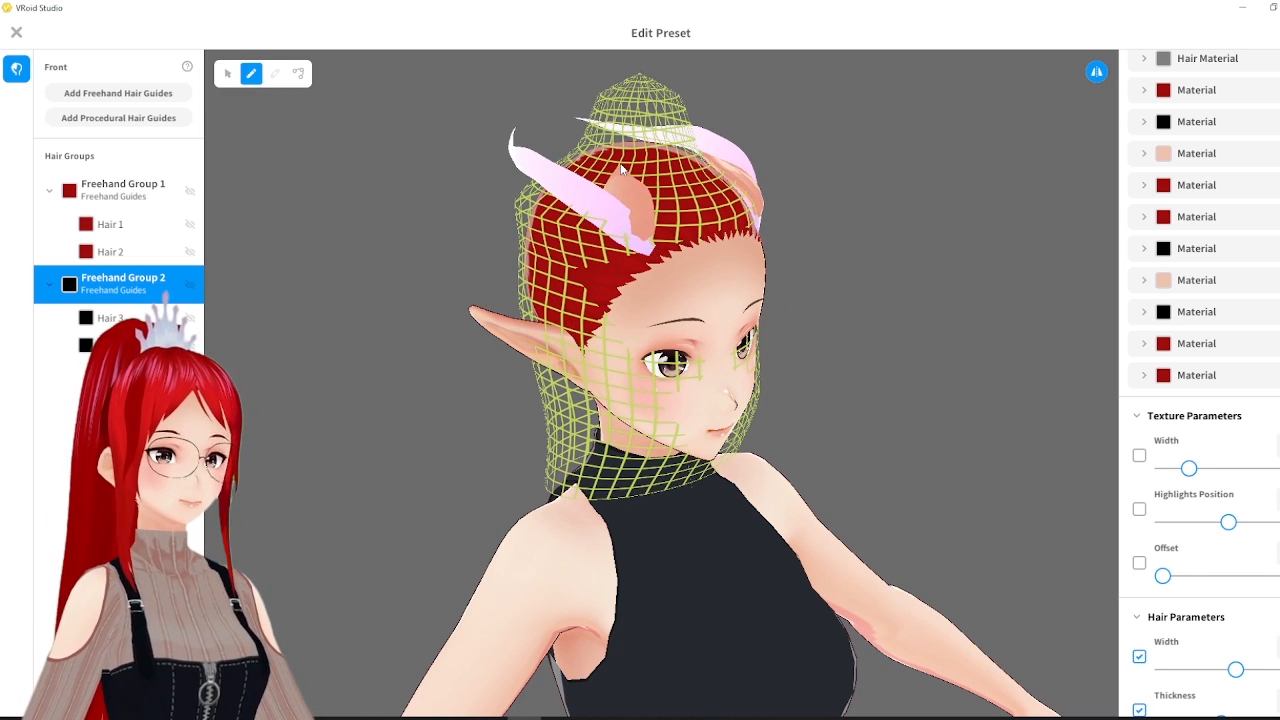
left_click(1196, 376)
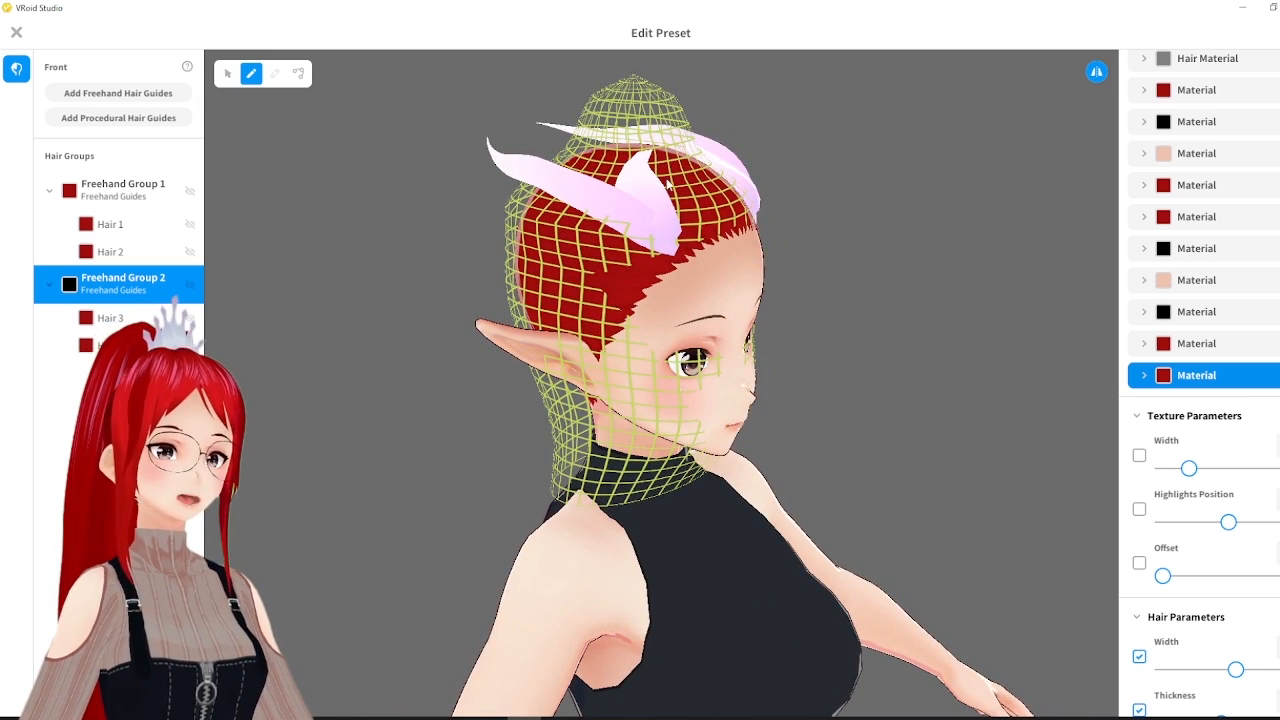
left_click(108, 316)
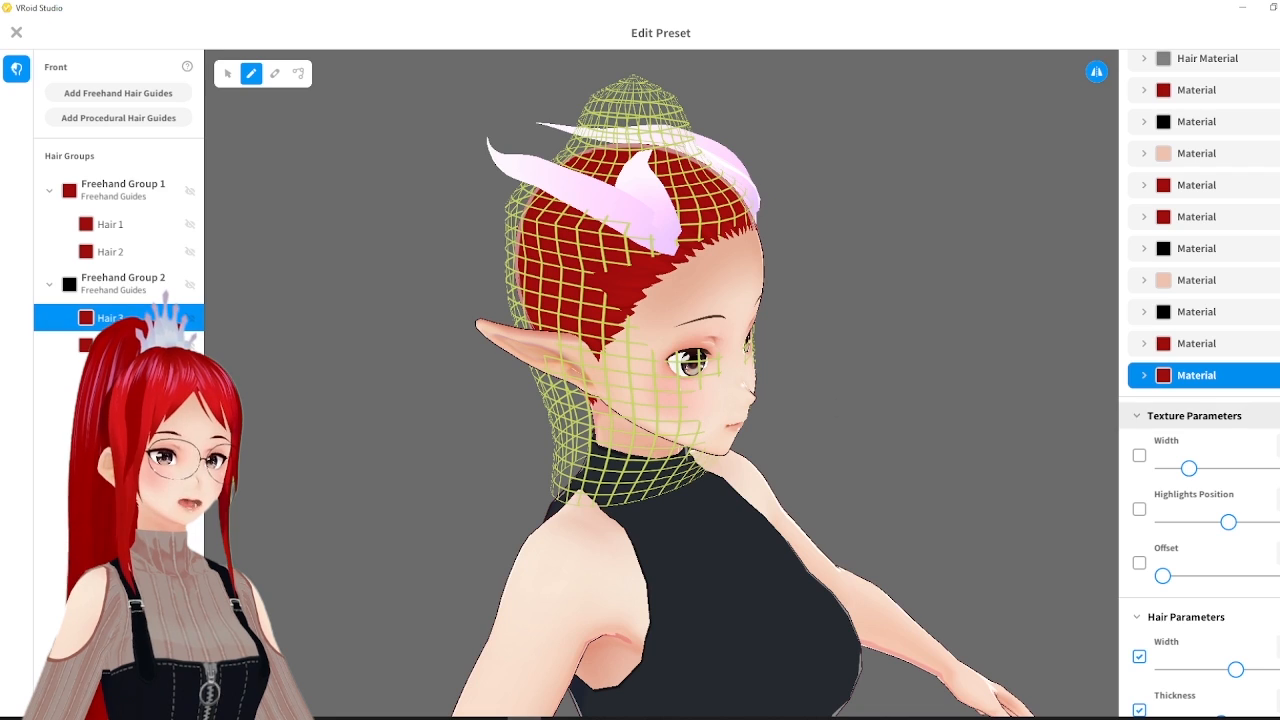
mouse_move(228, 72)
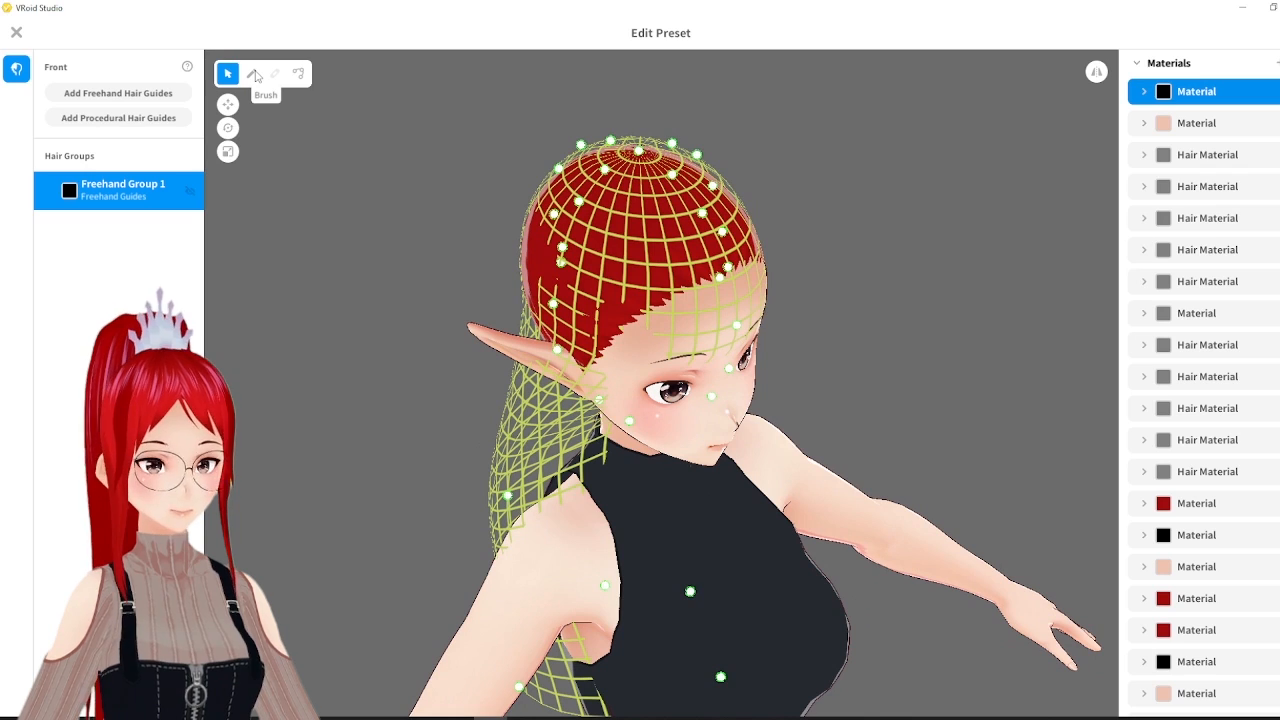
Draw a new strand with the Brush and reshape Hair 1 with the Selection tool
left_click(252, 72)
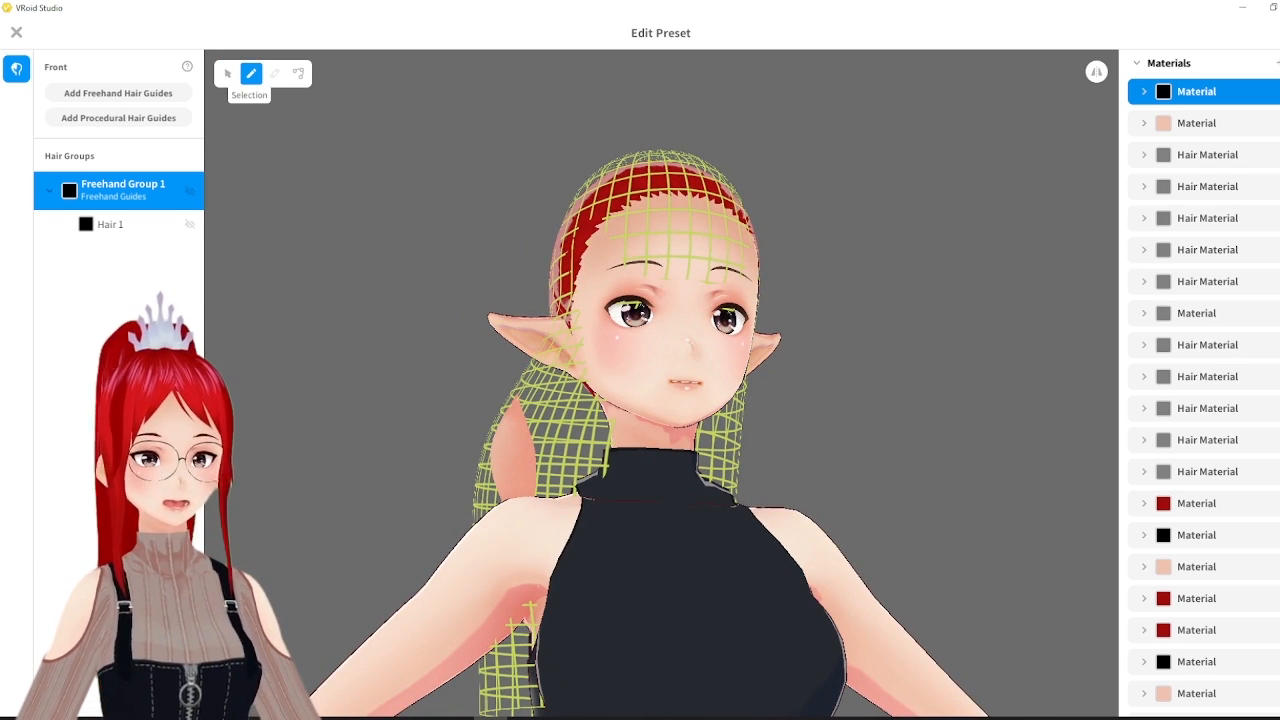
left_click(228, 72)
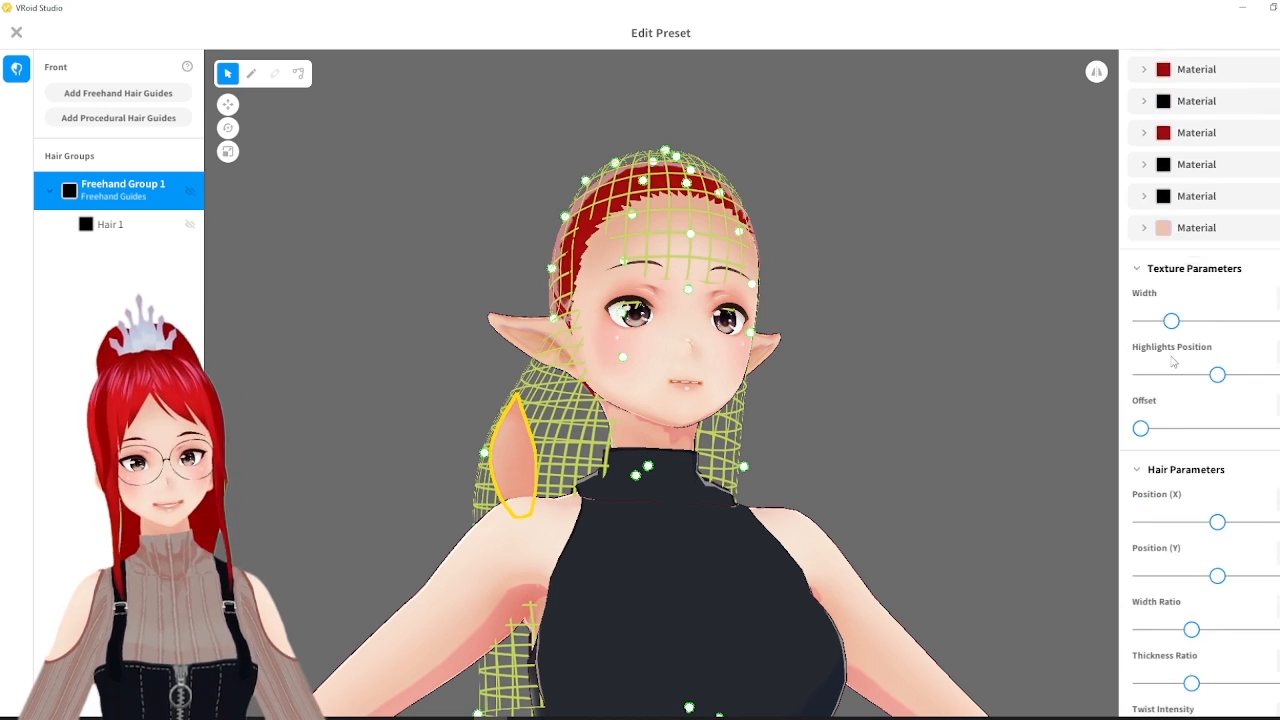
scroll("down", 3)
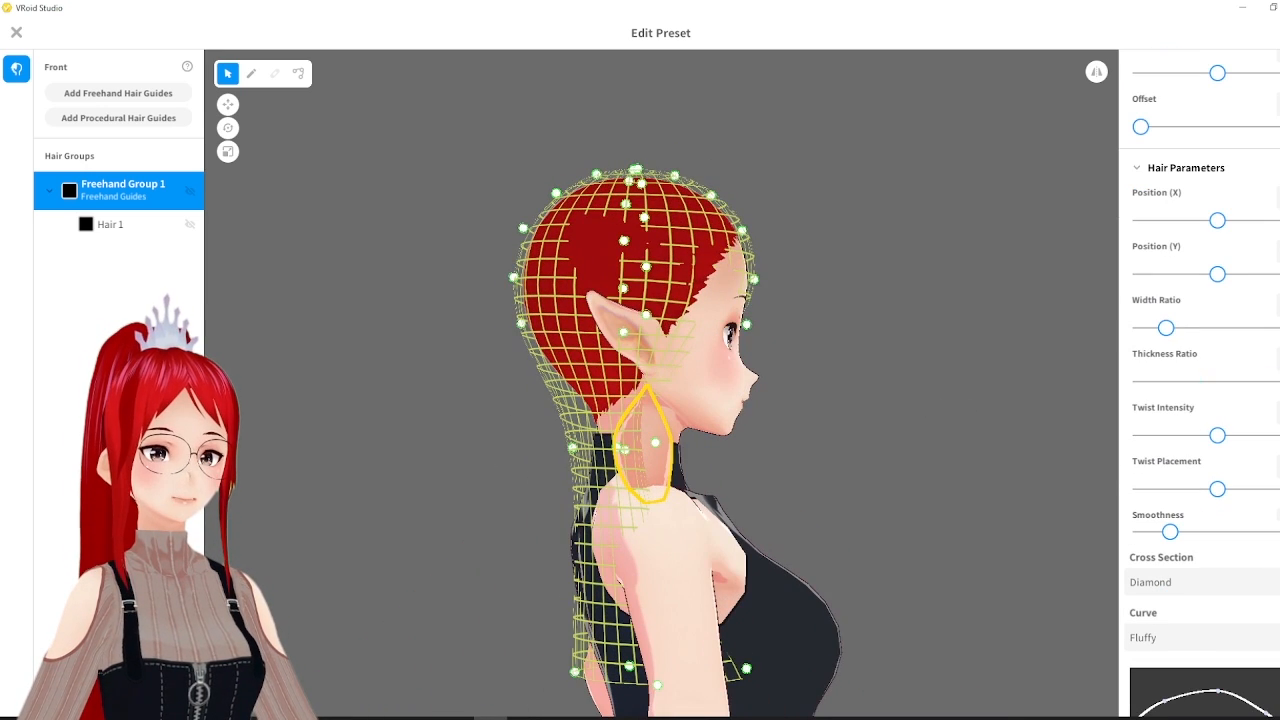
left_click(298, 72)
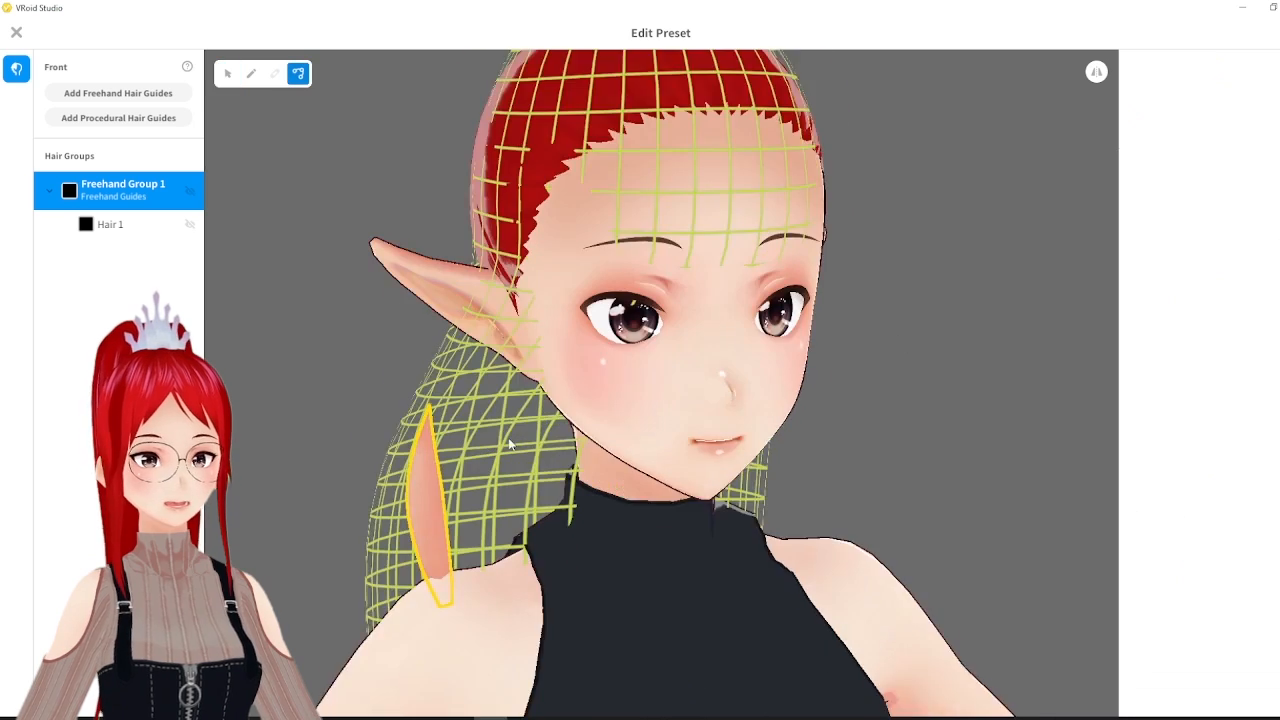
left_click(110, 224)
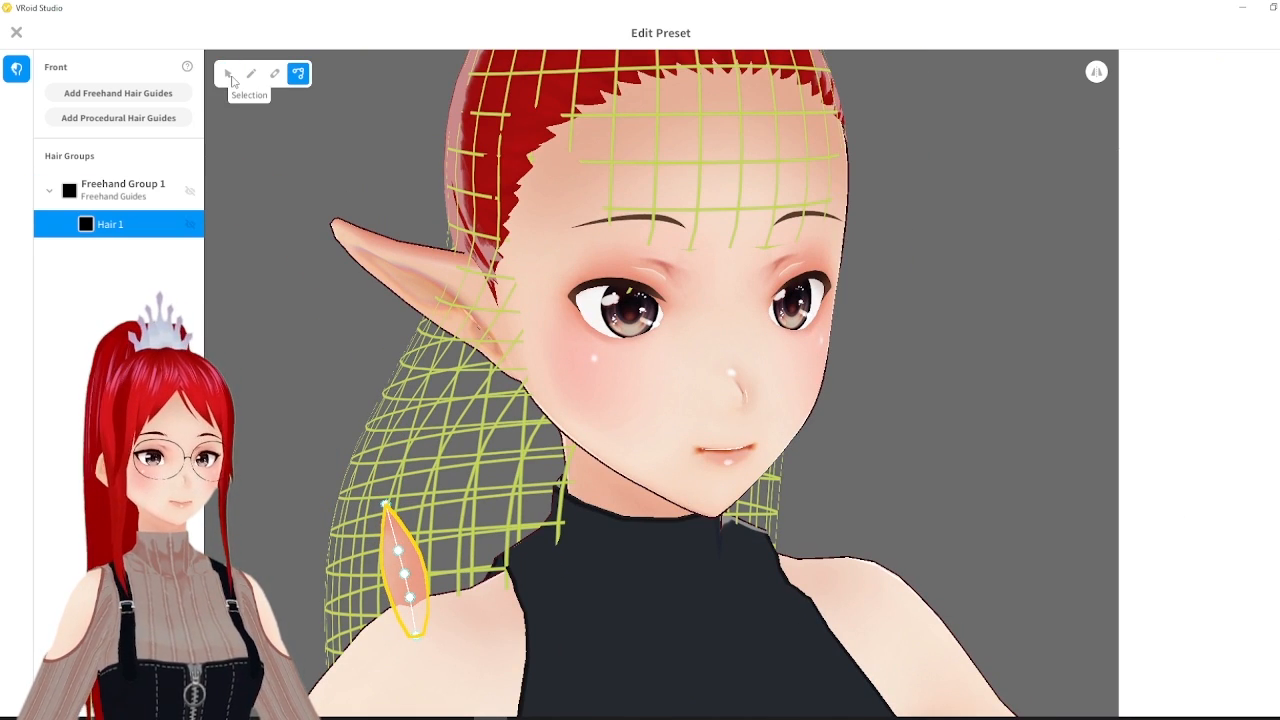
Preview the strand without the guide mesh and leave the preset editor
left_click(228, 72)
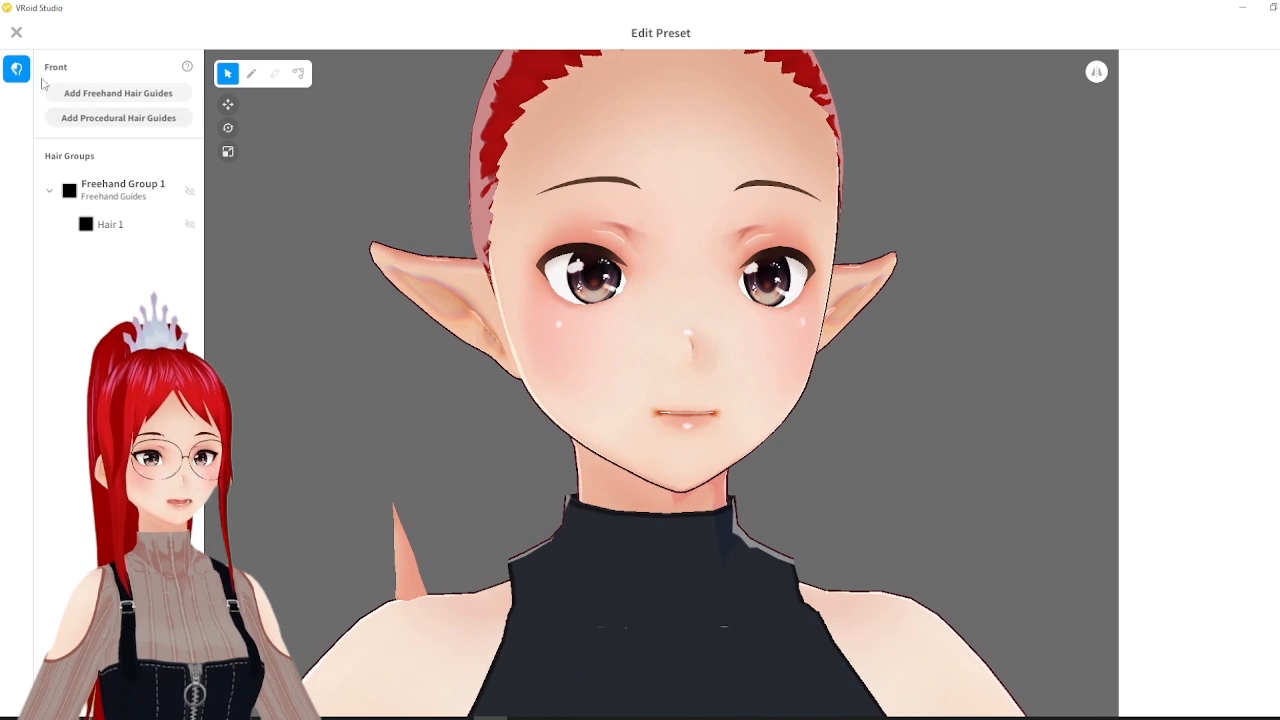
left_click(16, 32)
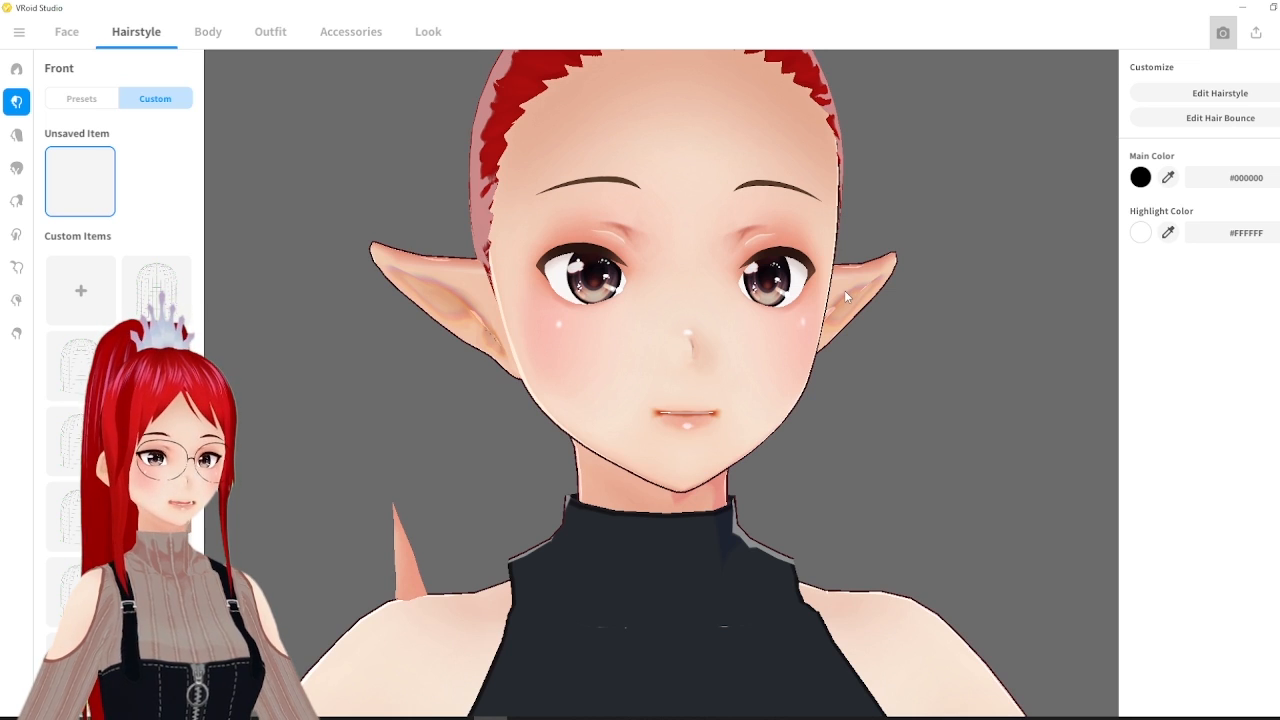
Preview in Photo Booth, then return to editing the horn preset
left_click(1224, 32)
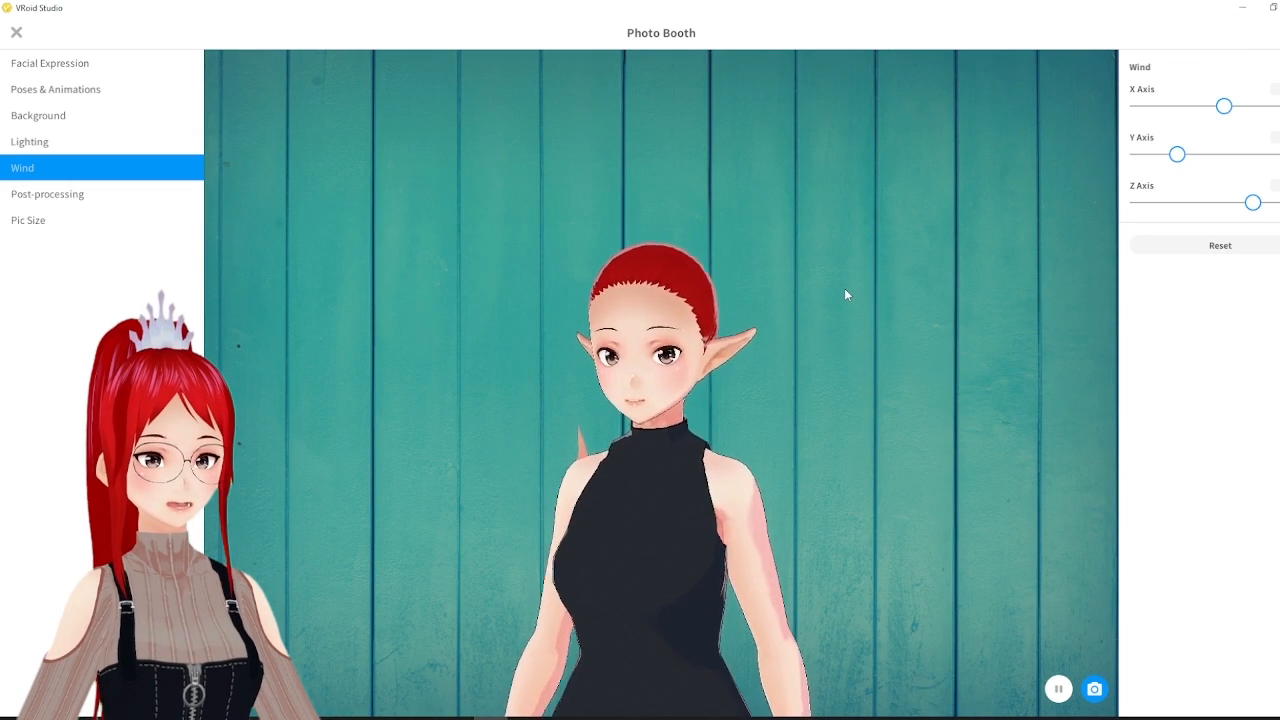
left_click(56, 88)
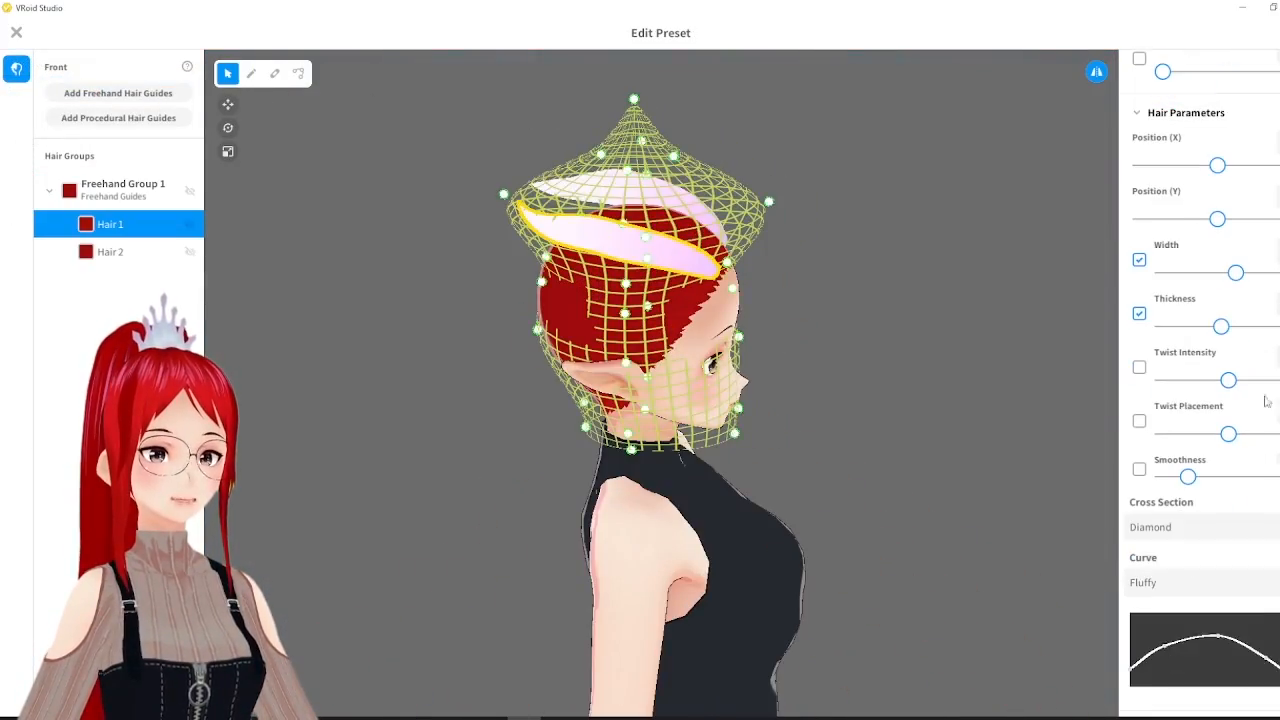
Add new freehand groups and draw upward antler strands with the Brush
left_click(252, 72)
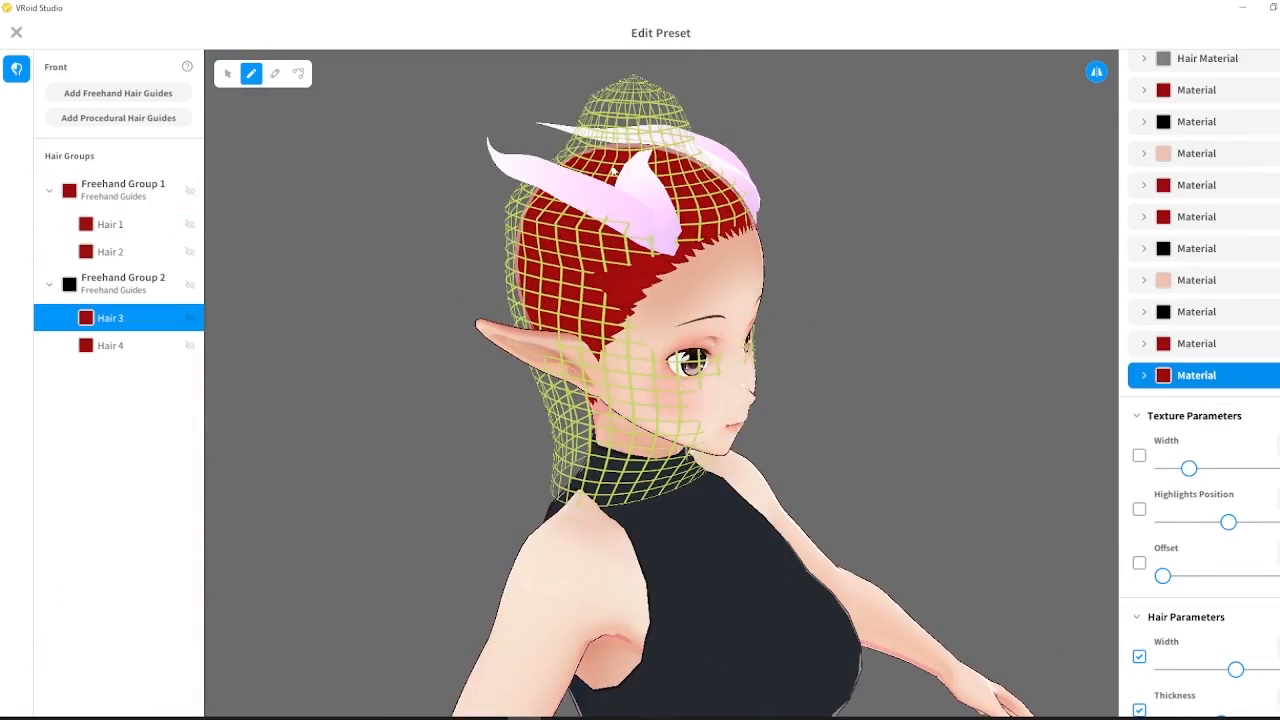
left_click(228, 72)
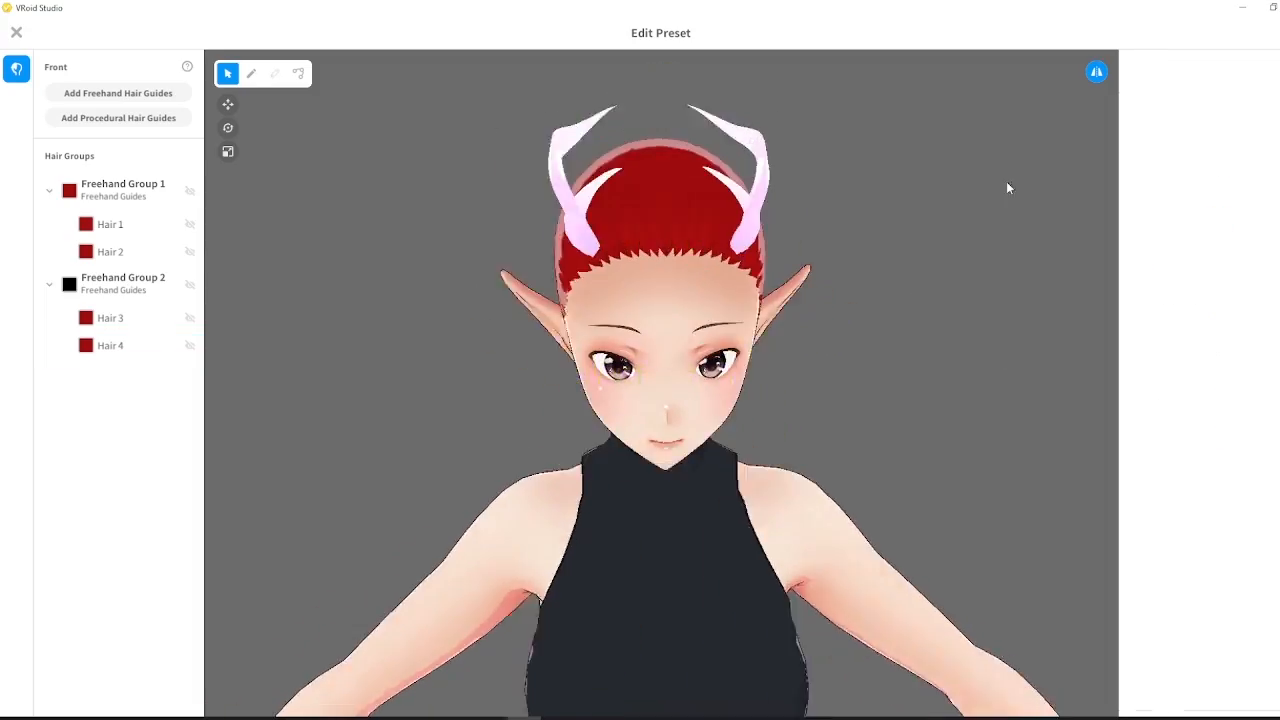
left_click(110, 316)
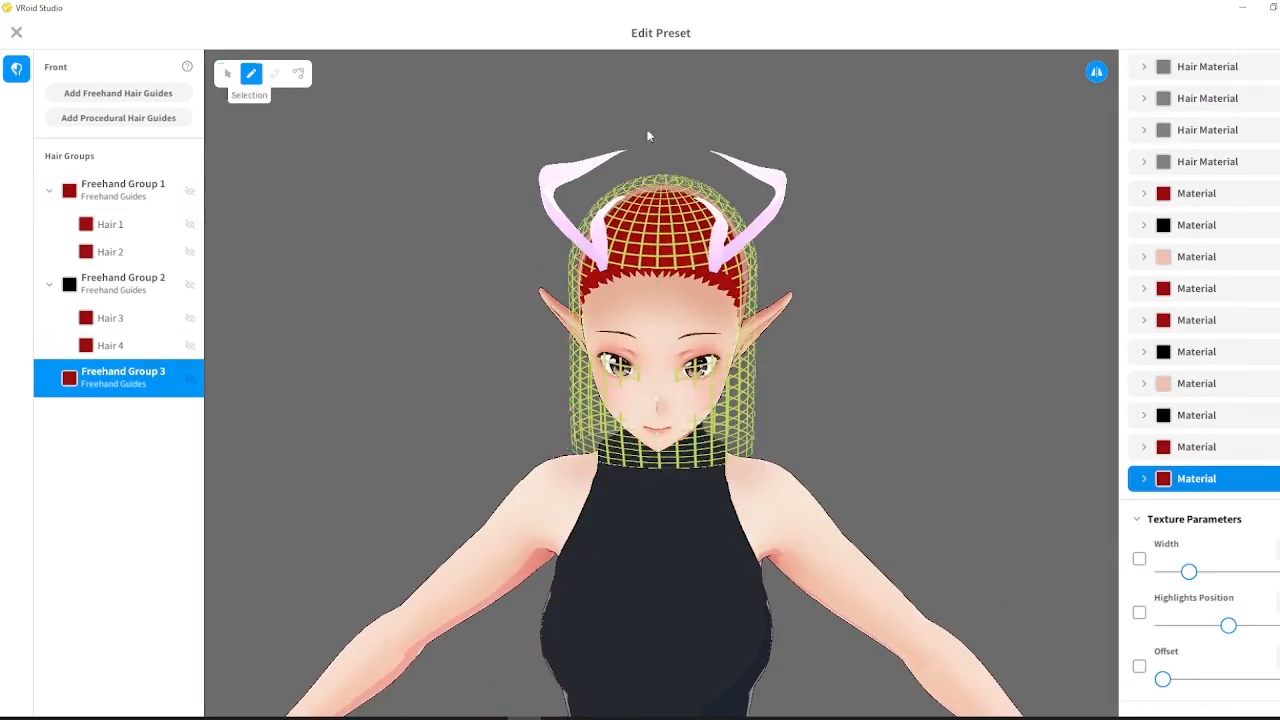
left_click(228, 72)
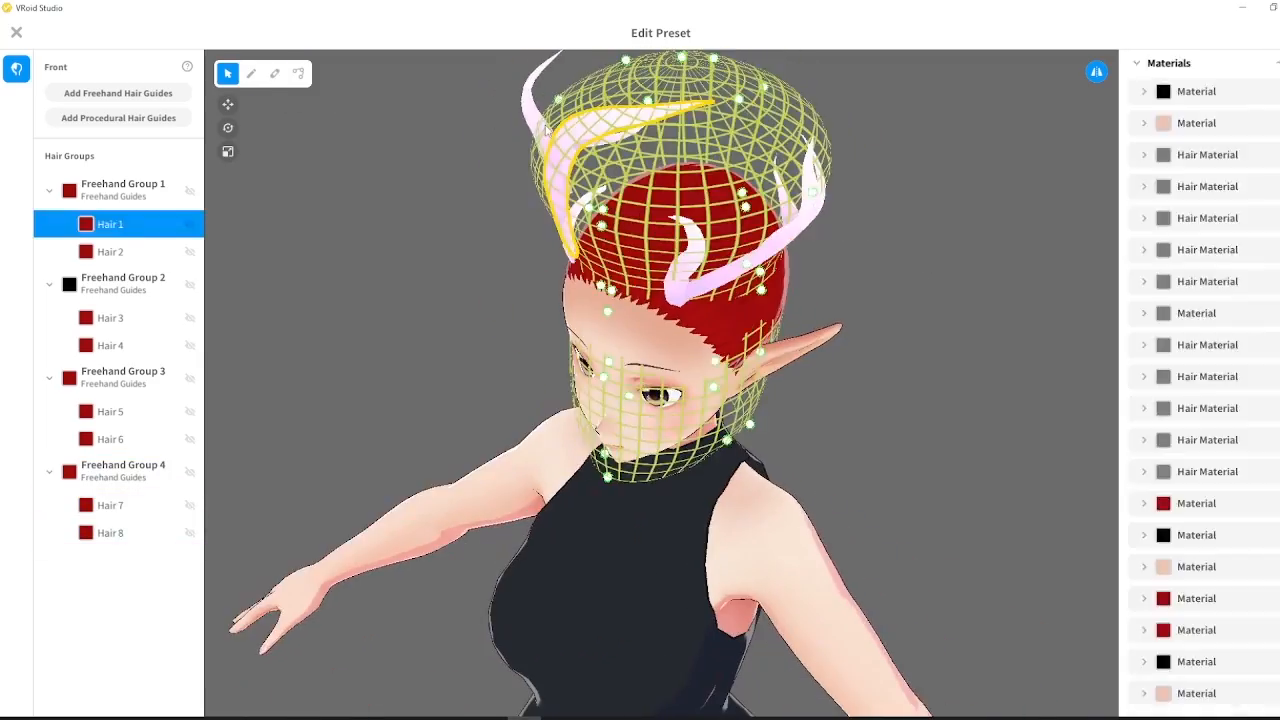
Add a fifth freehand group of branch strands and adjust their curves into branching antlers
left_click(110, 560)
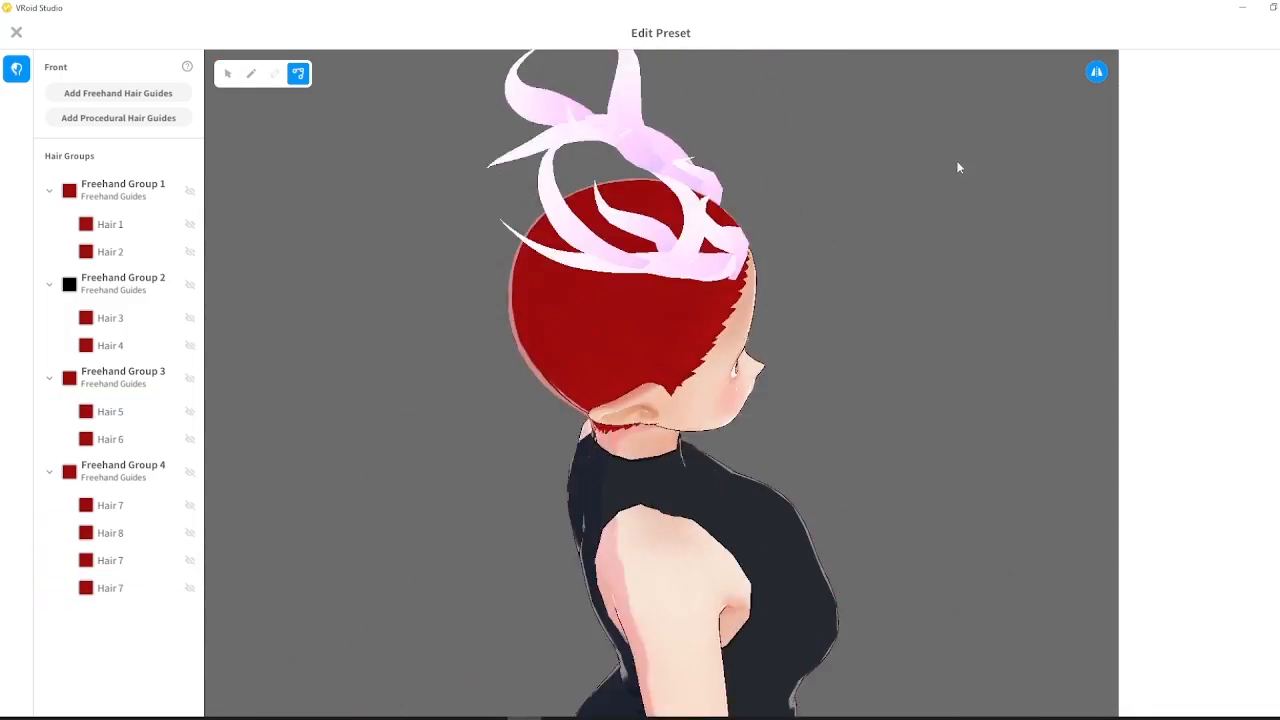
left_click(110, 412)
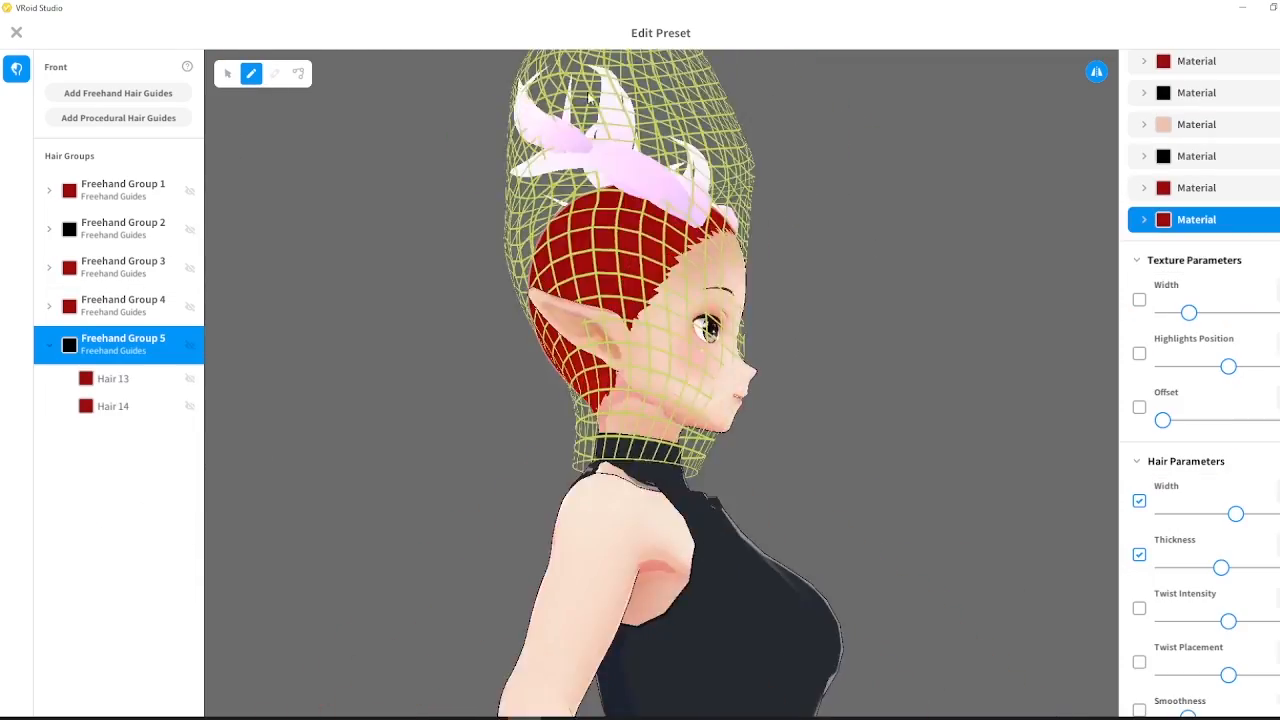
left_click(112, 378)
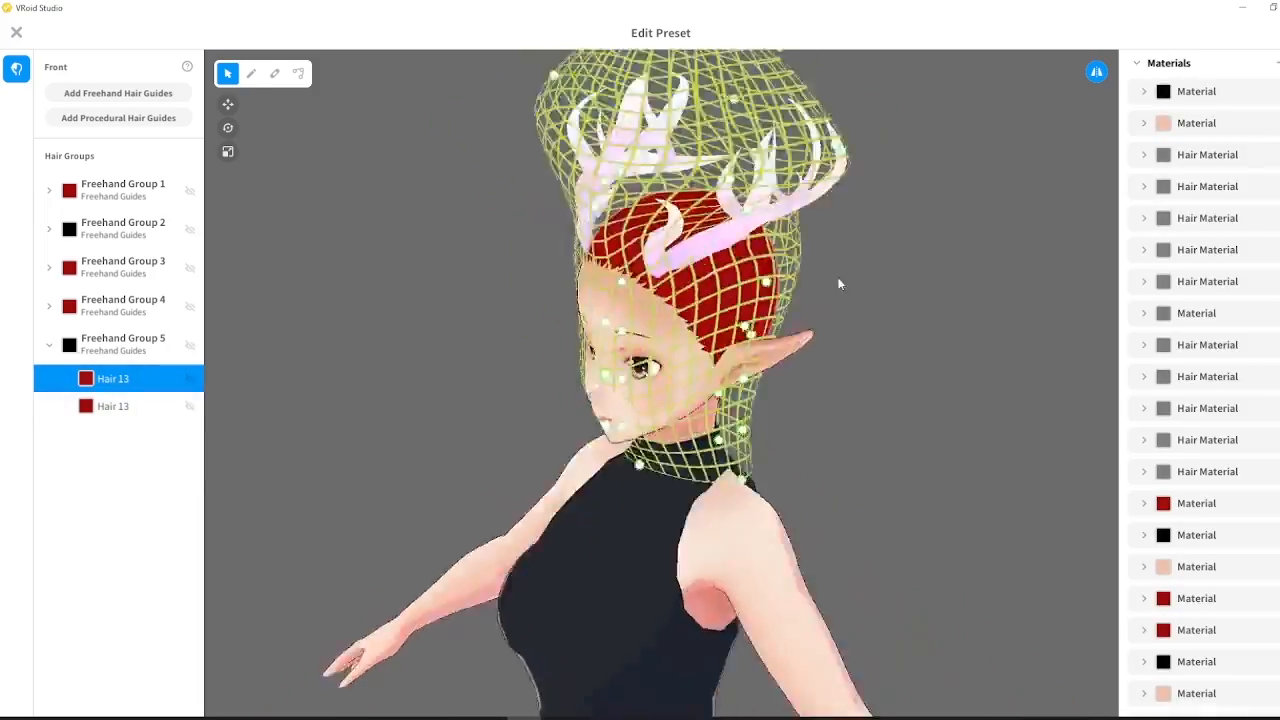
left_click(298, 72)
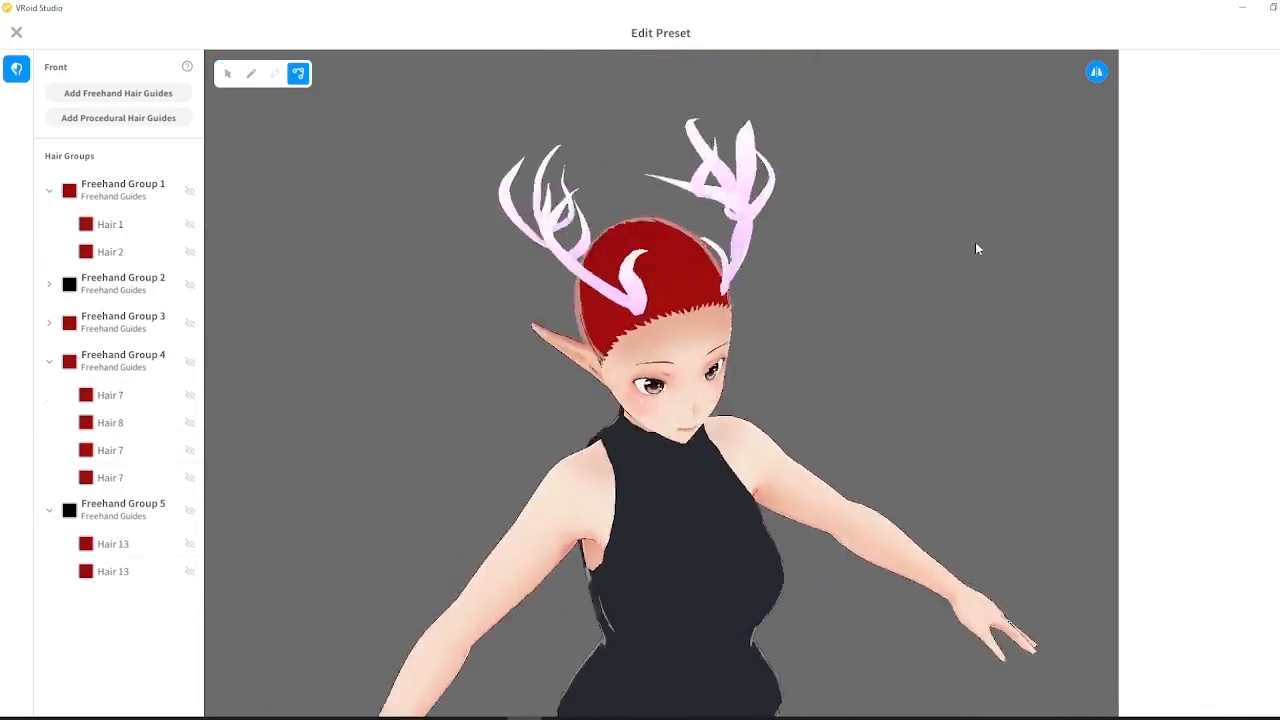
left_click(112, 544)
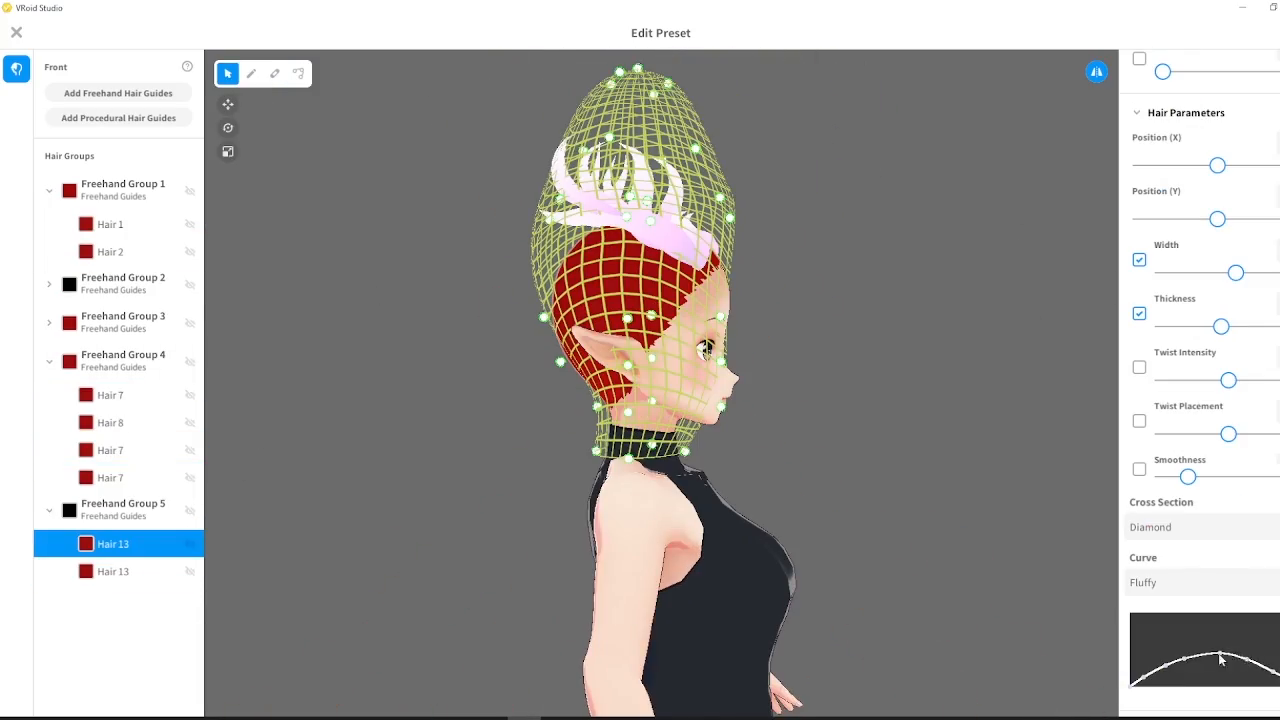